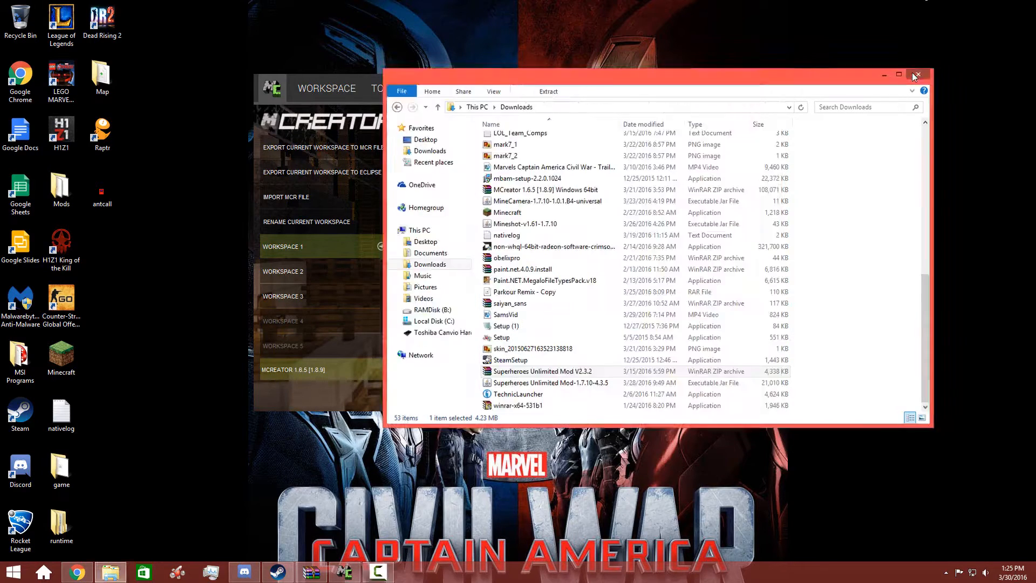
Close the Downloads folder and bring MCreator up on its start screen from the taskbar
click(917, 74)
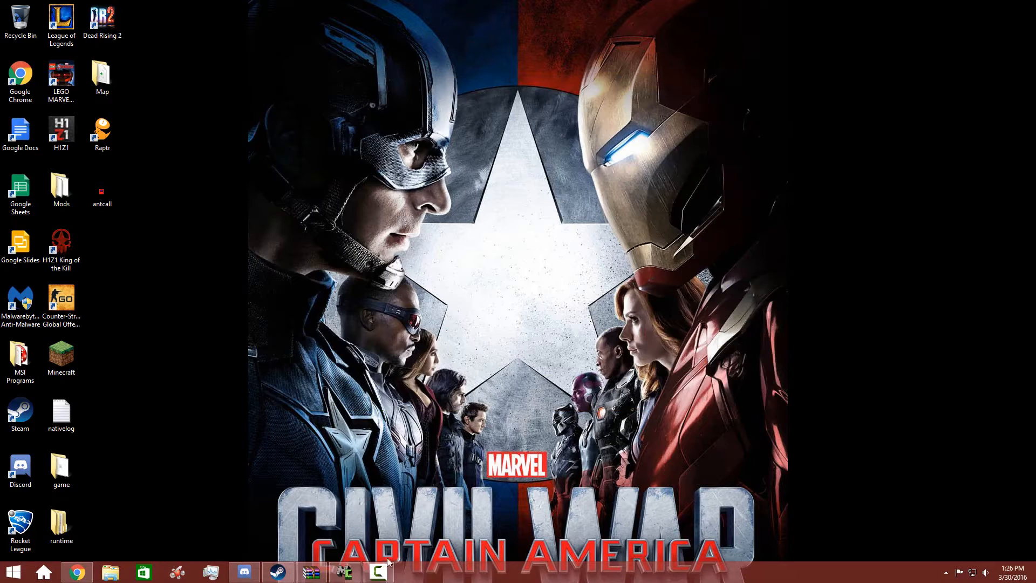
click(343, 572)
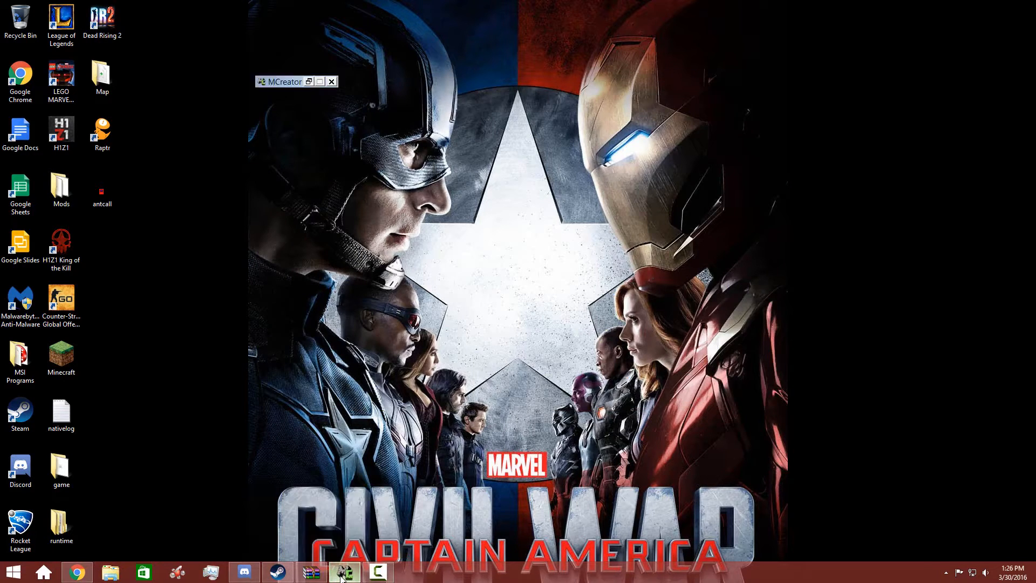
click(343, 572)
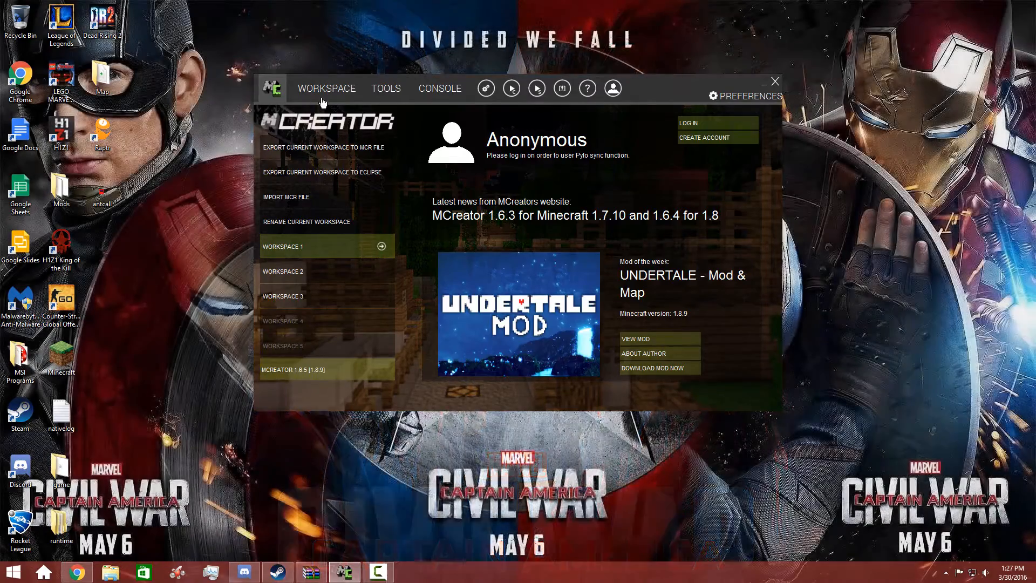
Create a new Armor mod element named AntMan from the workspace element list
click(326, 88)
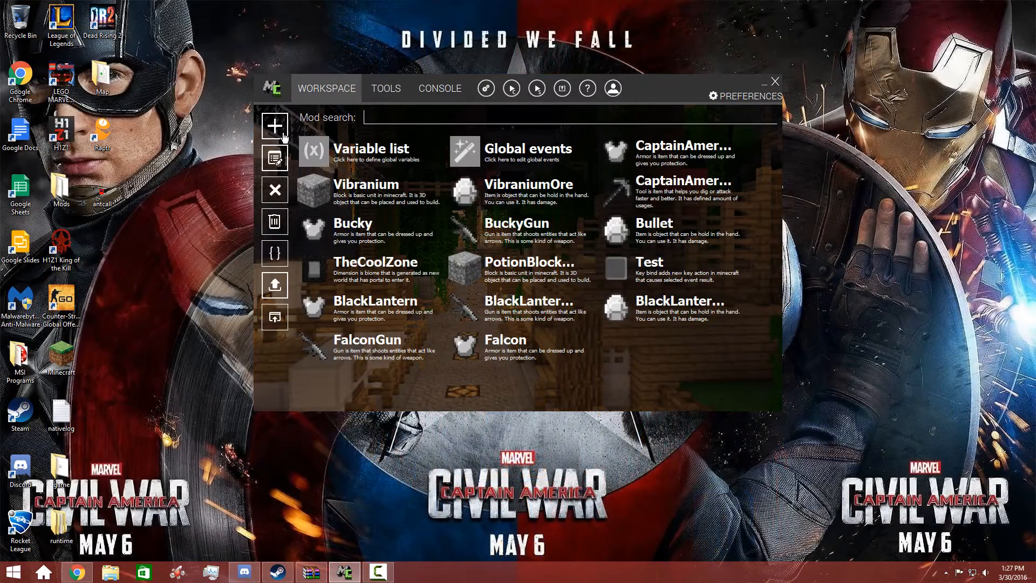
click(273, 125)
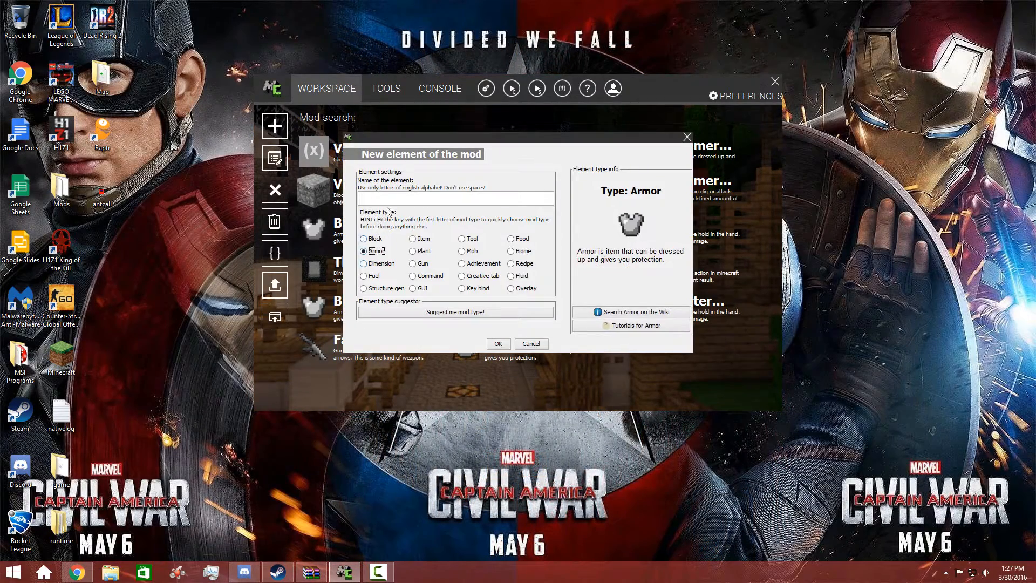
text(AntMan)
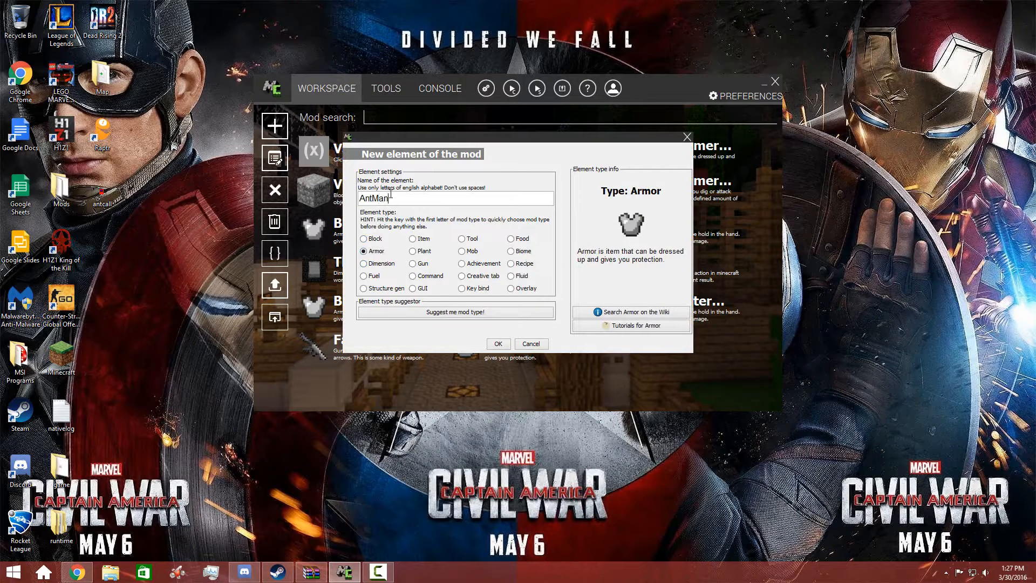
click(498, 344)
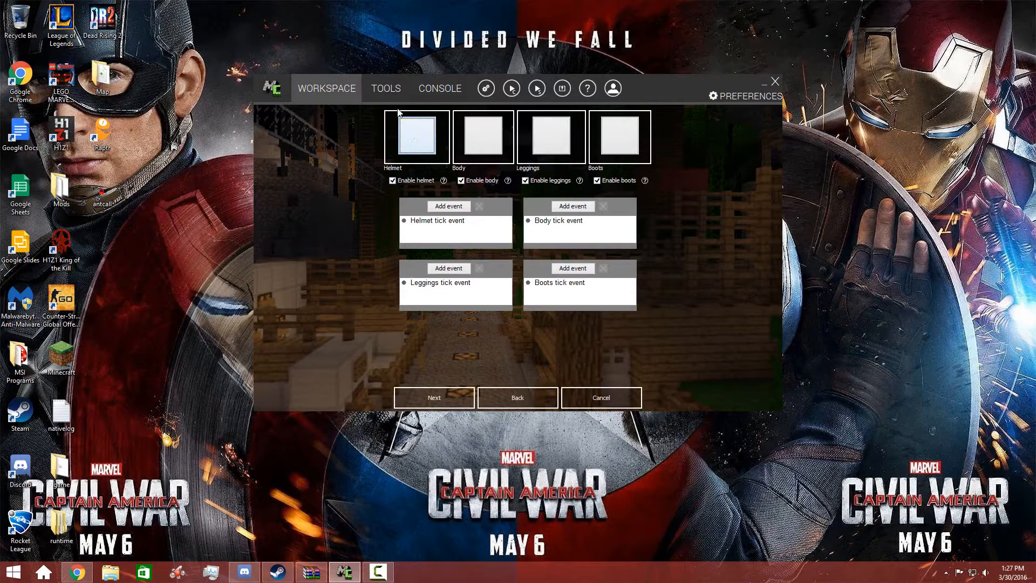
Import the Ant-Man head png from Downloads\MCreator as an item texture and assign it to the helmet
click(414, 136)
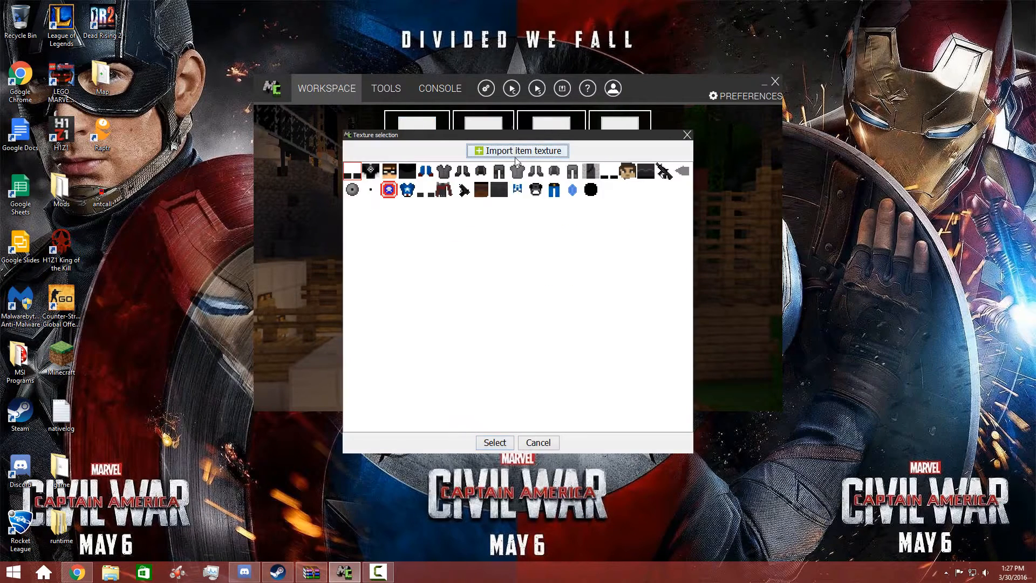
mouse_move(529, 262)
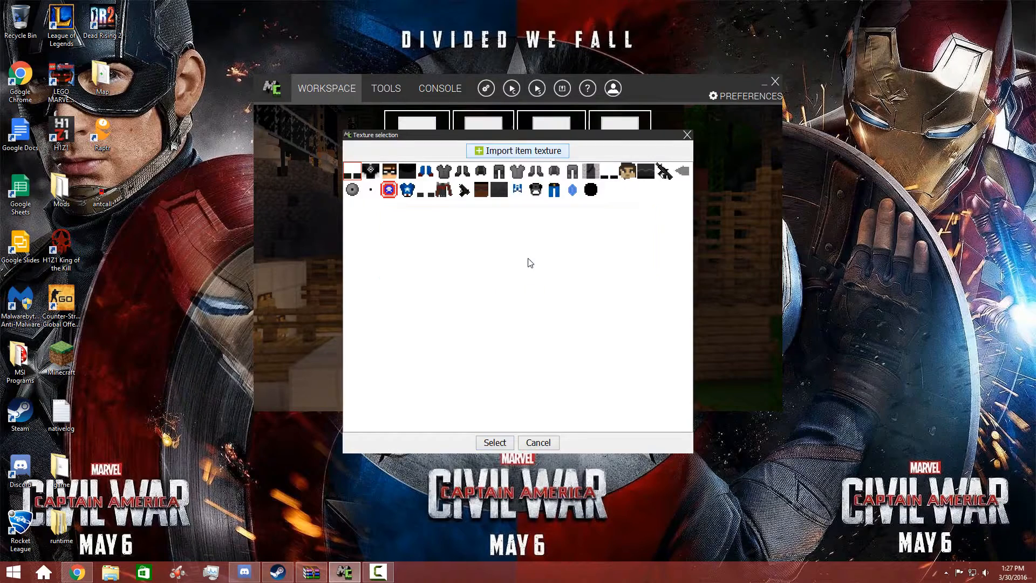
click(517, 151)
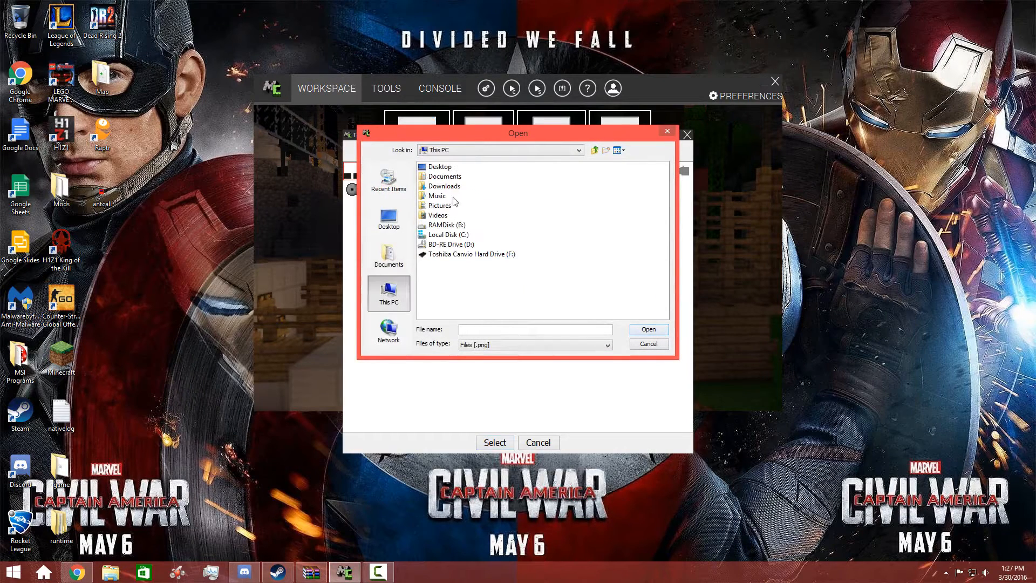
double_click(444, 186)
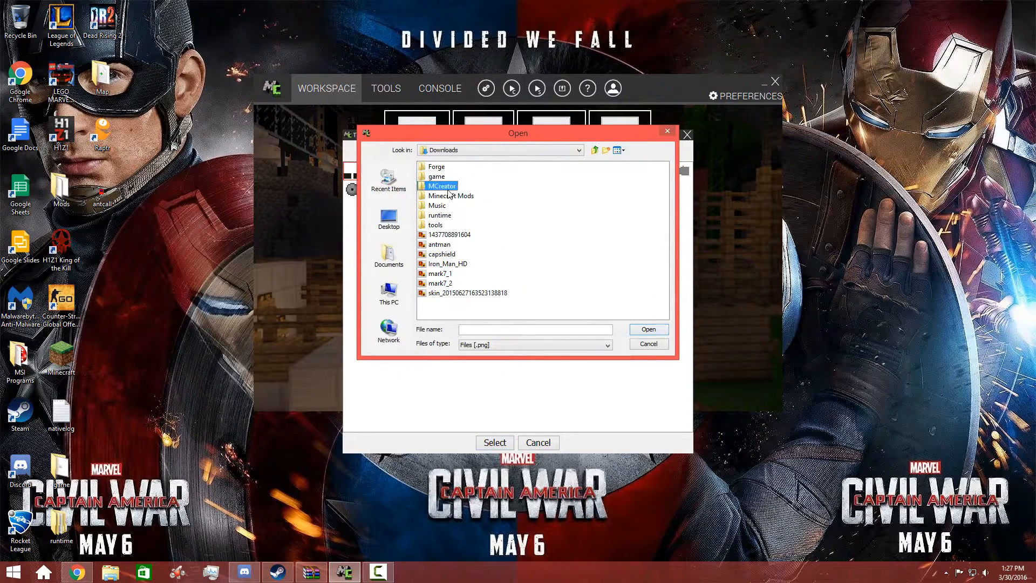
double_click(443, 186)
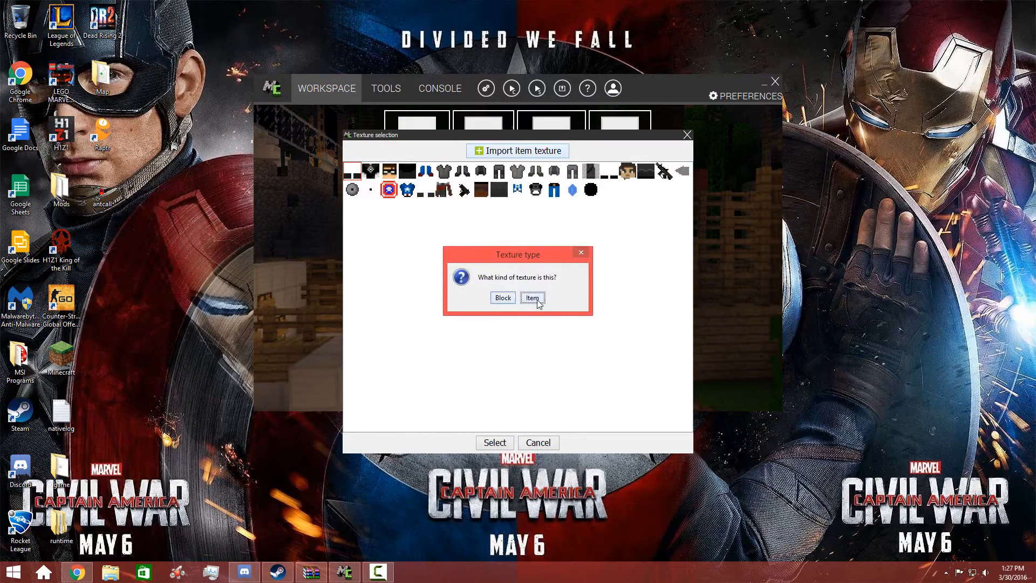
click(532, 298)
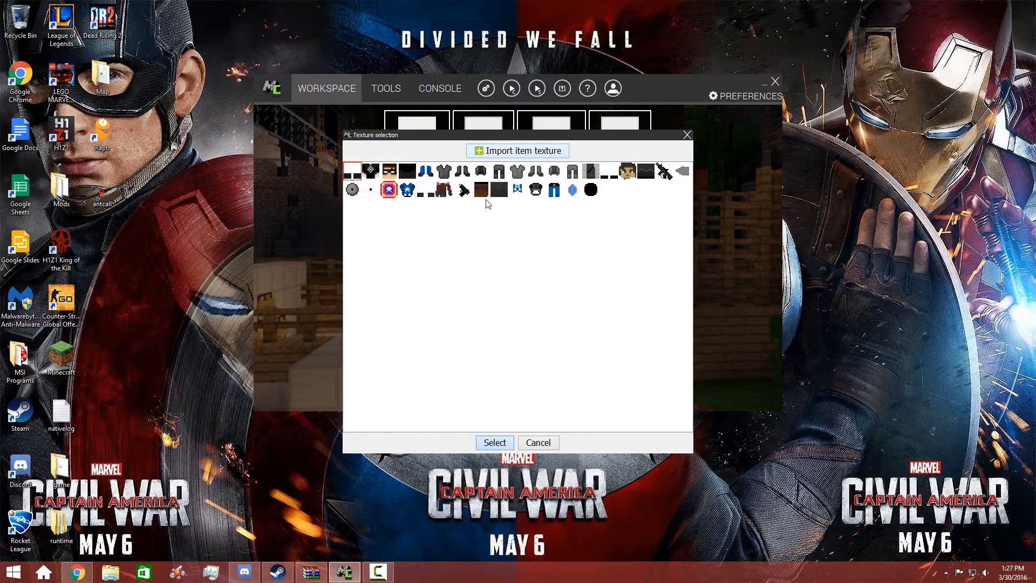
mouse_move(478, 195)
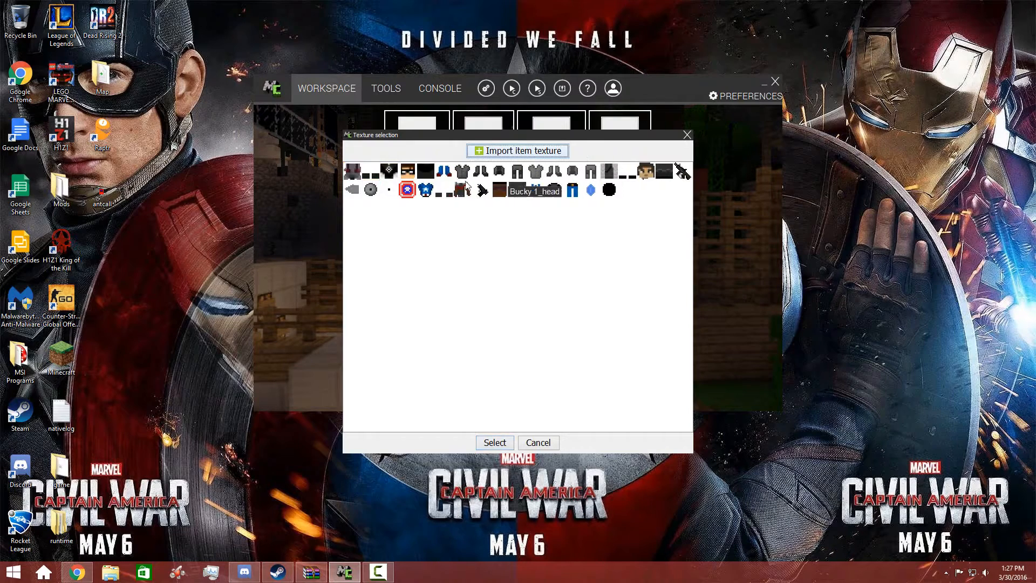
click(495, 443)
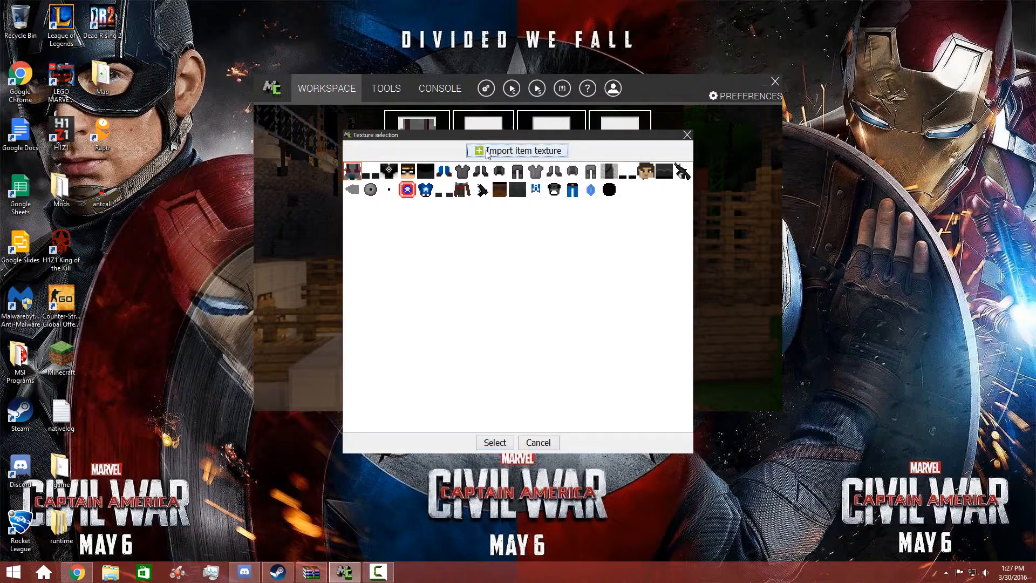
Import the chest, legs and boots Ant-Man textures as item textures for the remaining armor pieces
click(523, 151)
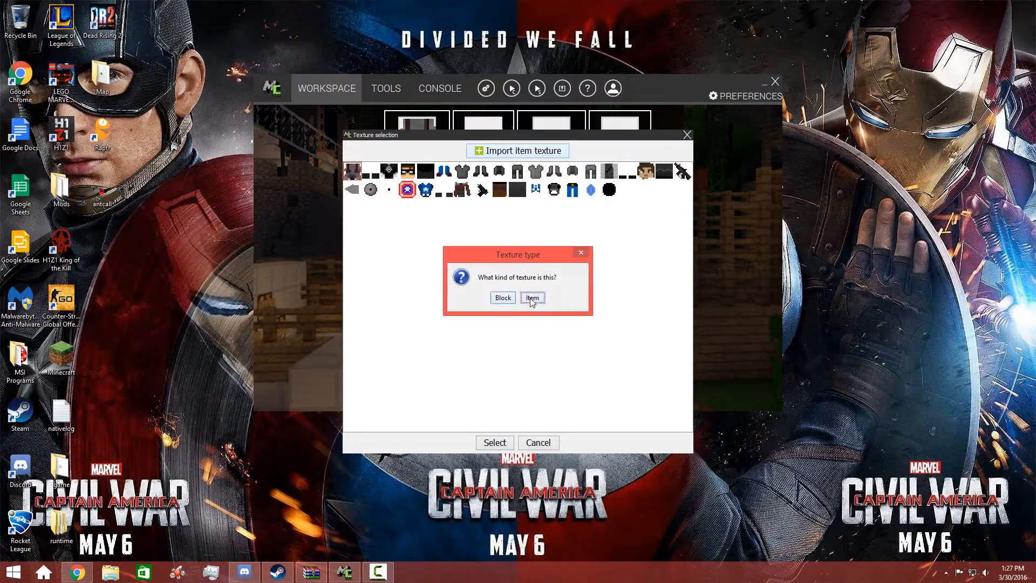
click(532, 298)
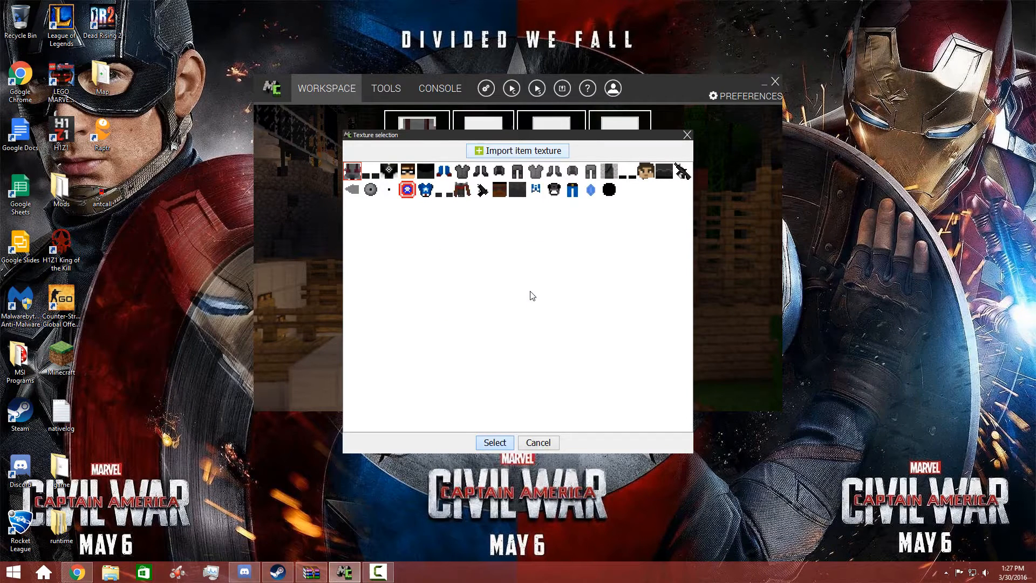
mouse_move(532, 273)
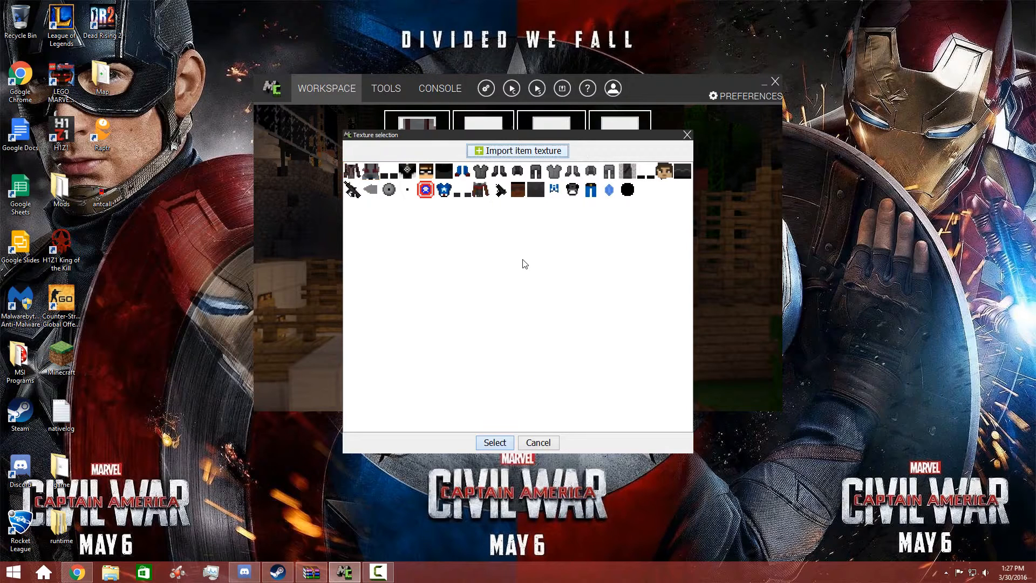
click(494, 443)
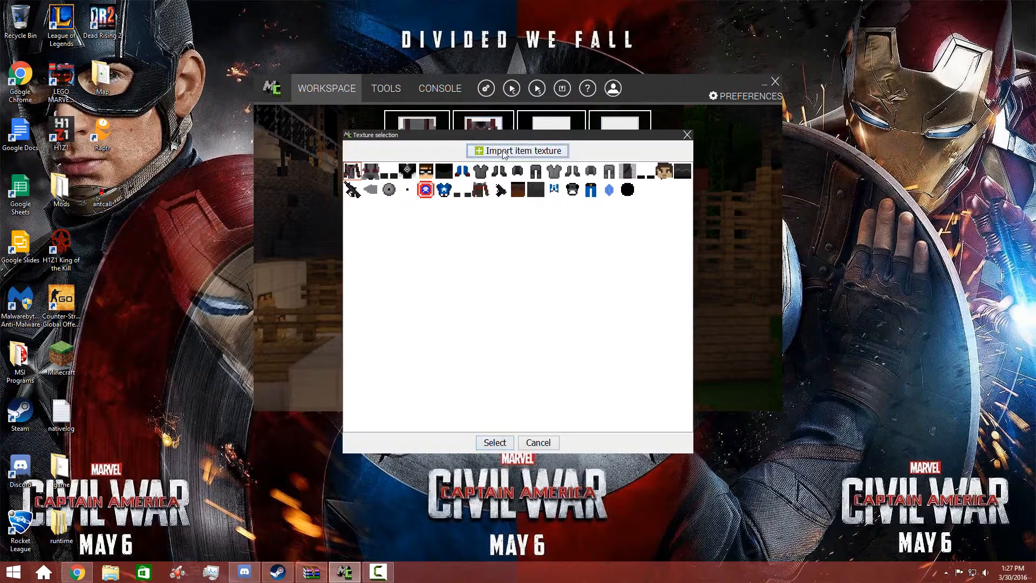
click(517, 151)
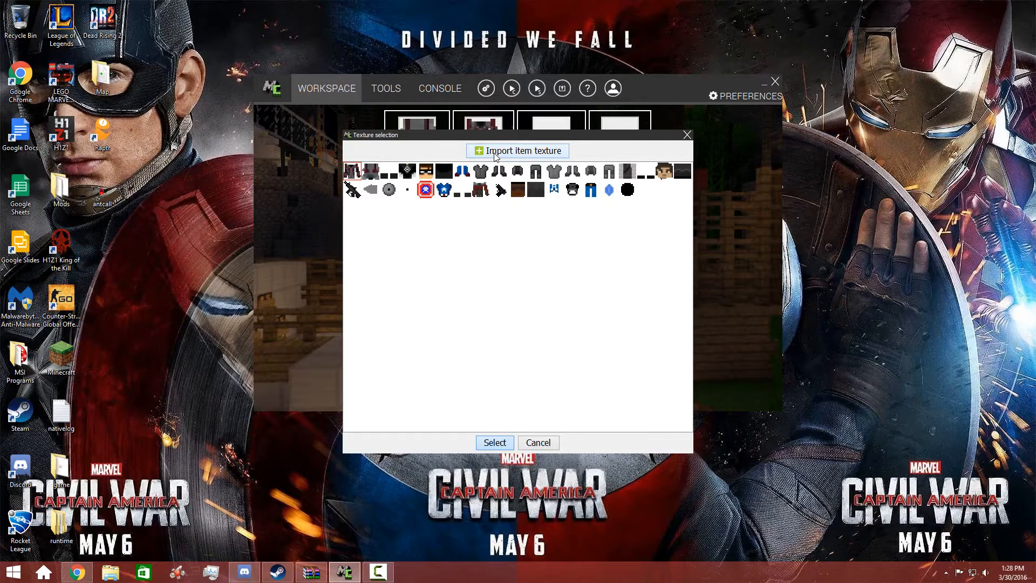
click(517, 151)
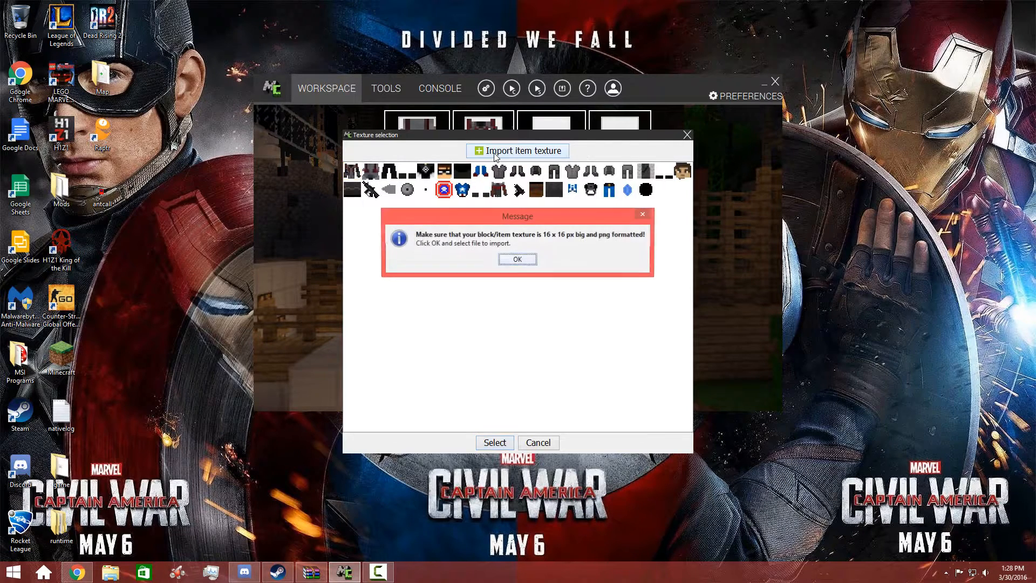
click(517, 258)
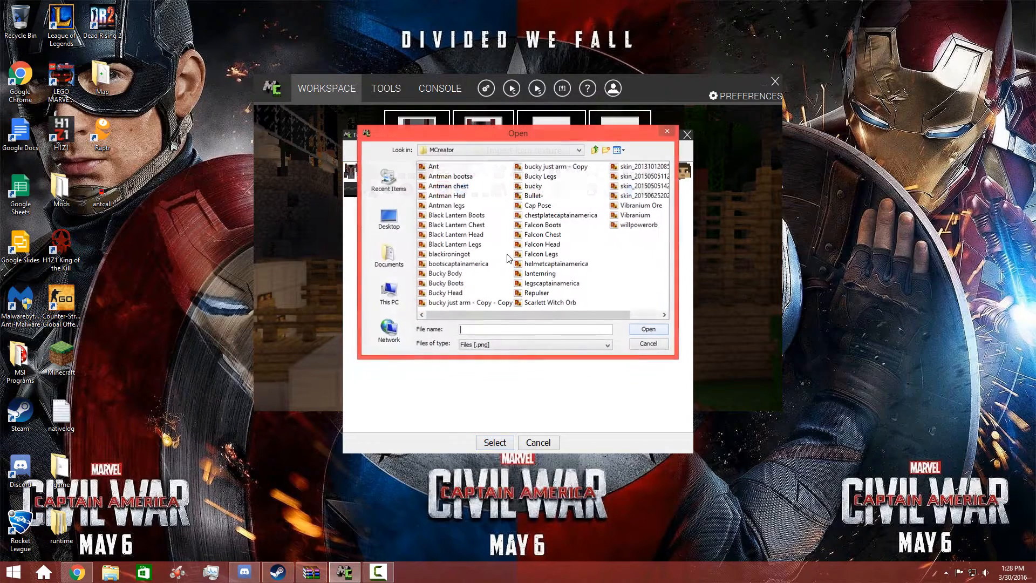
click(456, 176)
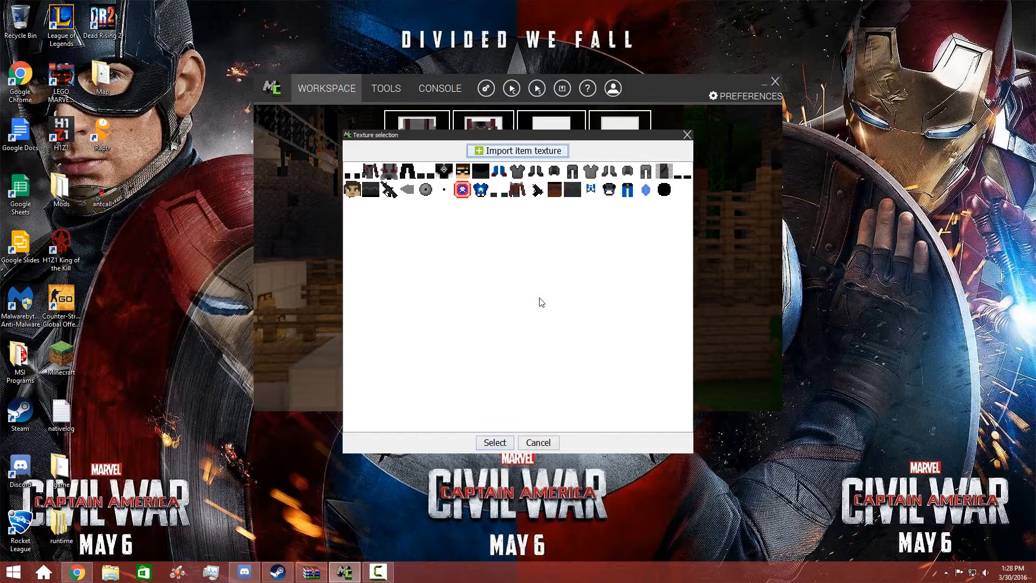
mouse_move(408, 171)
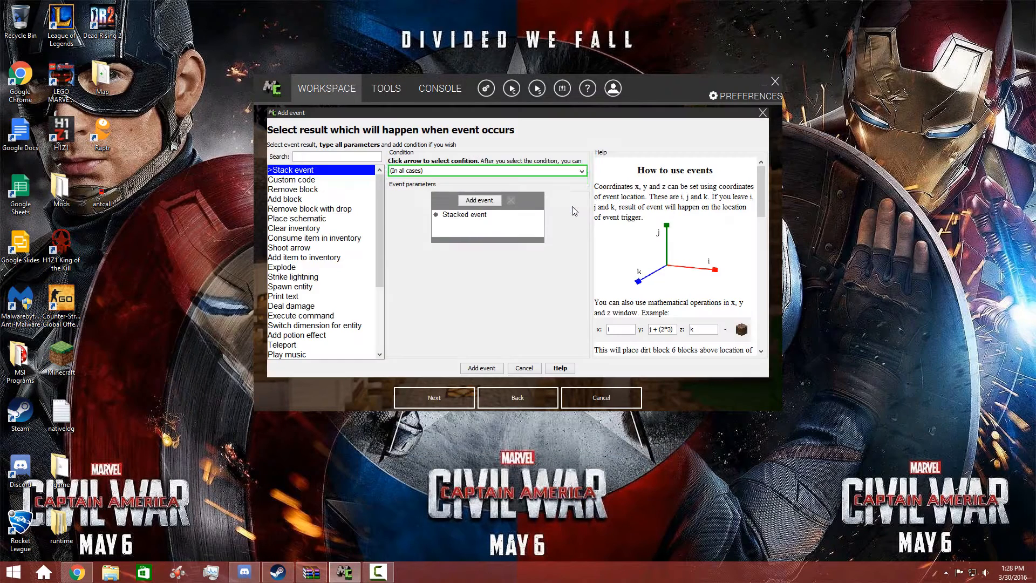
Add a potion-effect tick event to the armor body with its ID, duration and amplifier
click(298, 334)
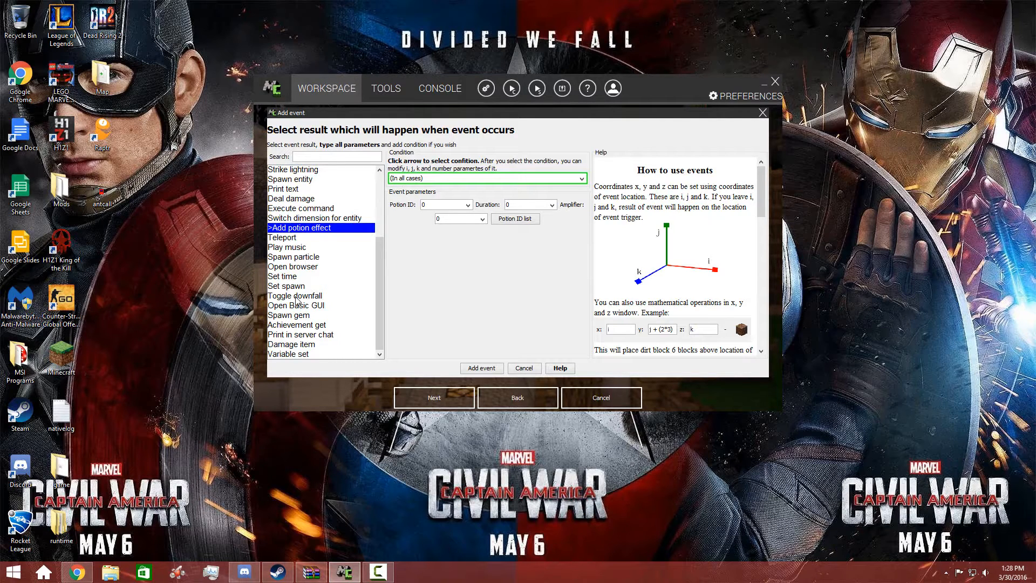
mouse_move(439, 149)
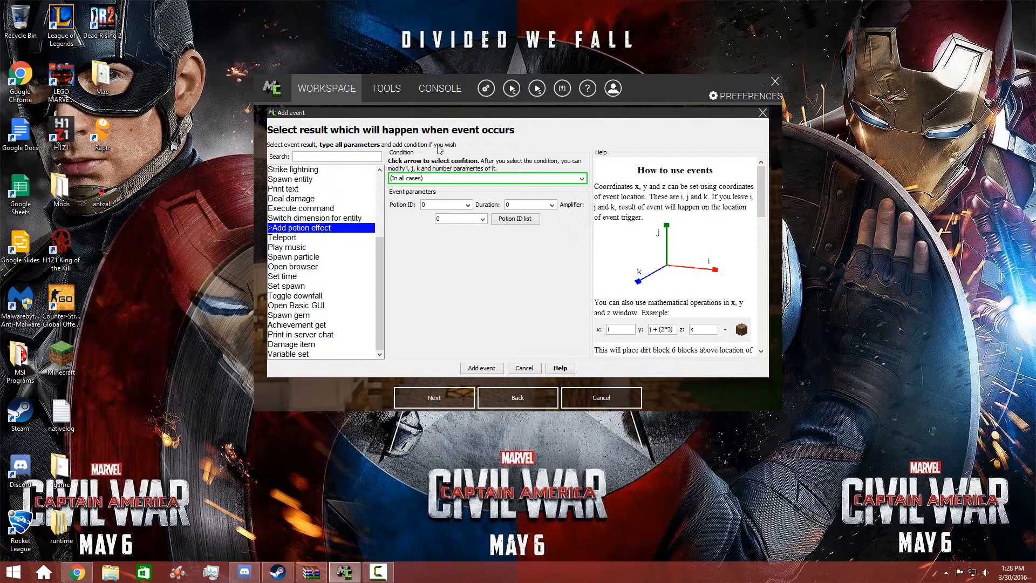
click(442, 204)
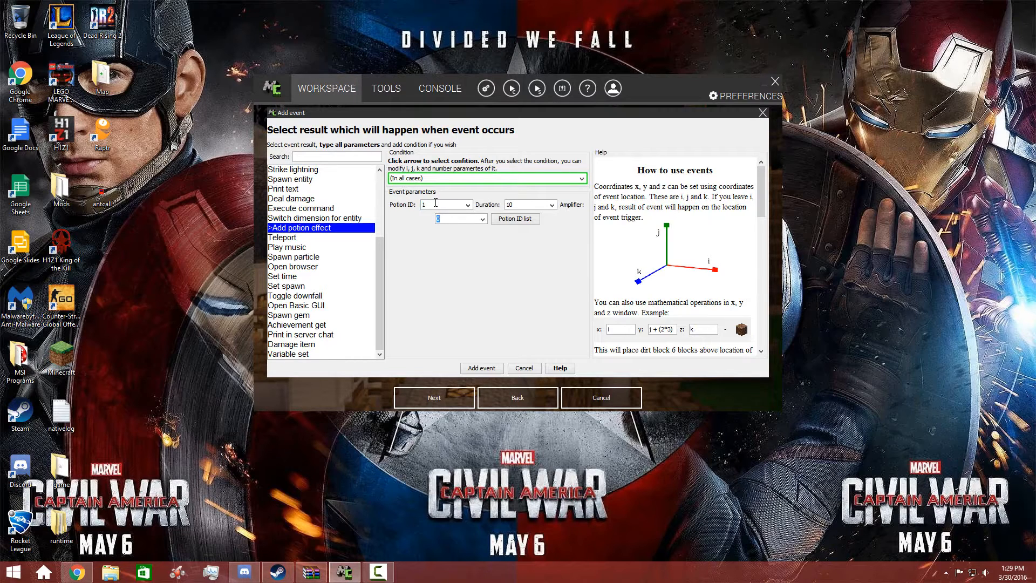
text(3)
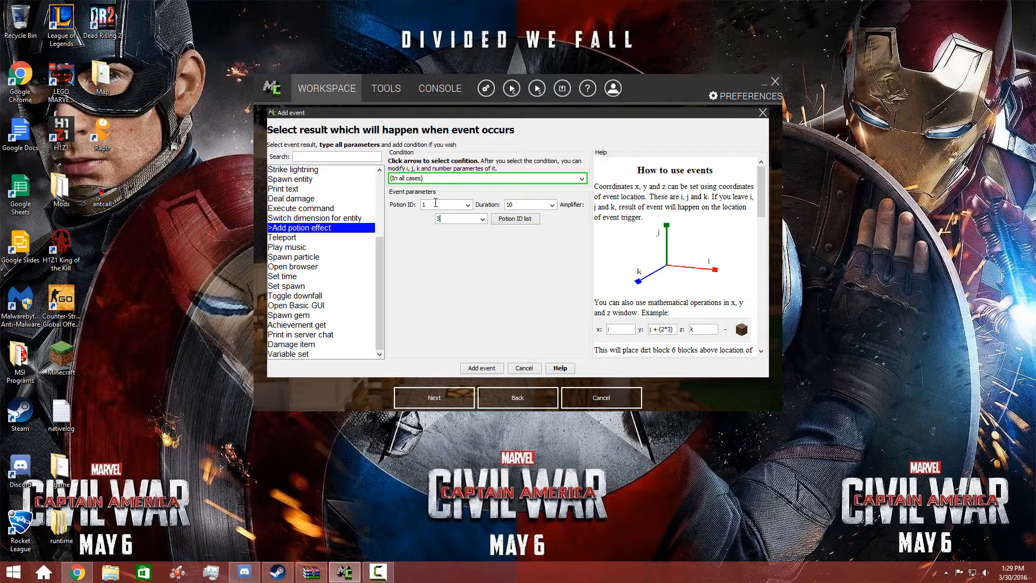
click(481, 367)
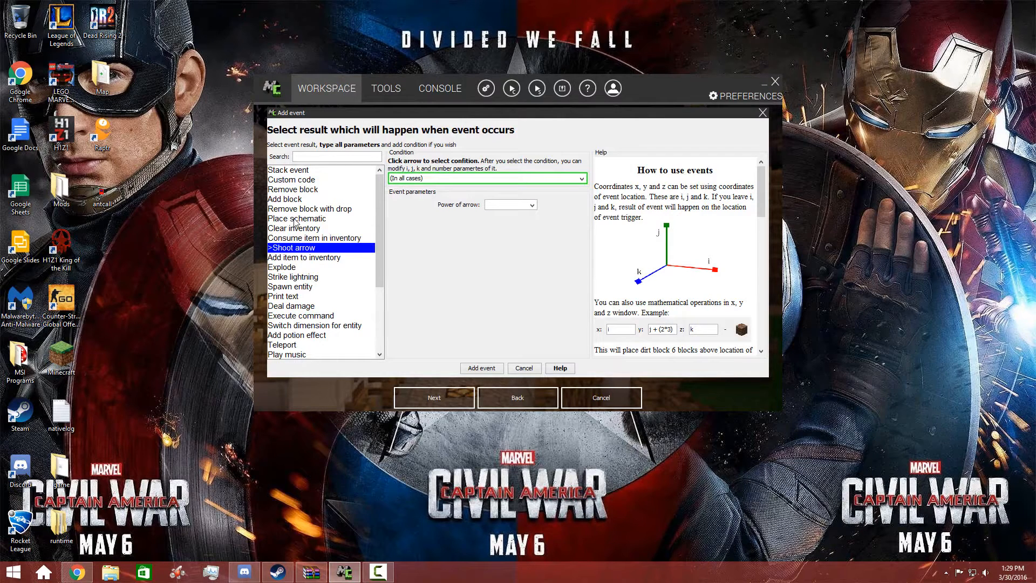
Add a Jump Boost effect with amplifier 4 to the body, then bring up the Potion Effect IDs wiki in Chrome
scroll(down, 3)
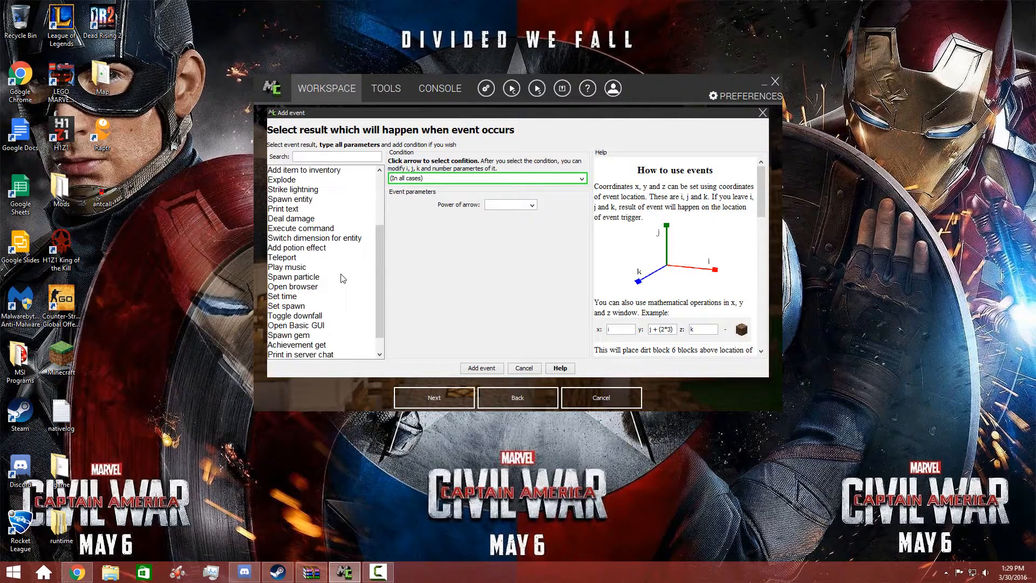
click(297, 247)
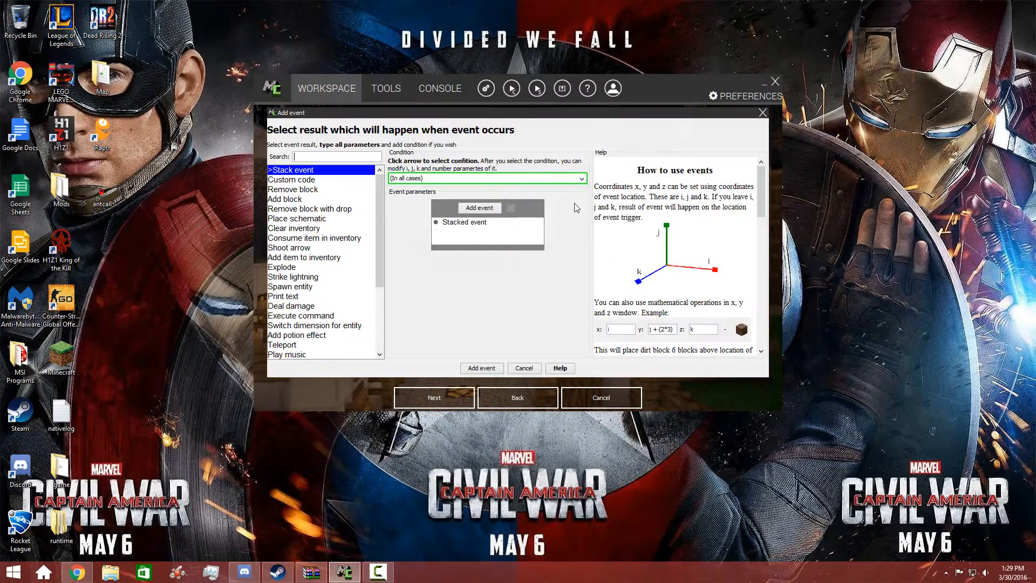
click(298, 335)
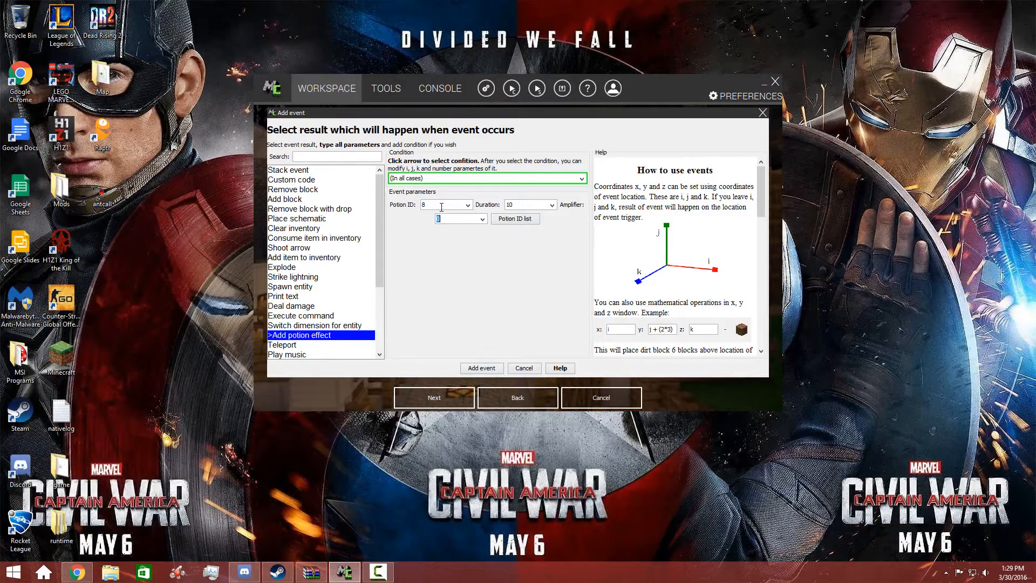
text(4)
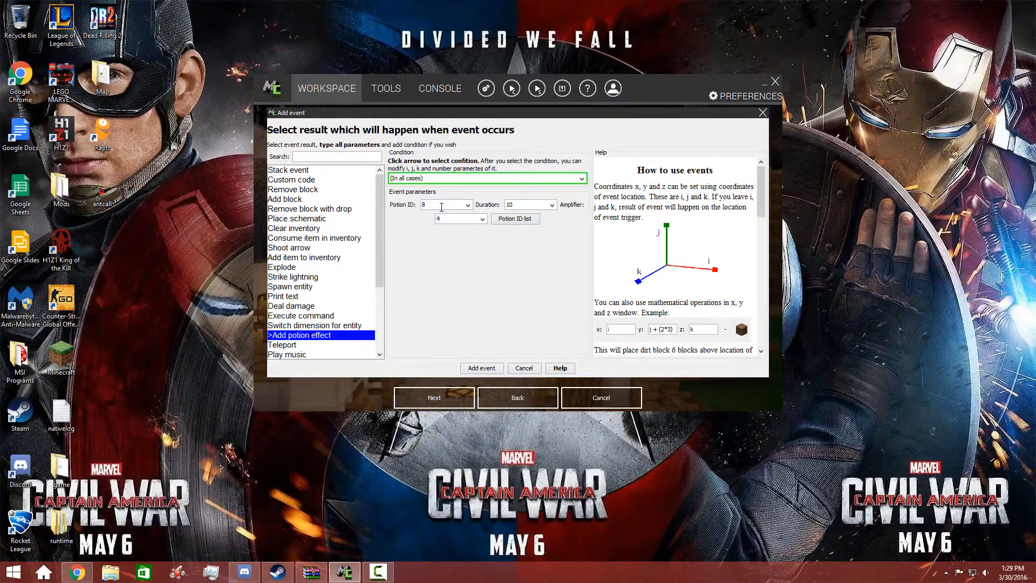
click(481, 368)
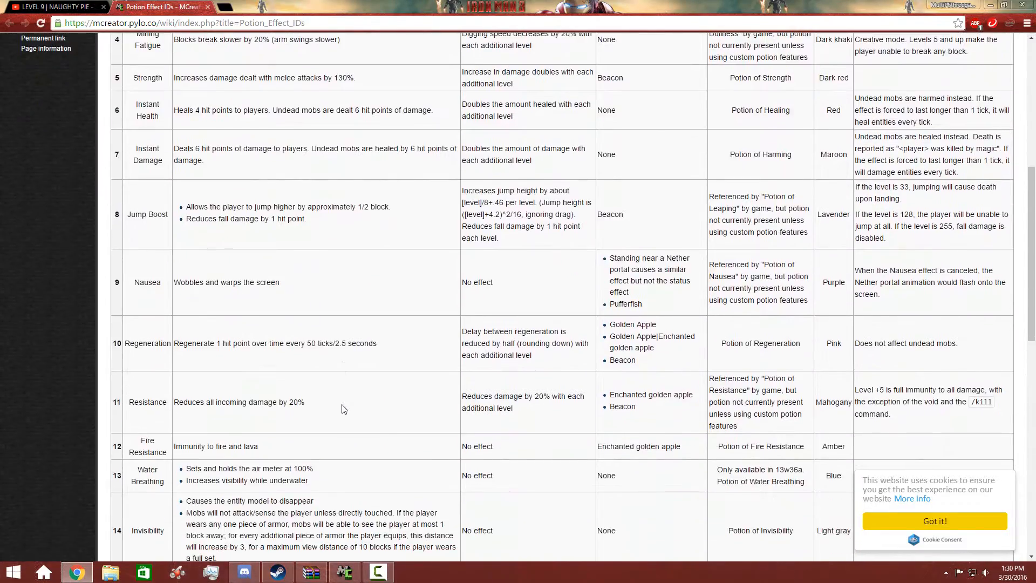
click(77, 572)
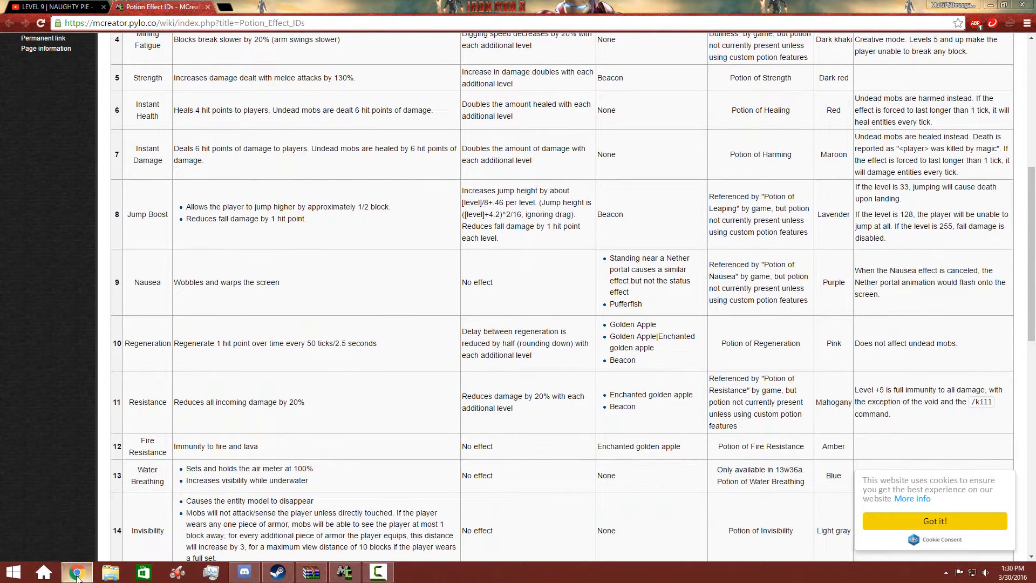
Give the body tick a Resistance potion effect (ID 11, amplifier 2)
click(343, 572)
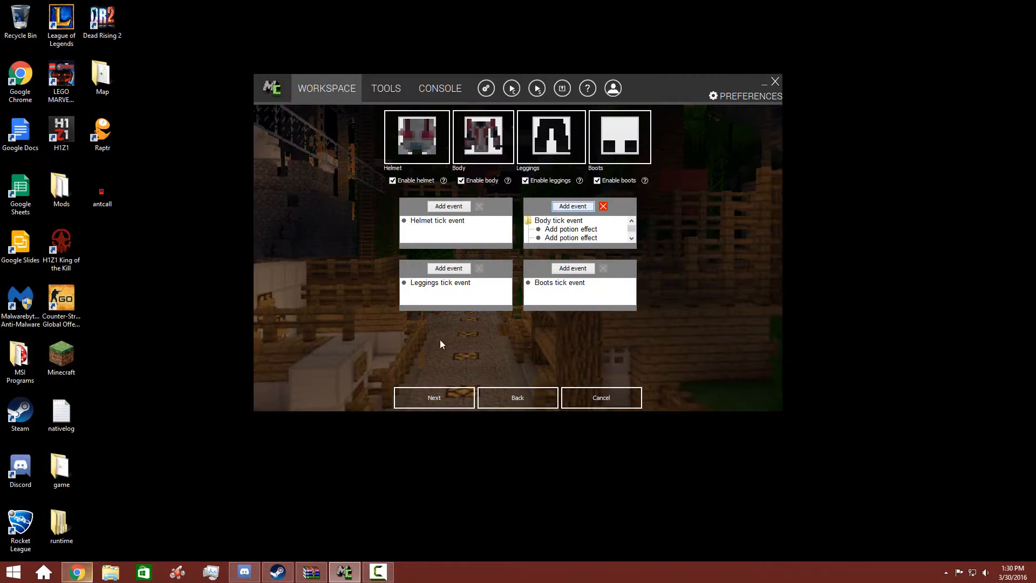
mouse_move(560, 250)
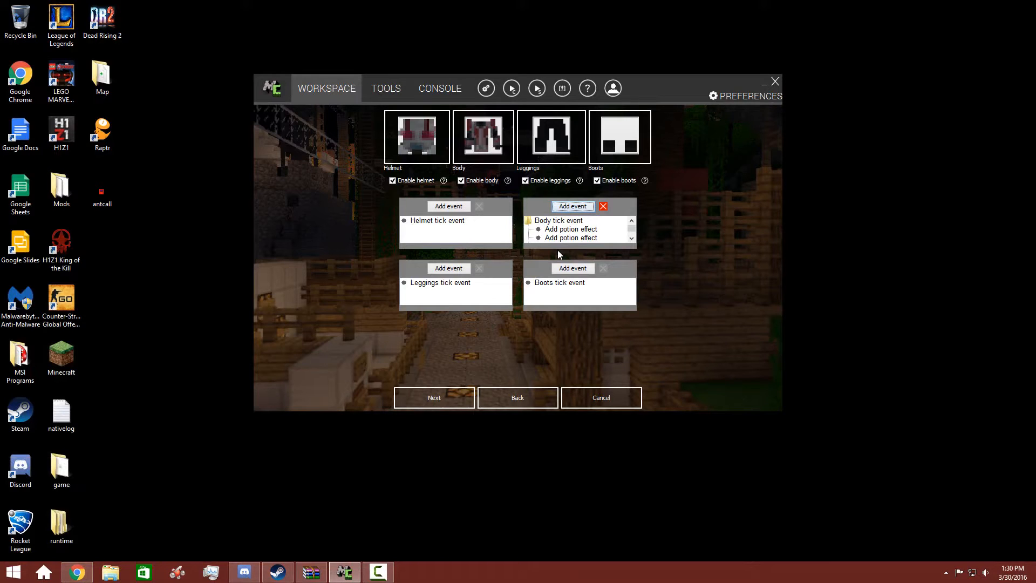
click(572, 205)
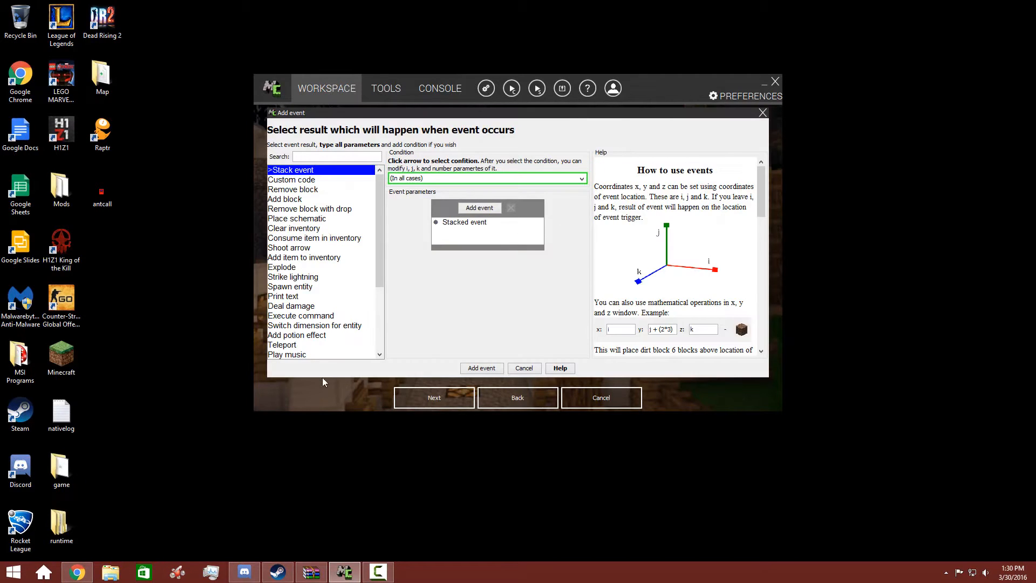
click(297, 335)
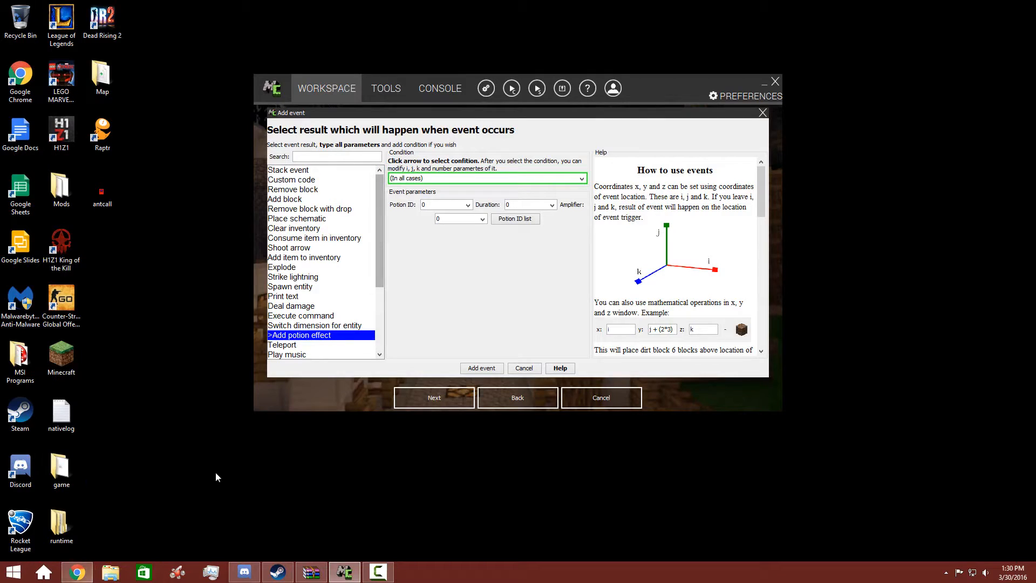
text(1)
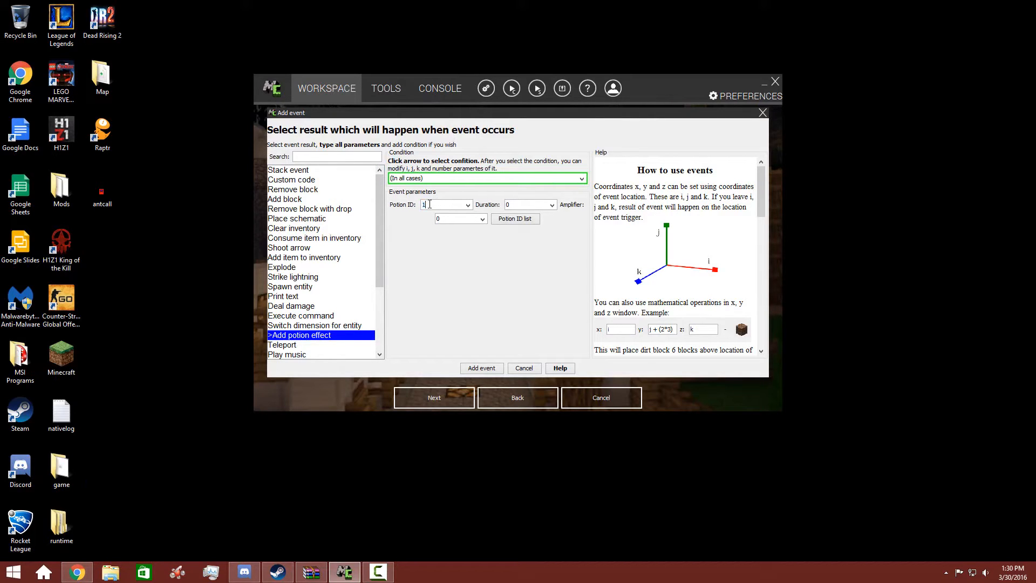
text(1)
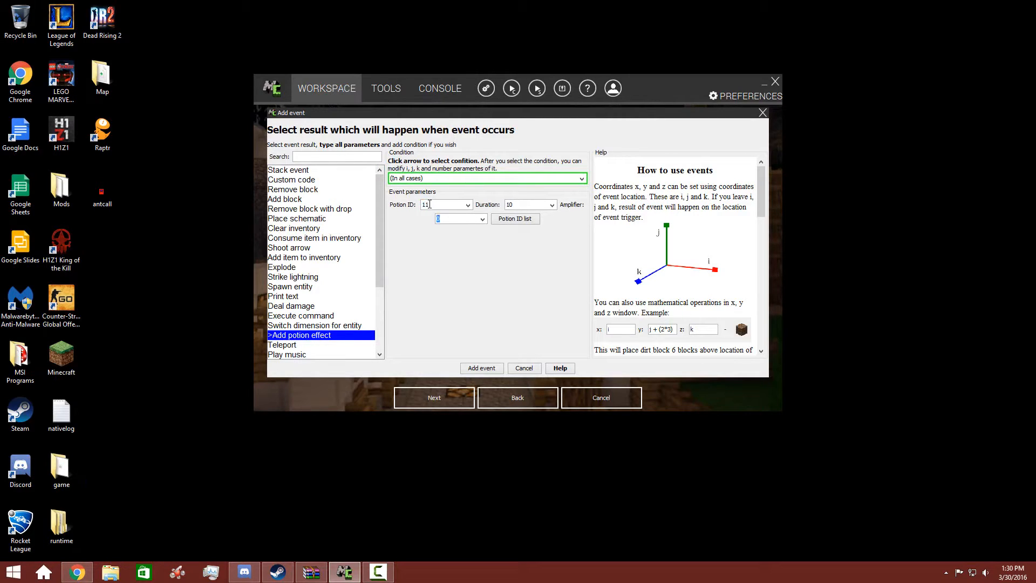
text(2)
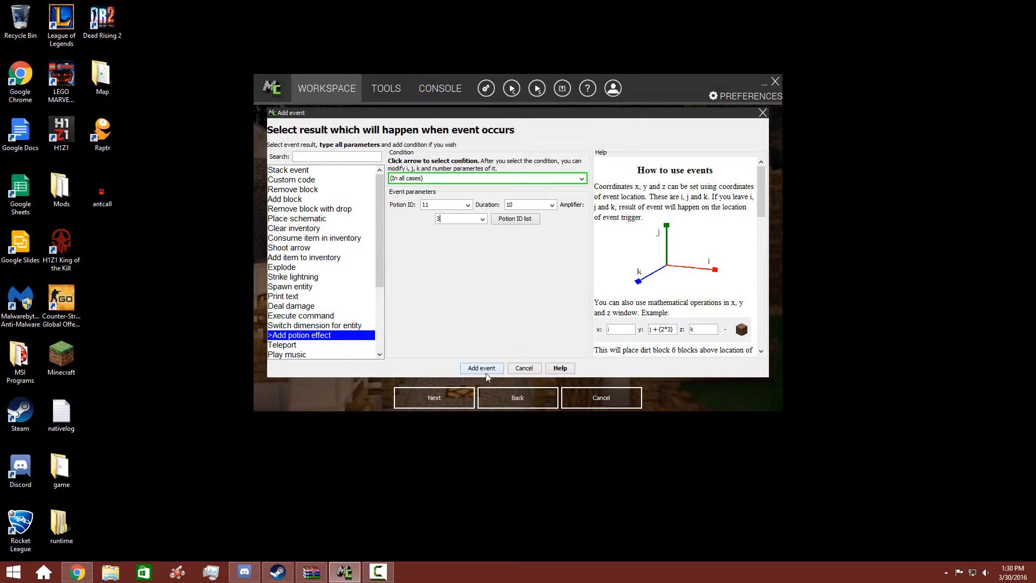
click(482, 368)
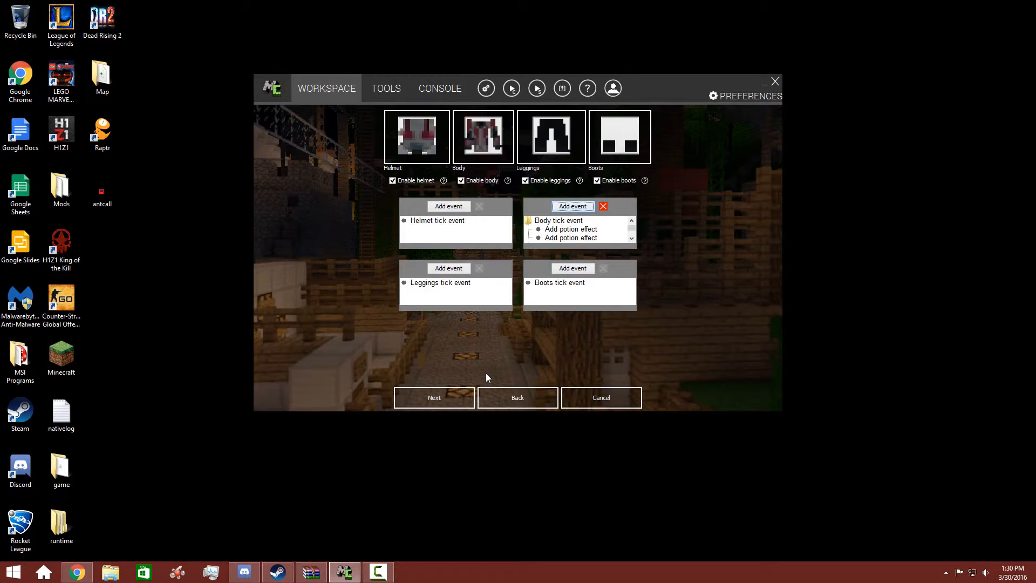
mouse_move(466, 390)
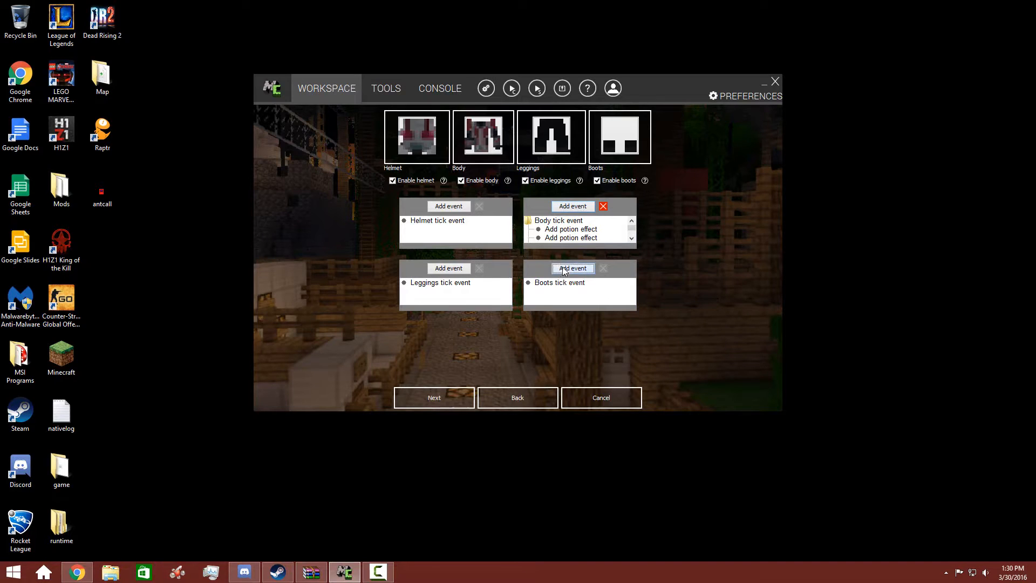
Add a custom-code event to the boots tick: entity.fallDistance = 0.0F;
click(572, 268)
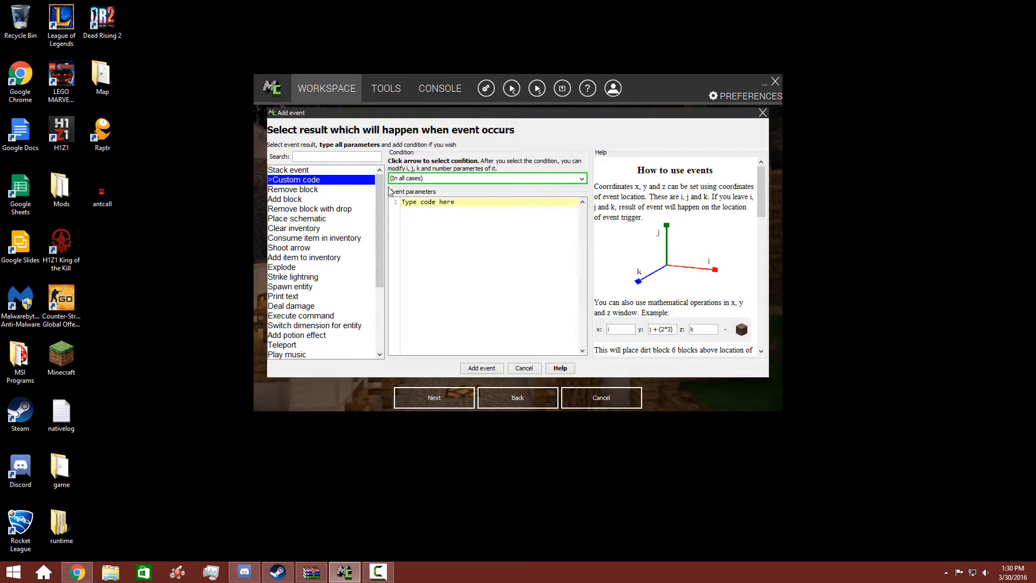
text(entity.fallDistance = 0.0F;)
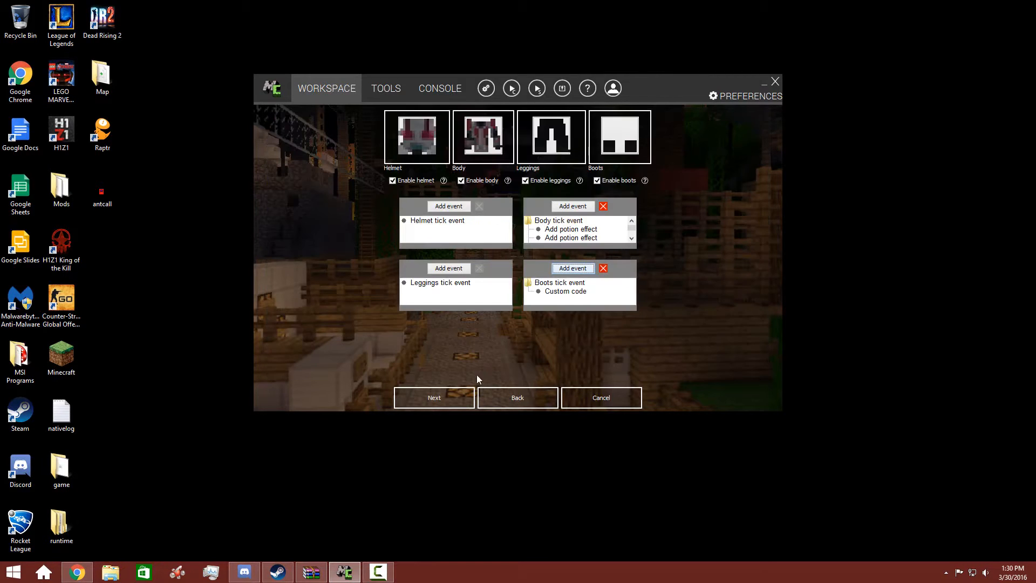
Name the armor Ant Man with its texture, max absorbed damage 35, damage values 200 and enchantability 20
click(434, 397)
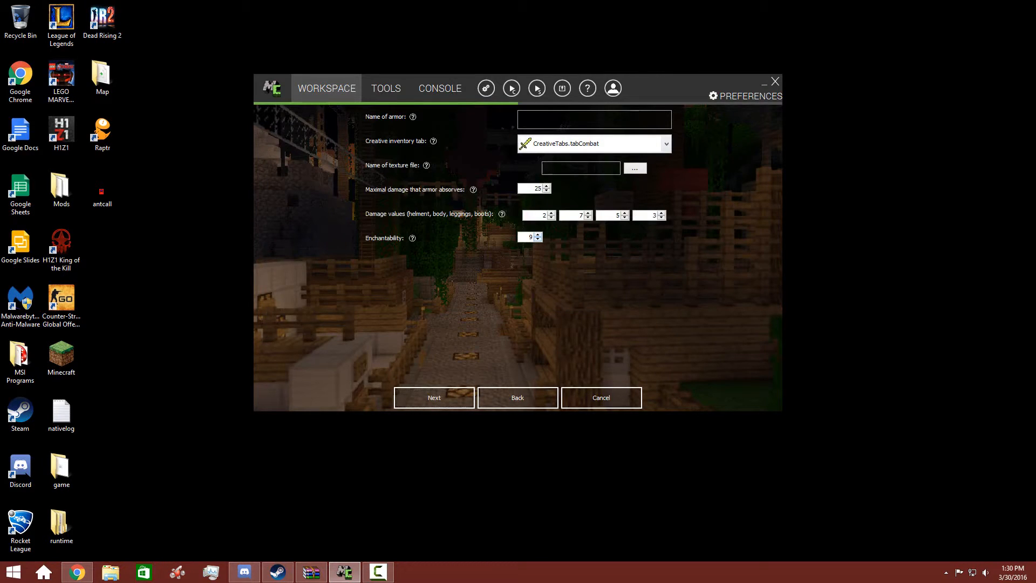
text(Ant Man)
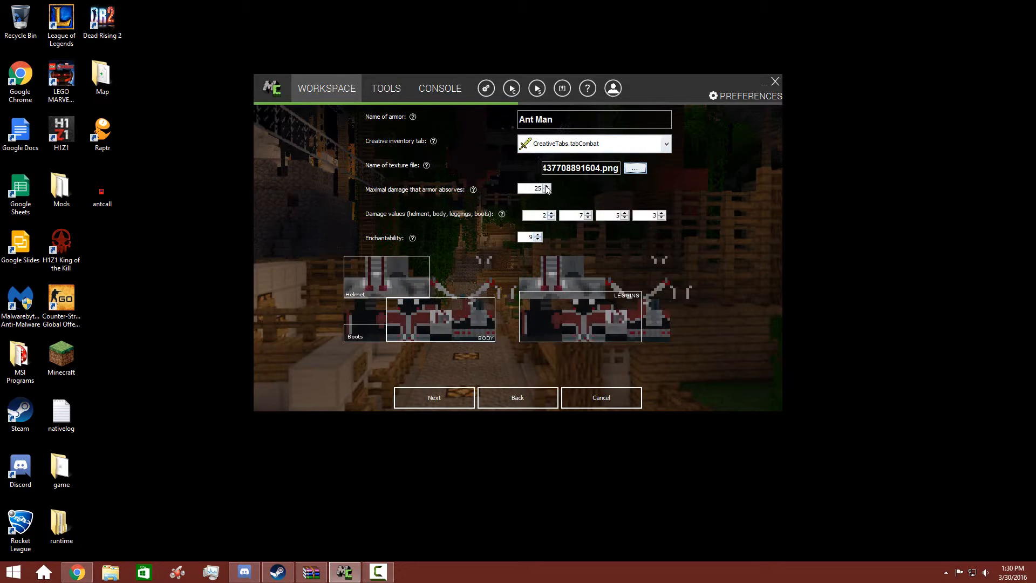
click(547, 186)
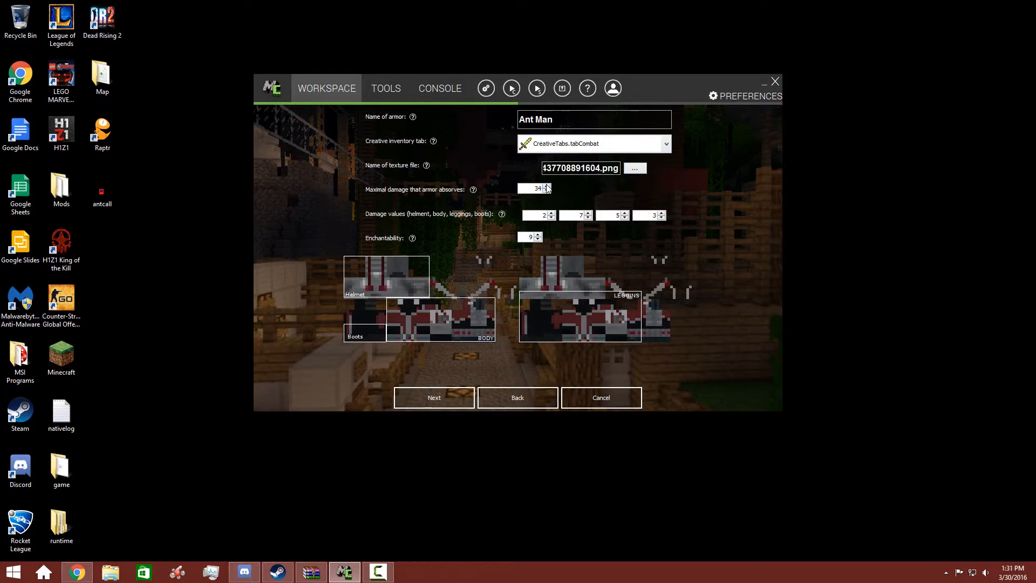
click(549, 185)
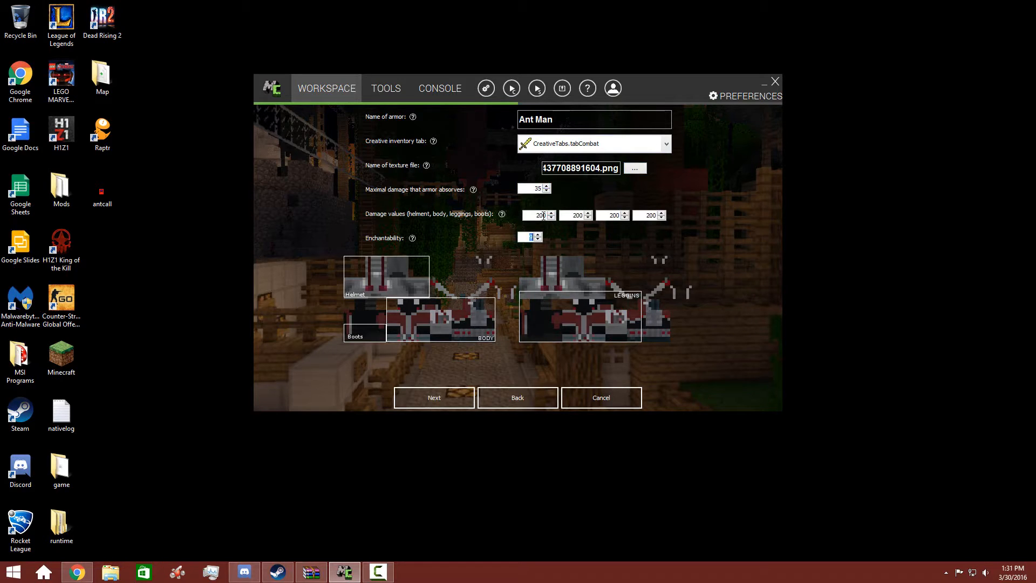
text(20)
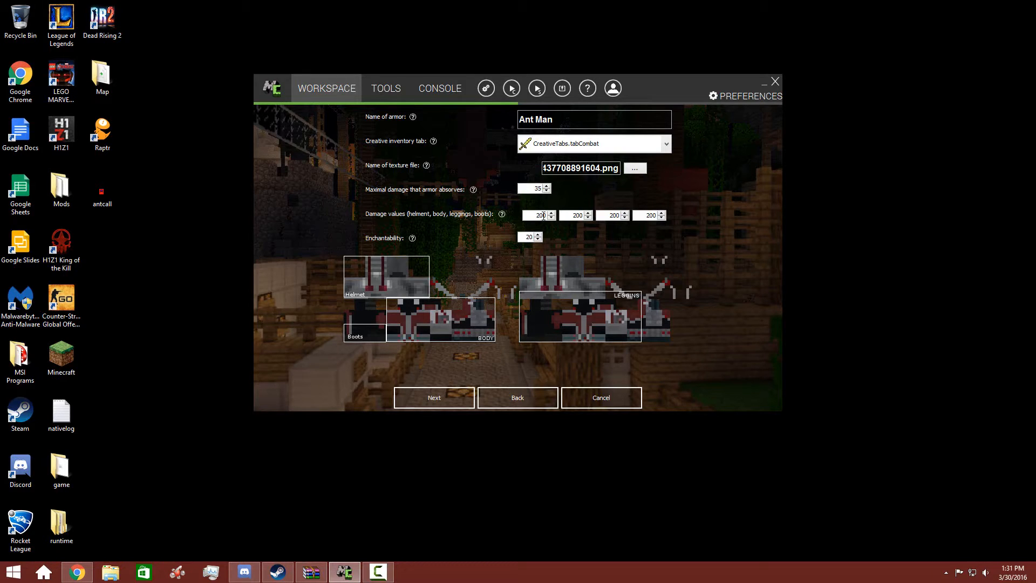
click(528, 237)
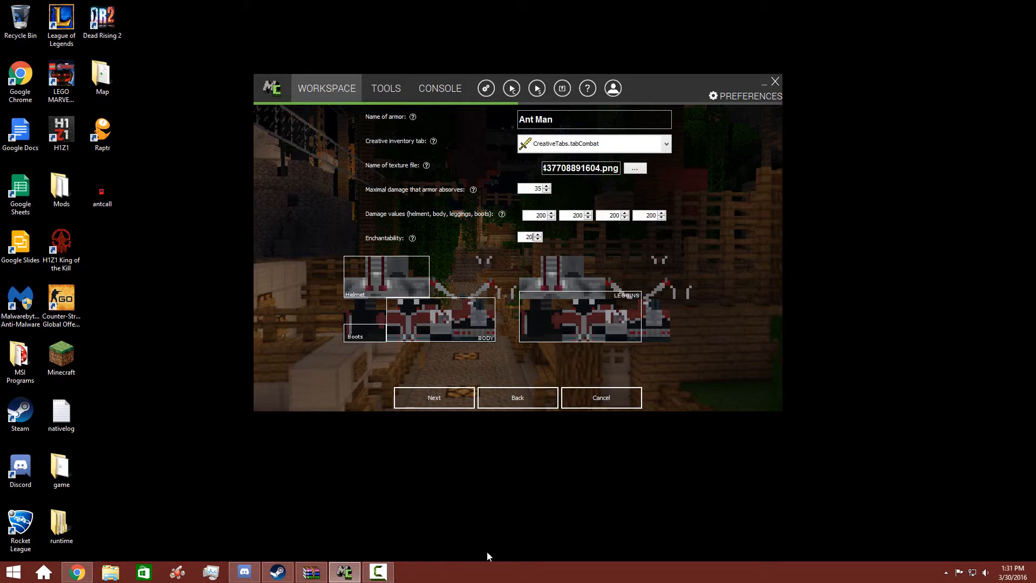
Fill the armor crafting recipes with glass and body recipe ingredients, then browse toward the wool blocks
click(434, 397)
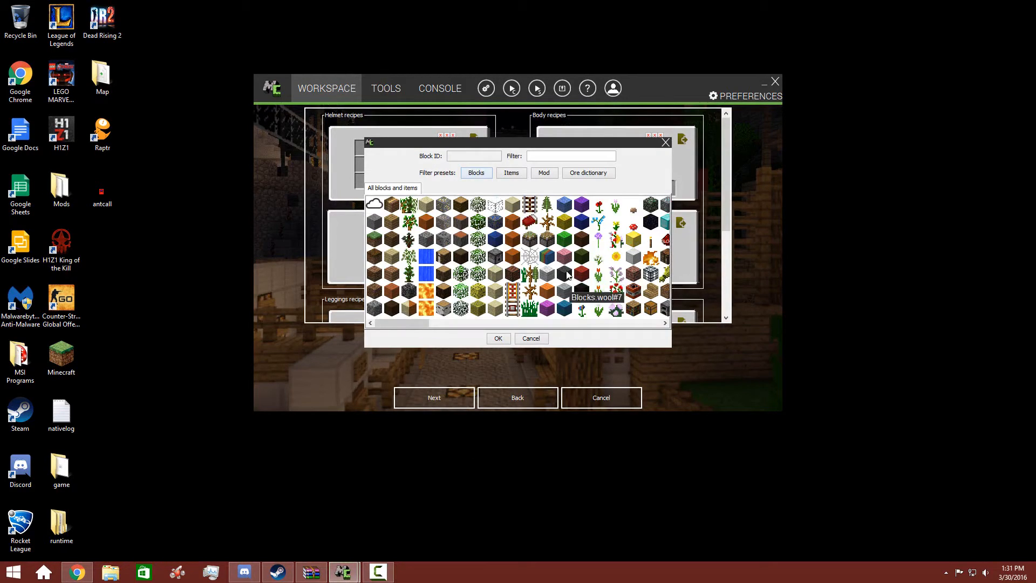
mouse_move(442, 182)
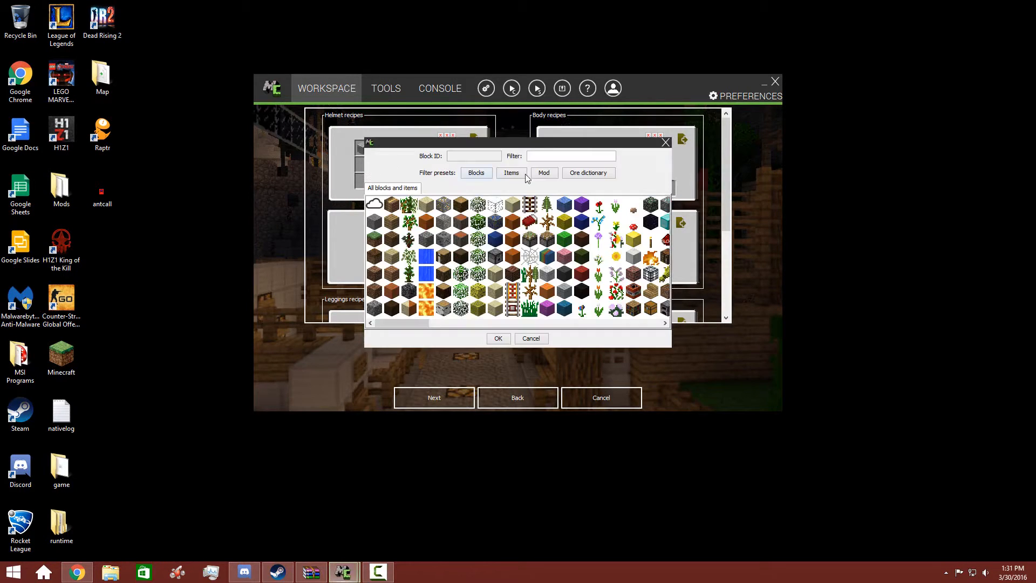
text(glas)
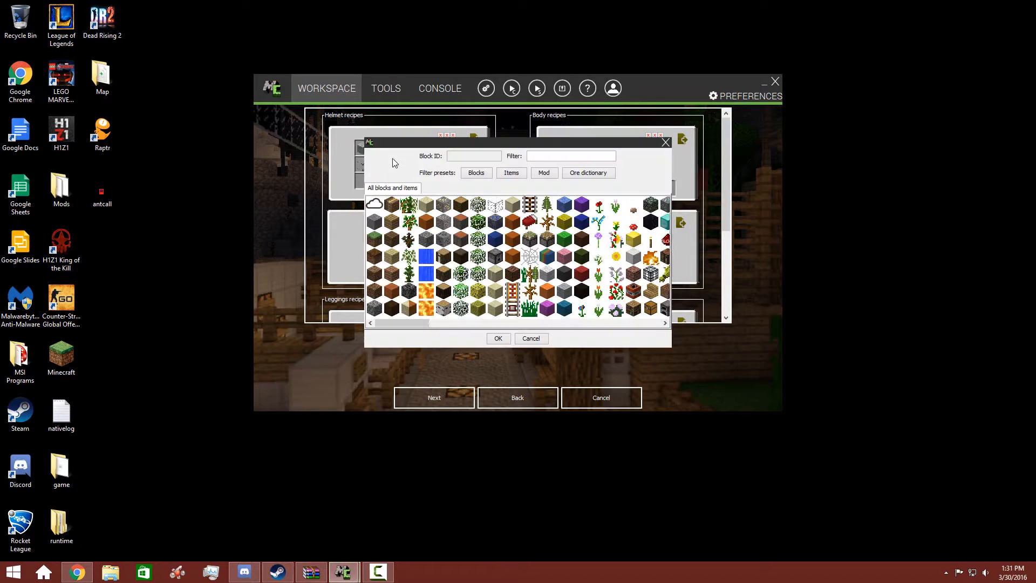
text(glass)
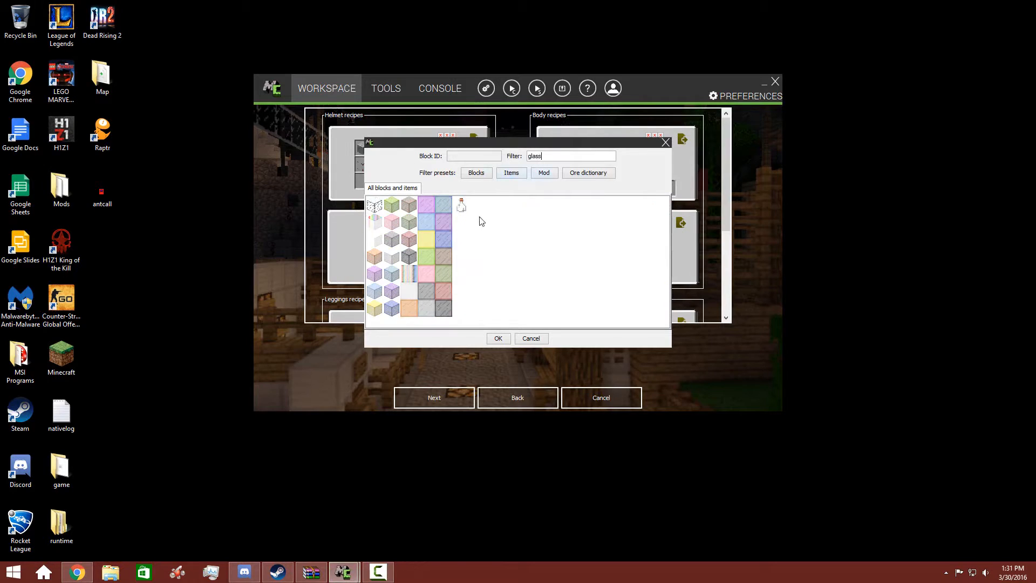
click(531, 338)
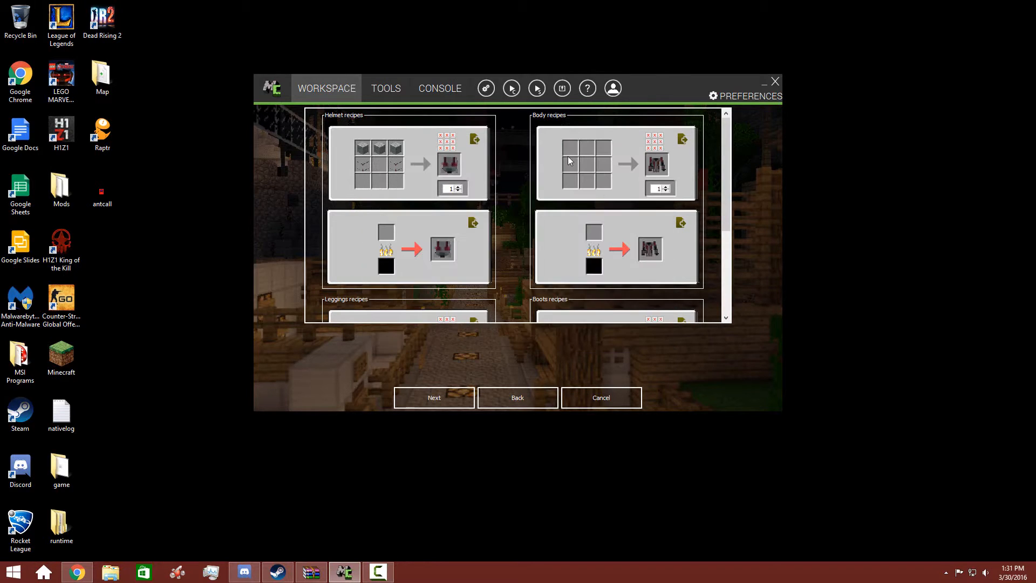
click(564, 163)
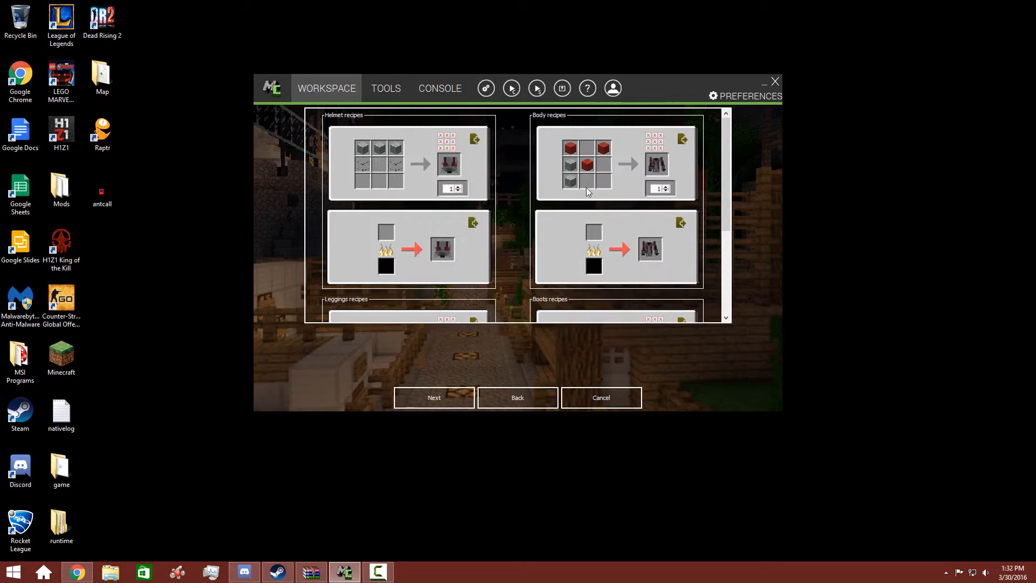
click(583, 163)
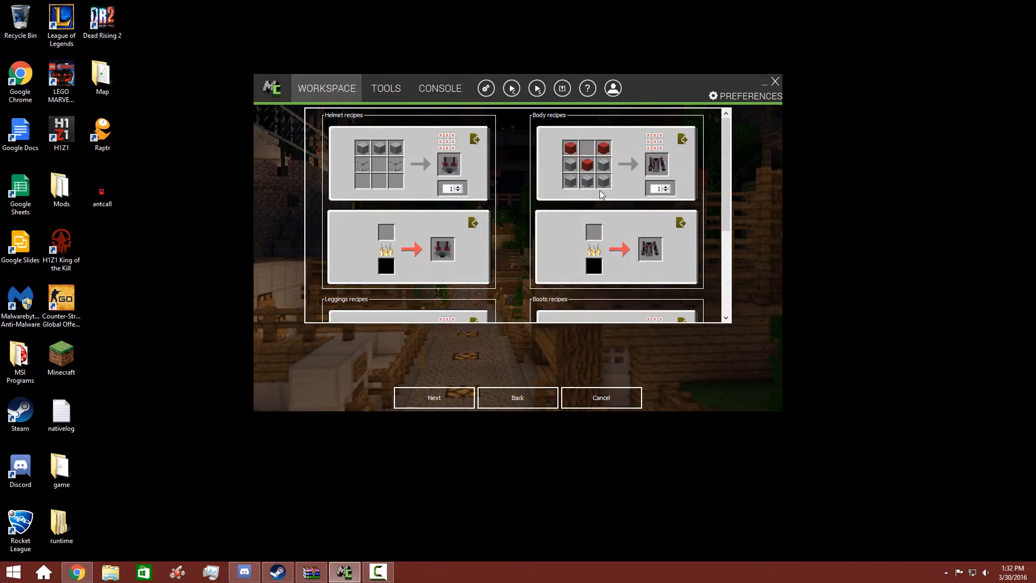
scroll(down, 3)
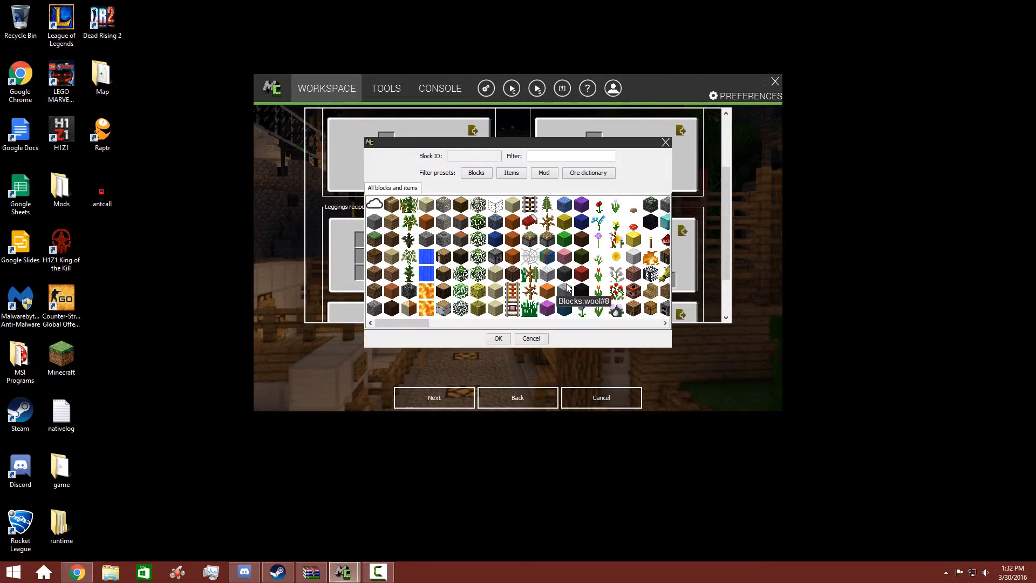
mouse_move(581, 307)
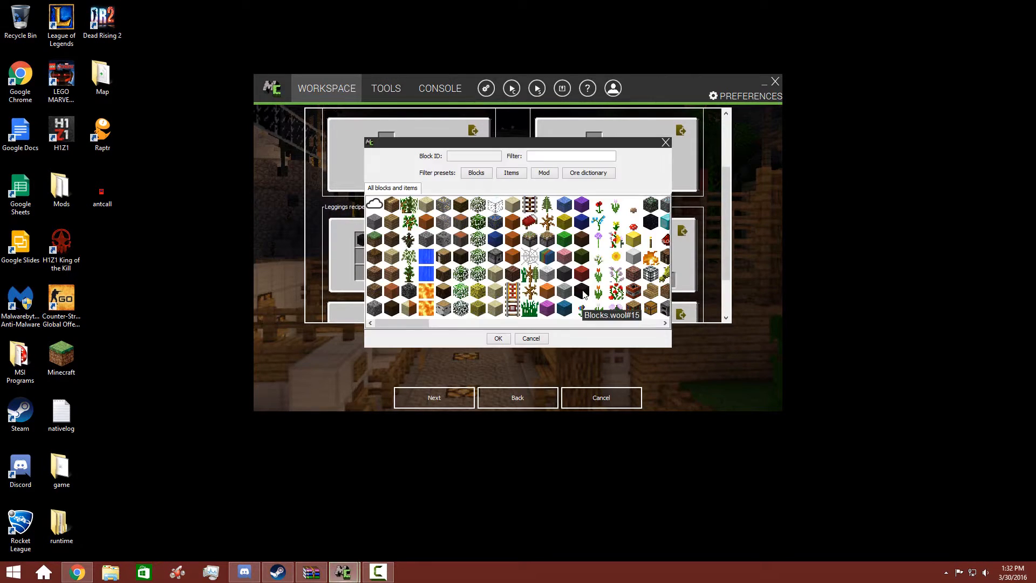
mouse_move(621, 250)
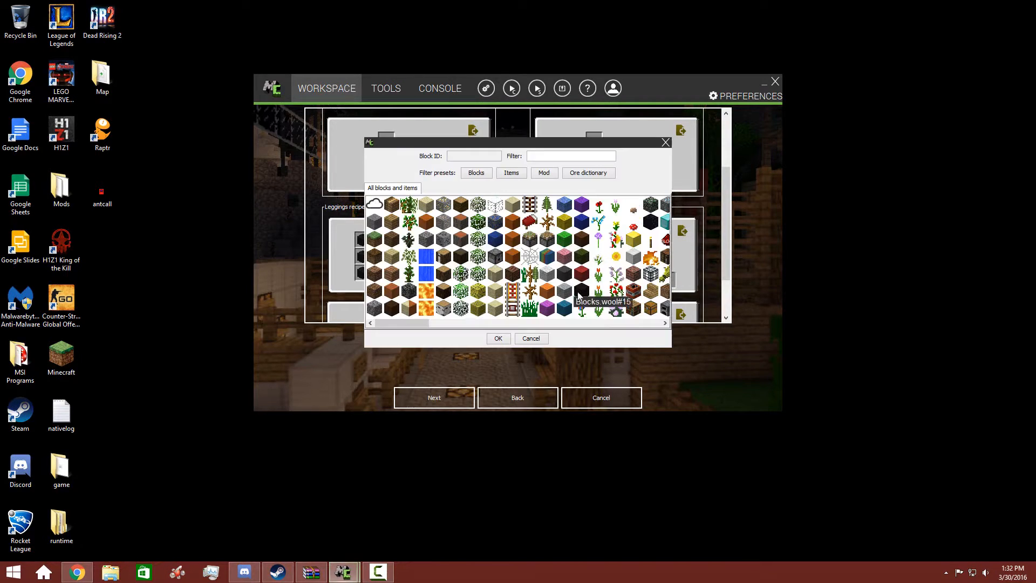
Set black wool in the leggings recipe, then create a Key bind element named AntManKeys
click(563, 289)
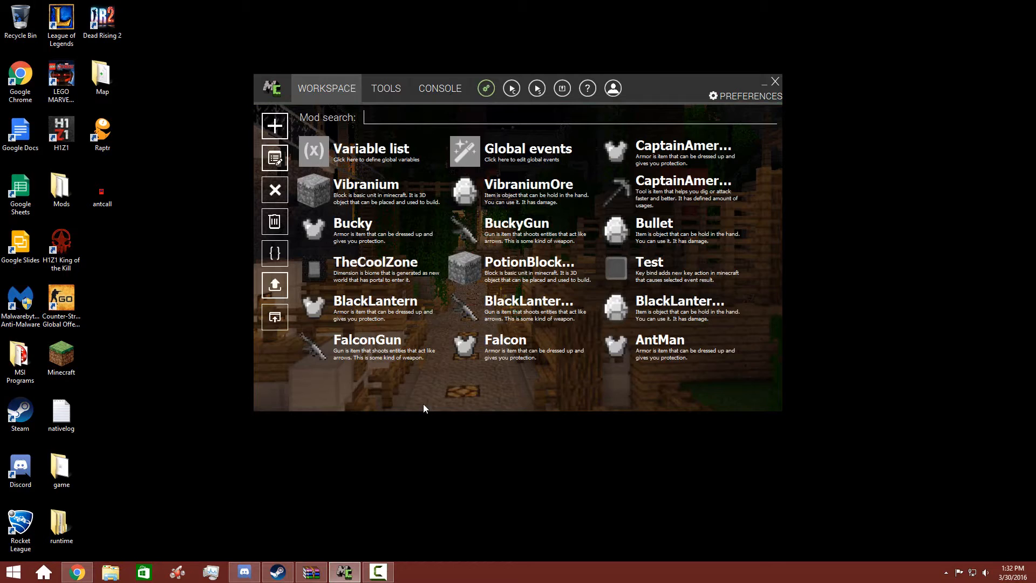
click(274, 125)
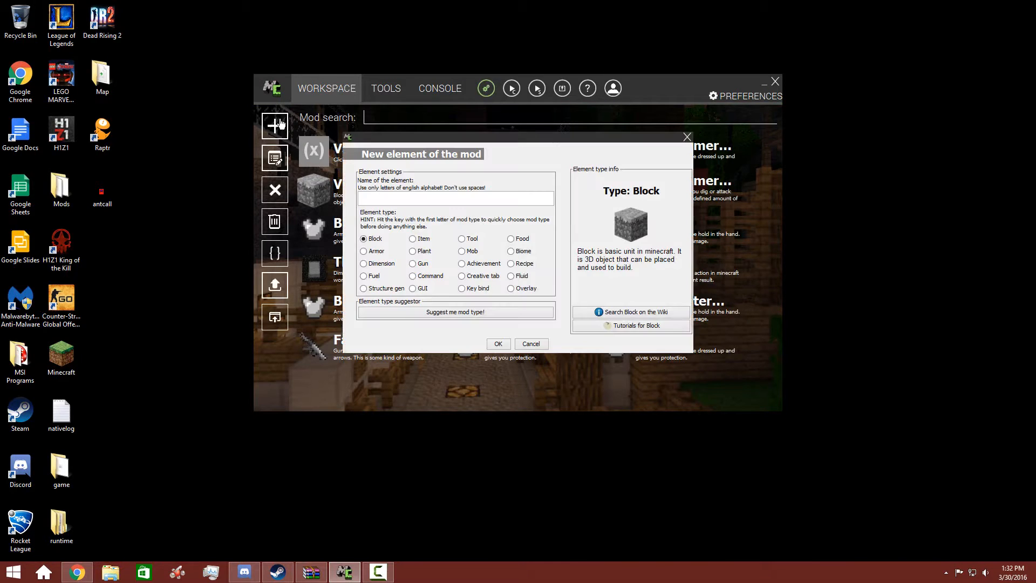
click(462, 288)
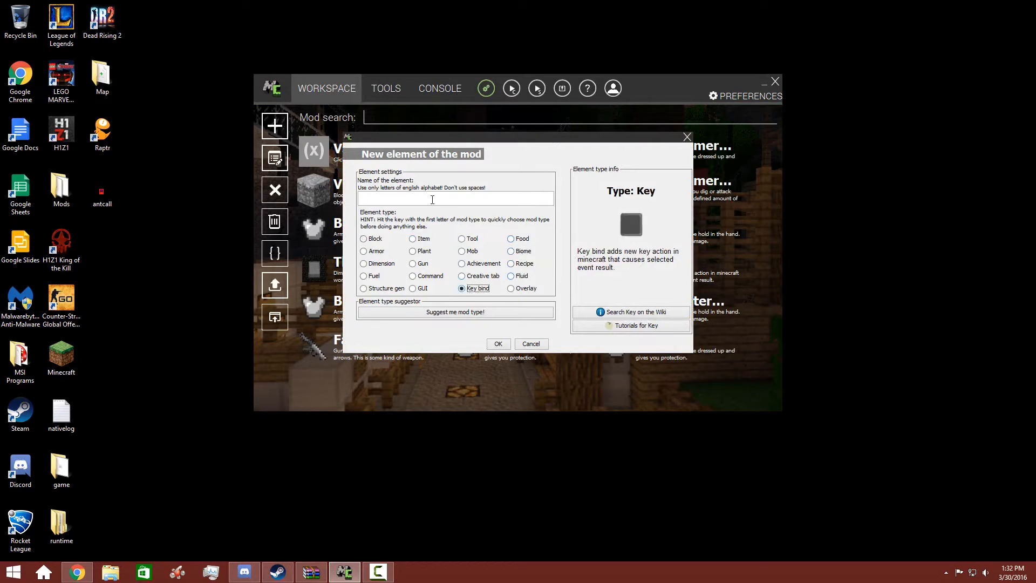
text(AntmN)
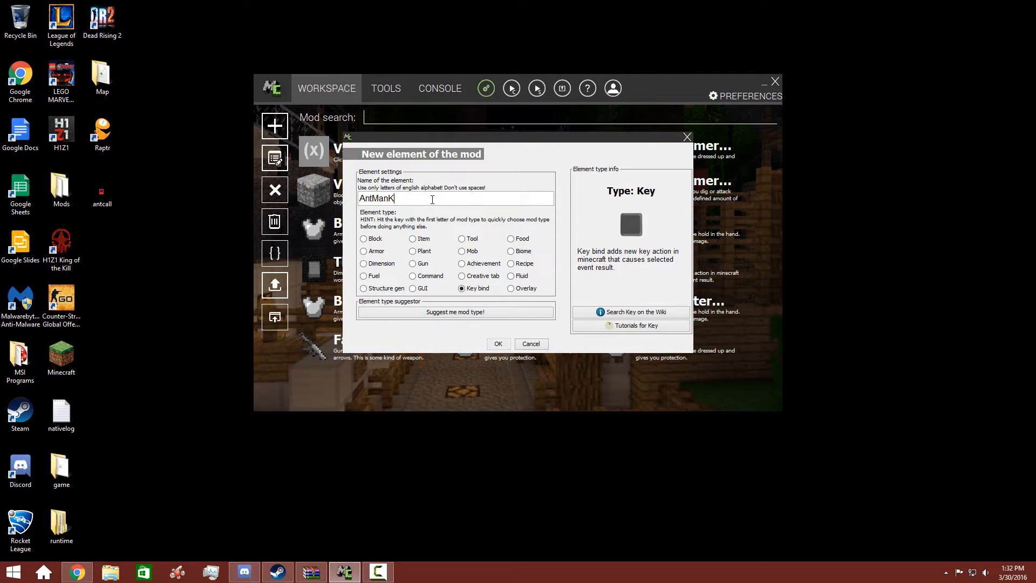
click(499, 344)
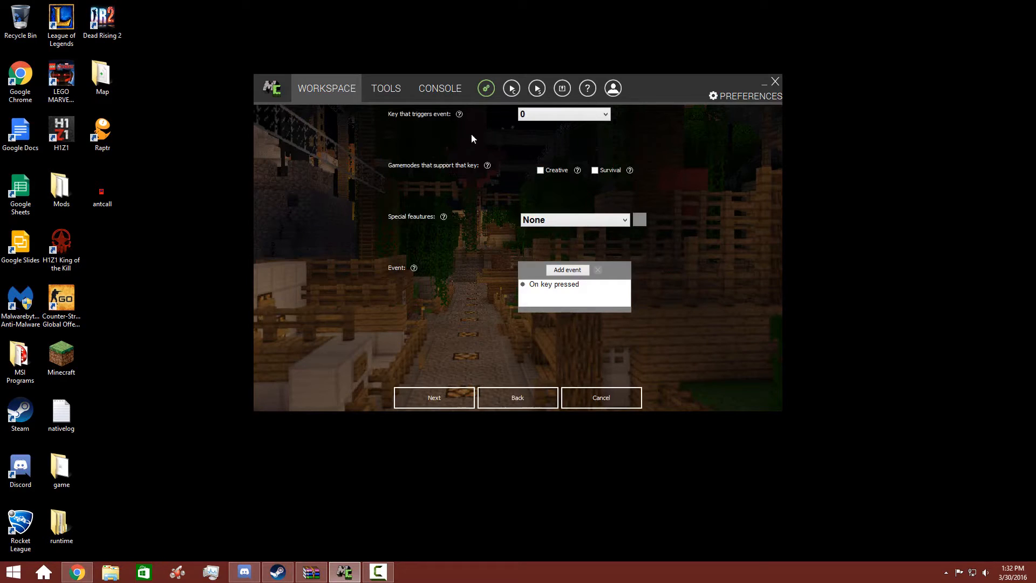
Choose the trigger key, allow survival mode, and configure a Resize result with its scale values
click(563, 113)
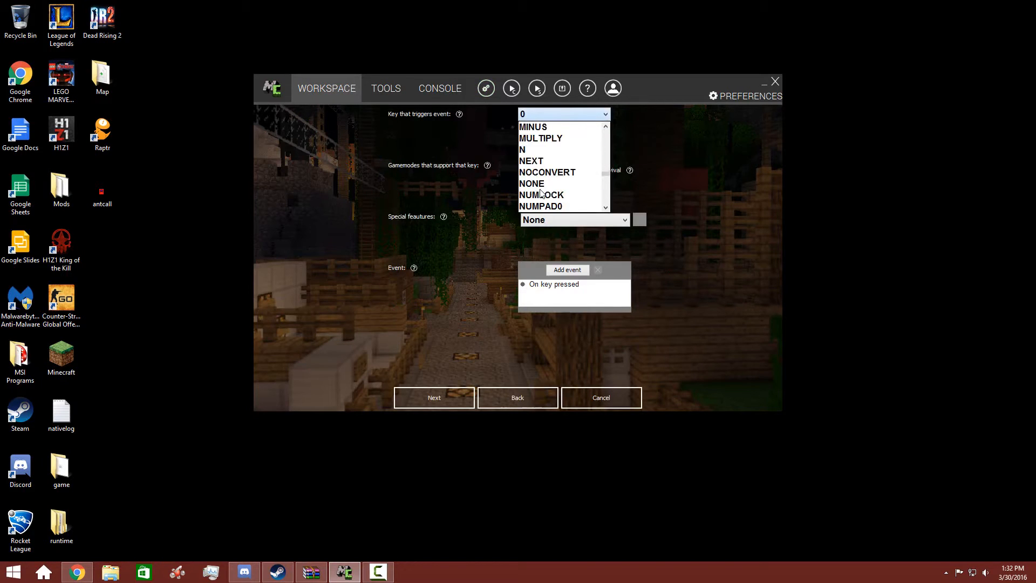
scroll(down, 3)
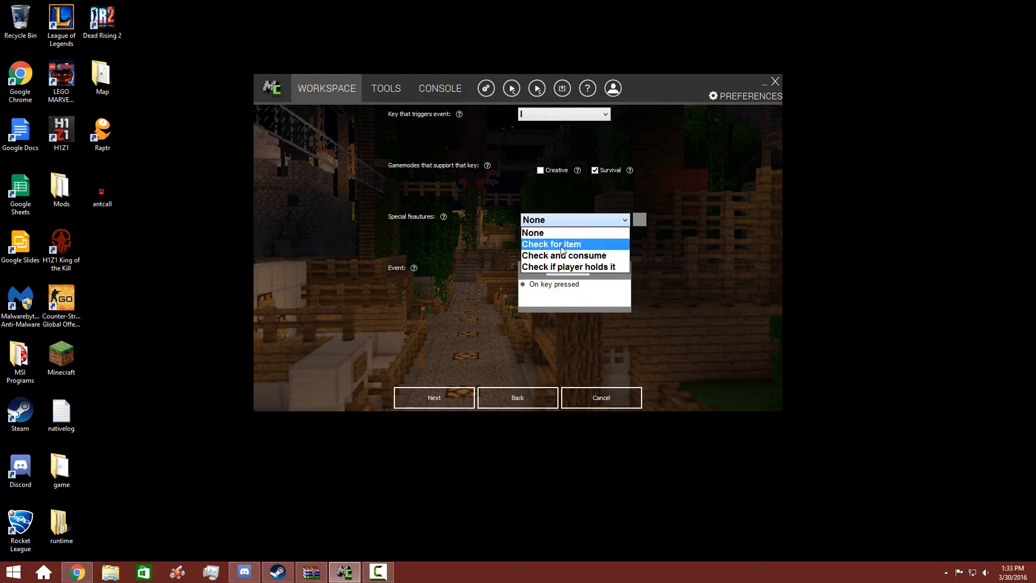
click(552, 243)
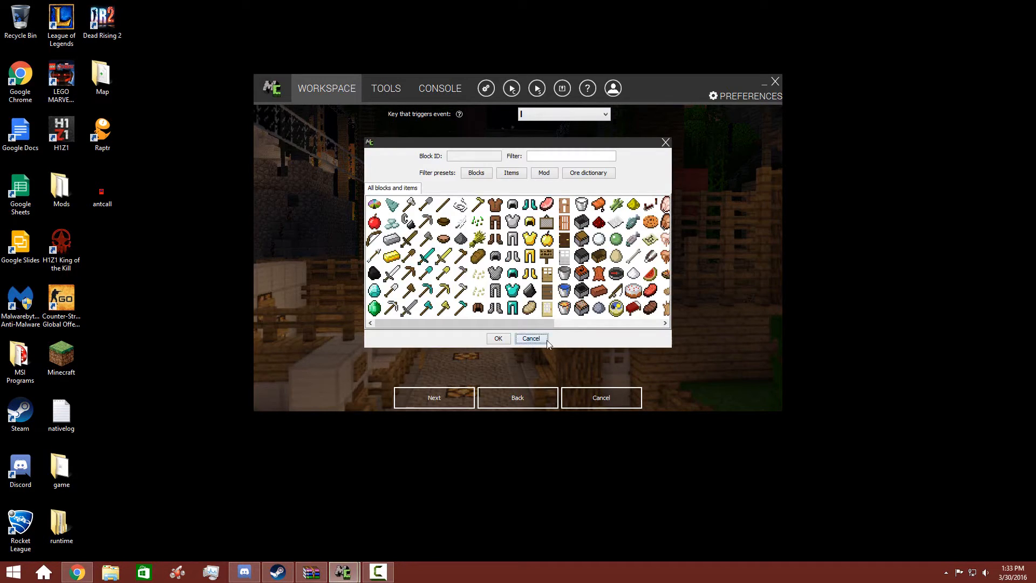
click(531, 338)
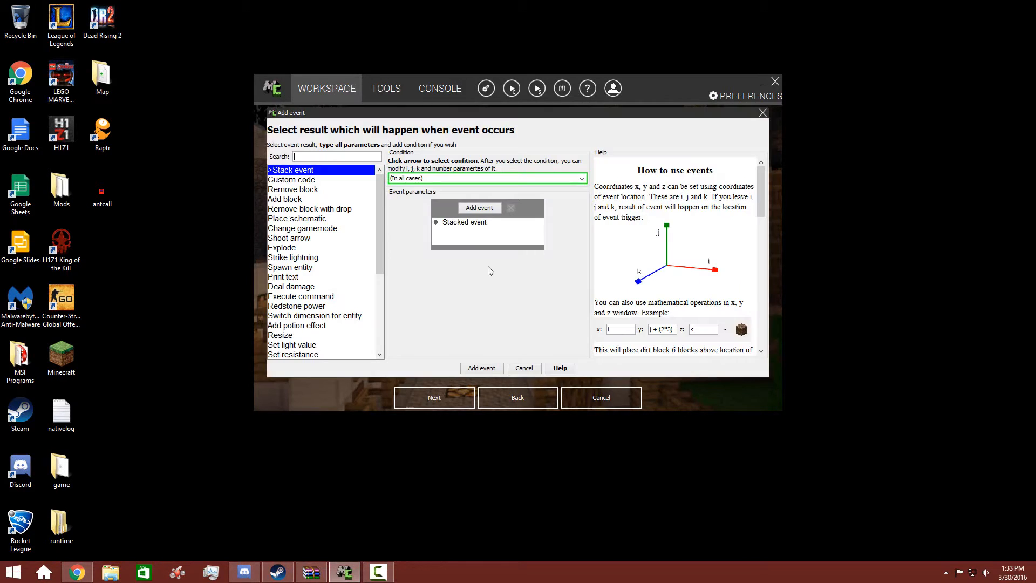
click(280, 335)
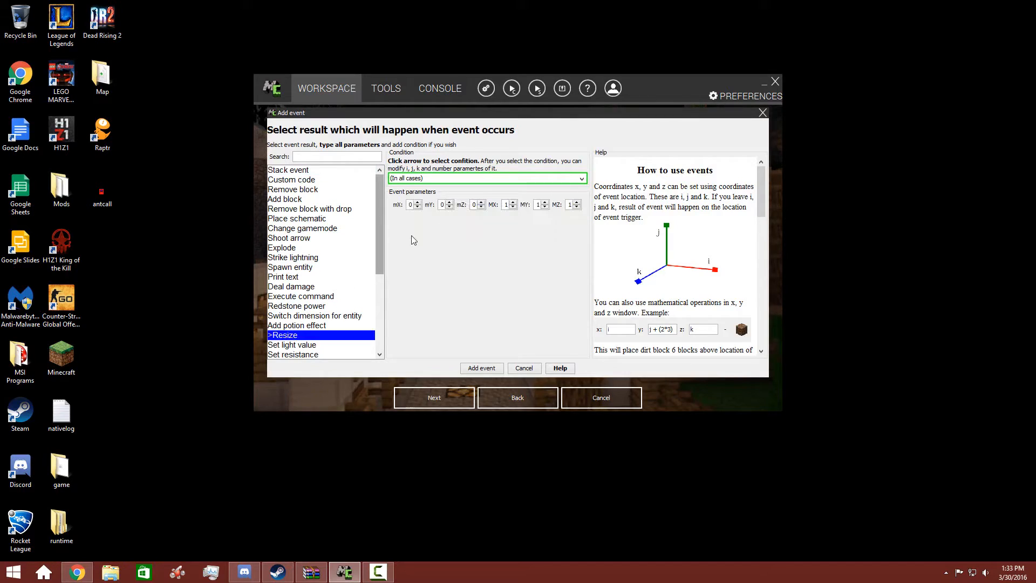
click(507, 204)
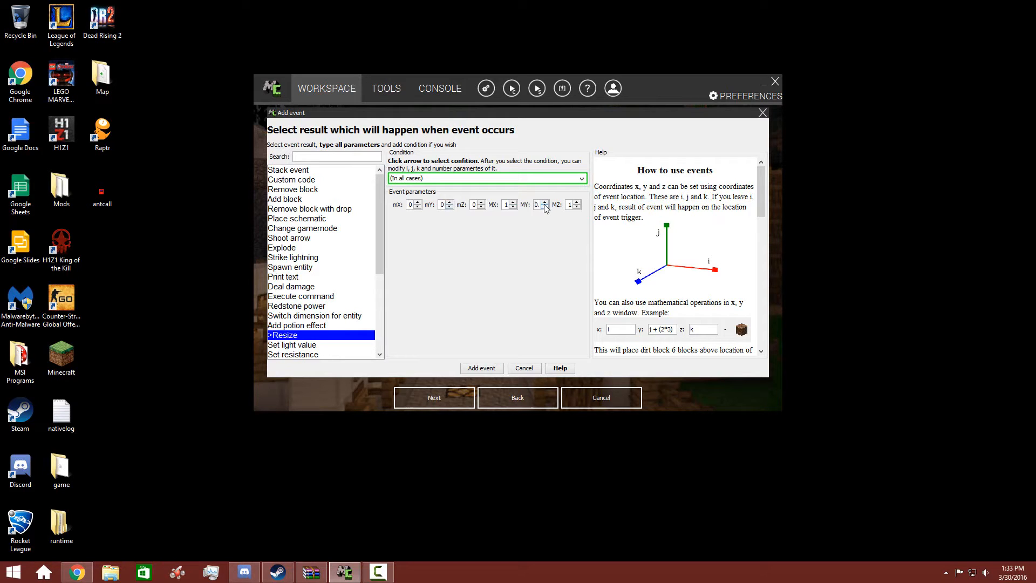
click(543, 202)
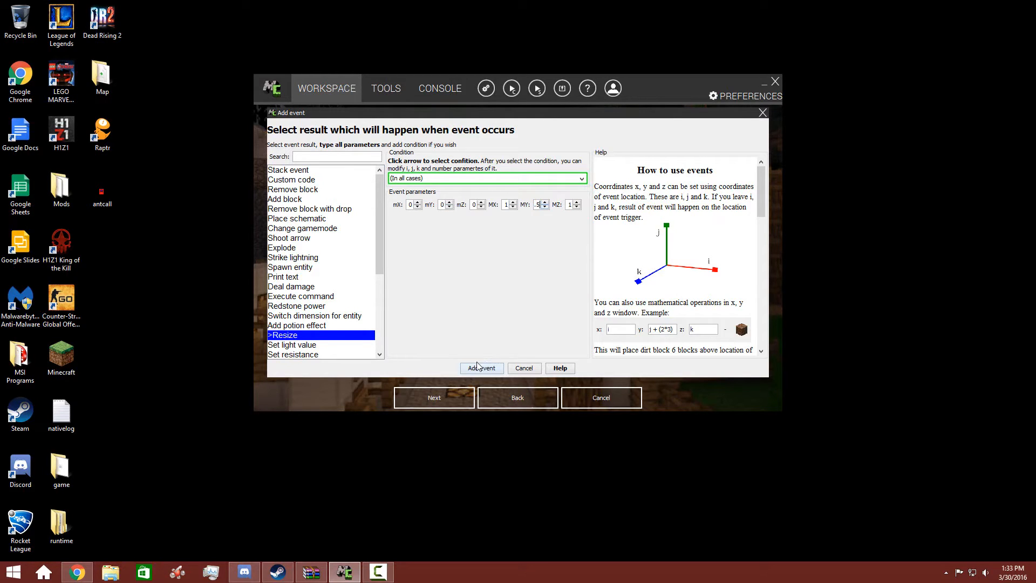
Add the resize event to AntManKeys, then start a new Gun element named for Ant-Man
click(482, 368)
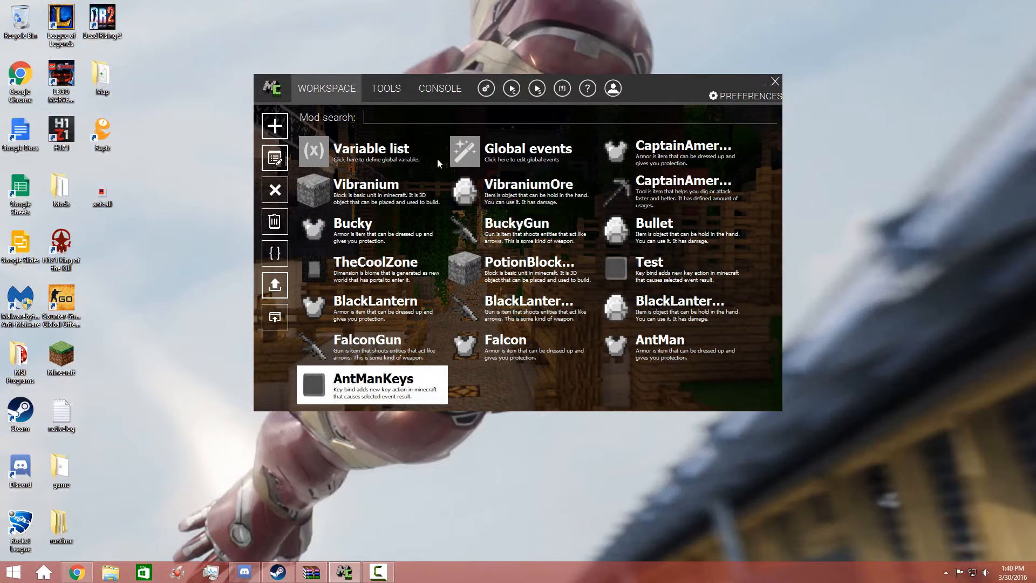
mouse_move(275, 125)
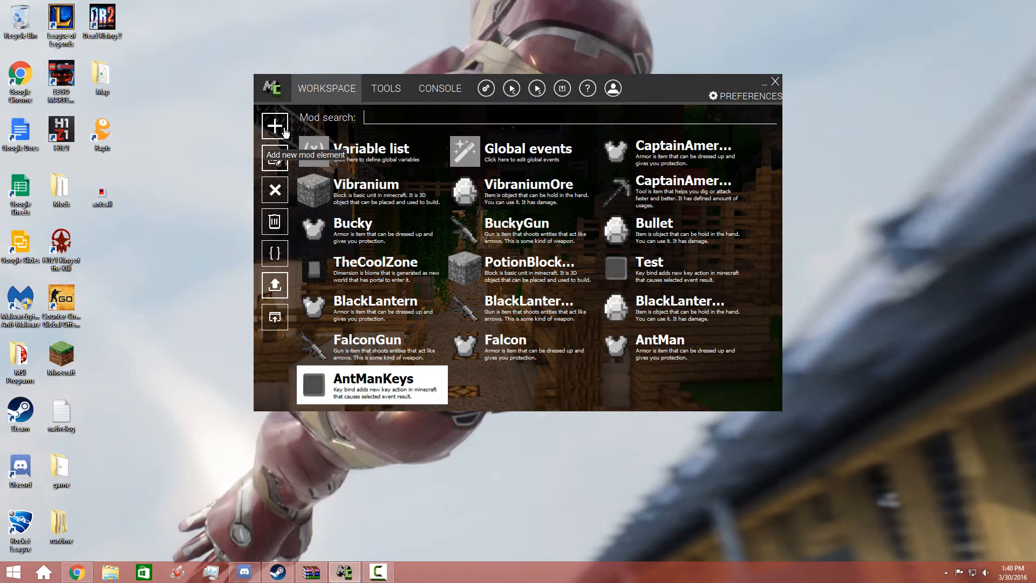
click(274, 125)
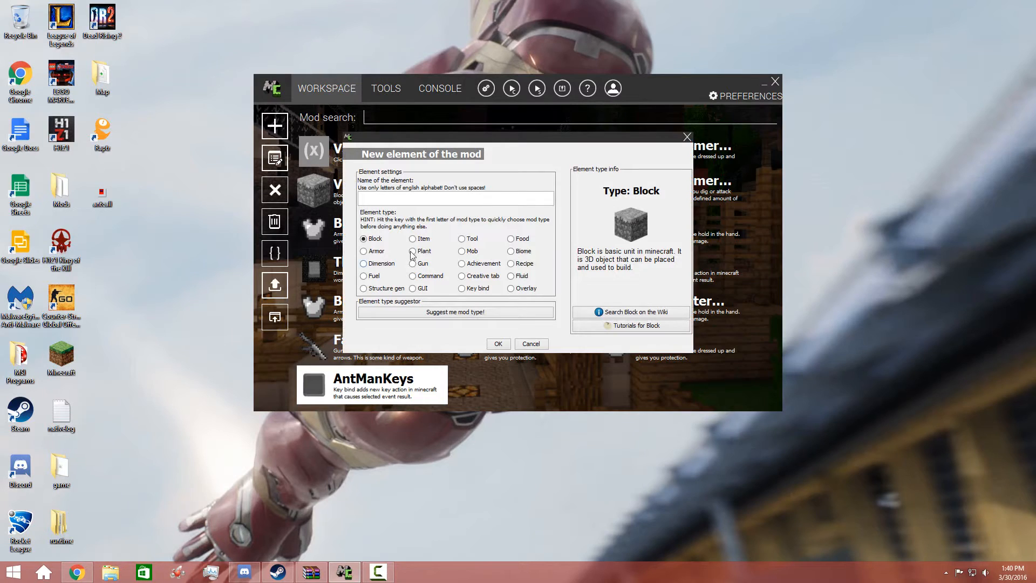
click(461, 239)
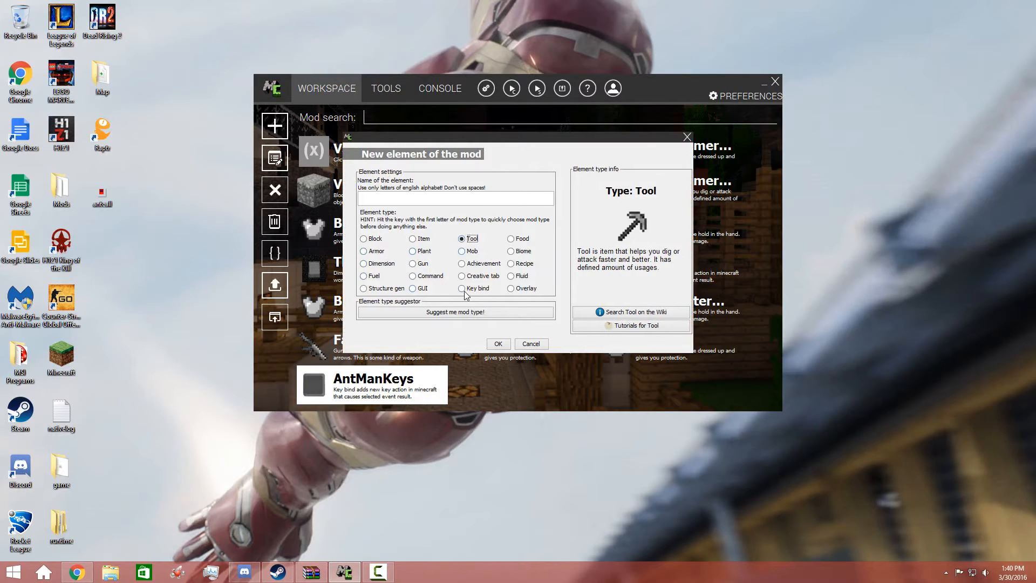
click(462, 288)
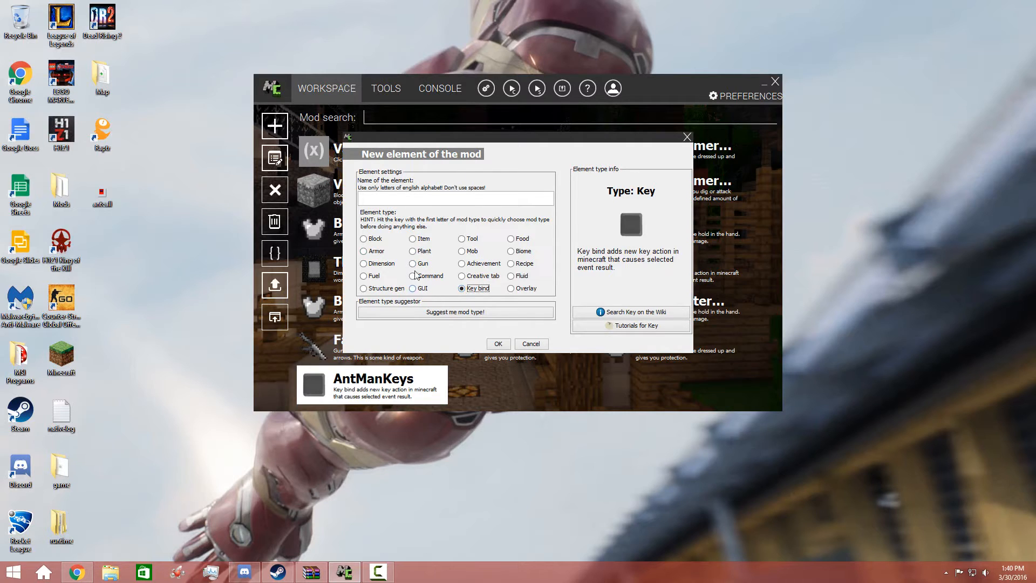
click(412, 263)
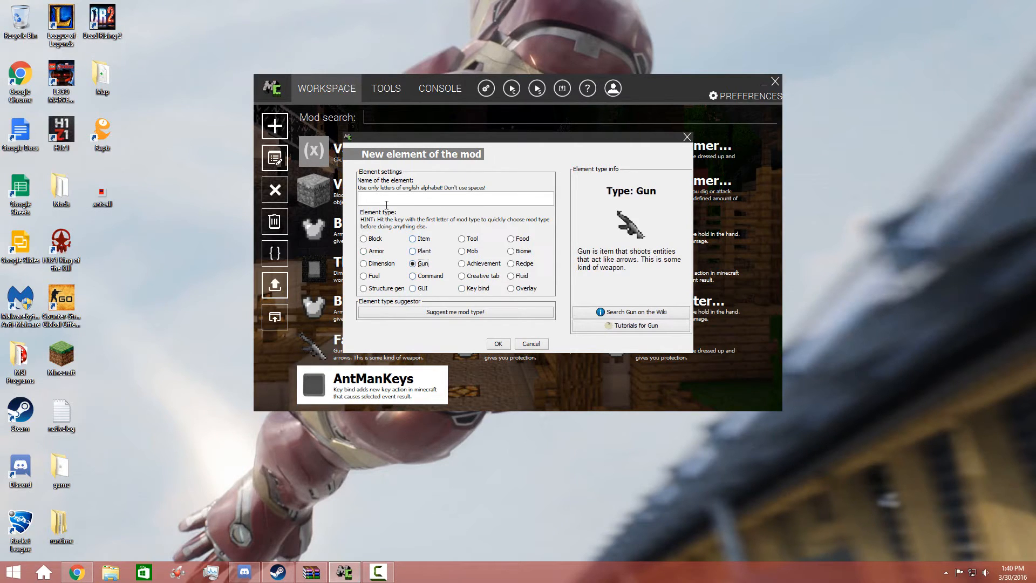
text(AntManGu)
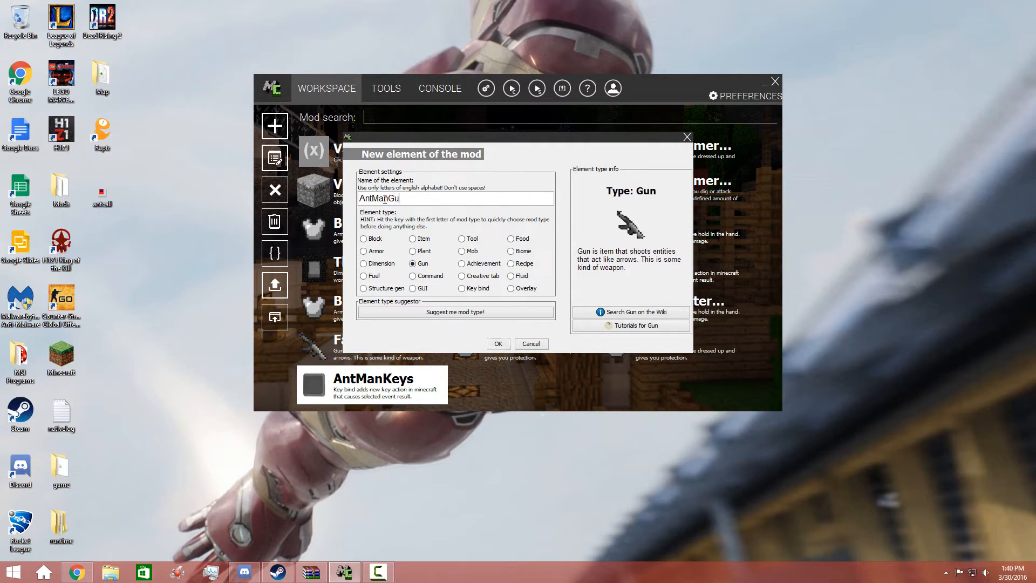
Create the gun element and import the antcall image as its item texture
click(497, 343)
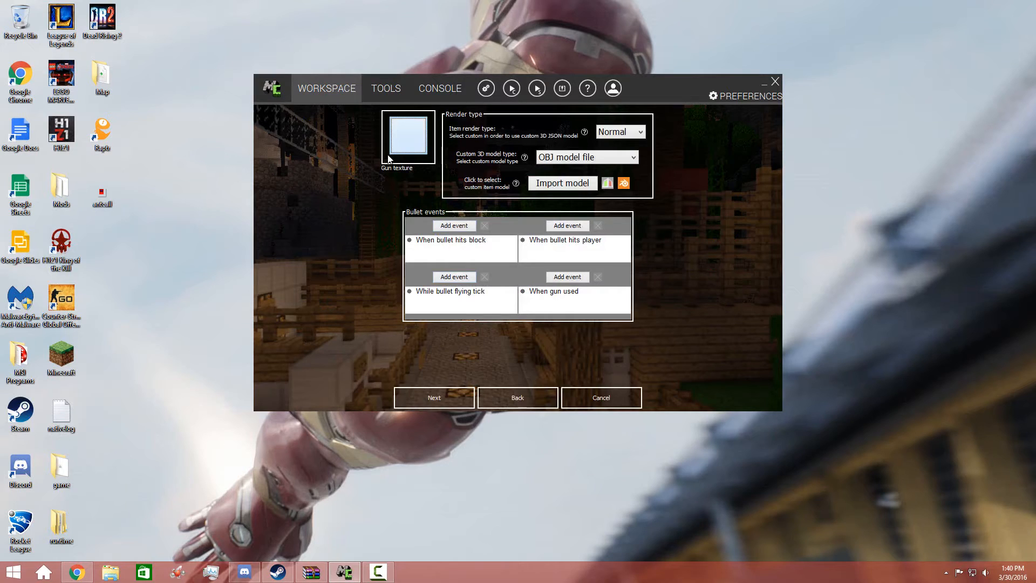
mouse_move(433, 183)
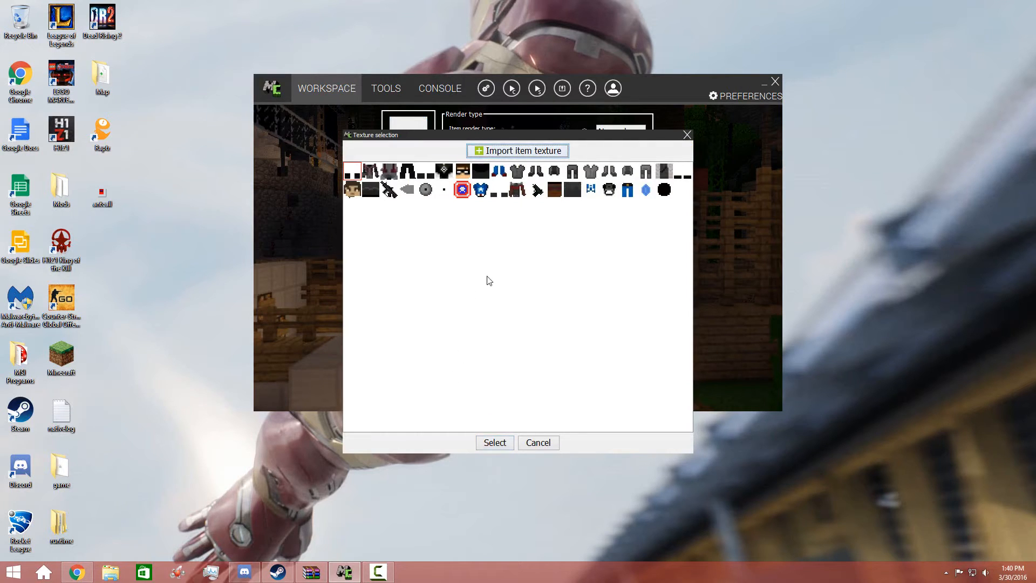
click(517, 152)
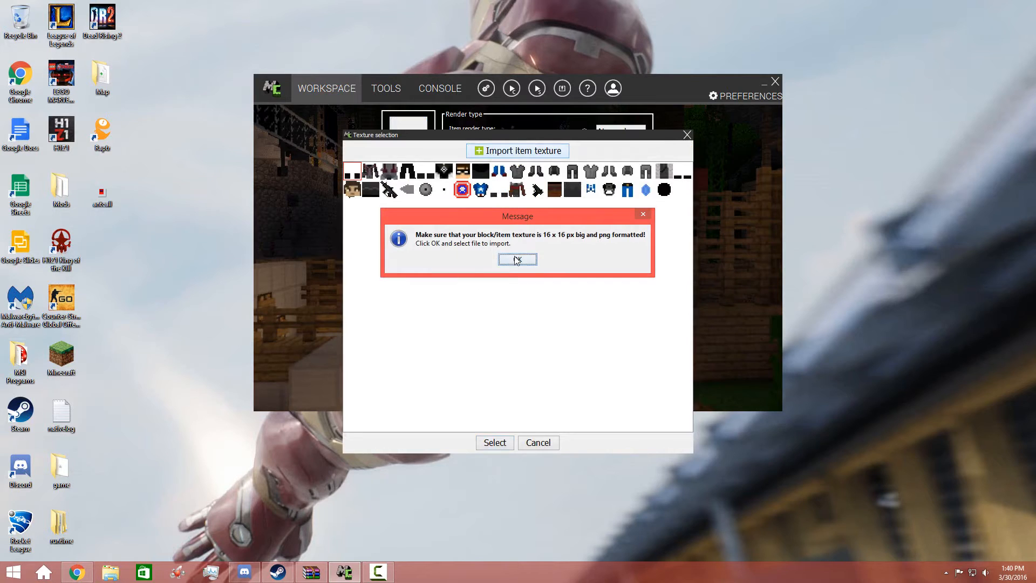
click(516, 259)
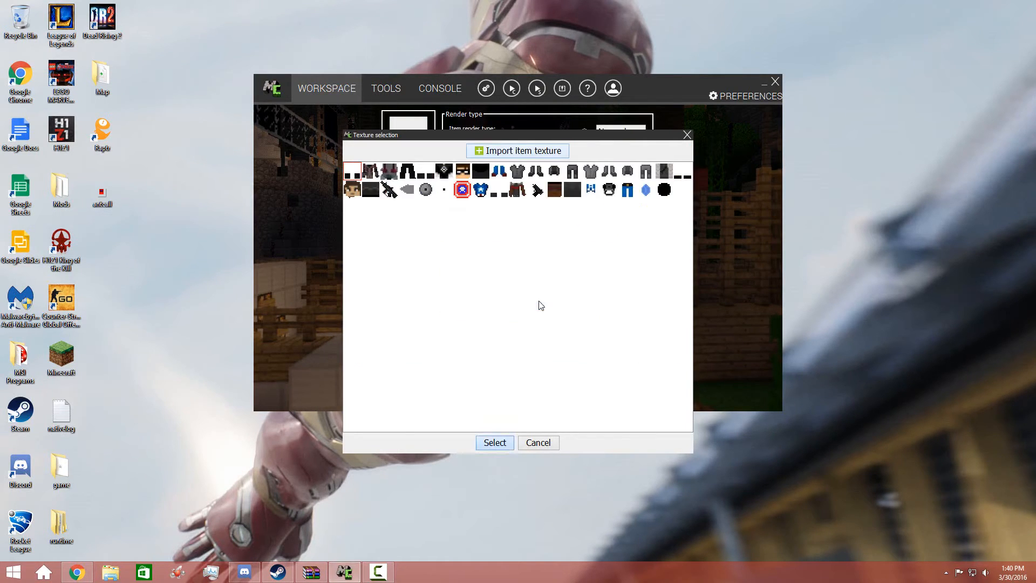
mouse_move(545, 305)
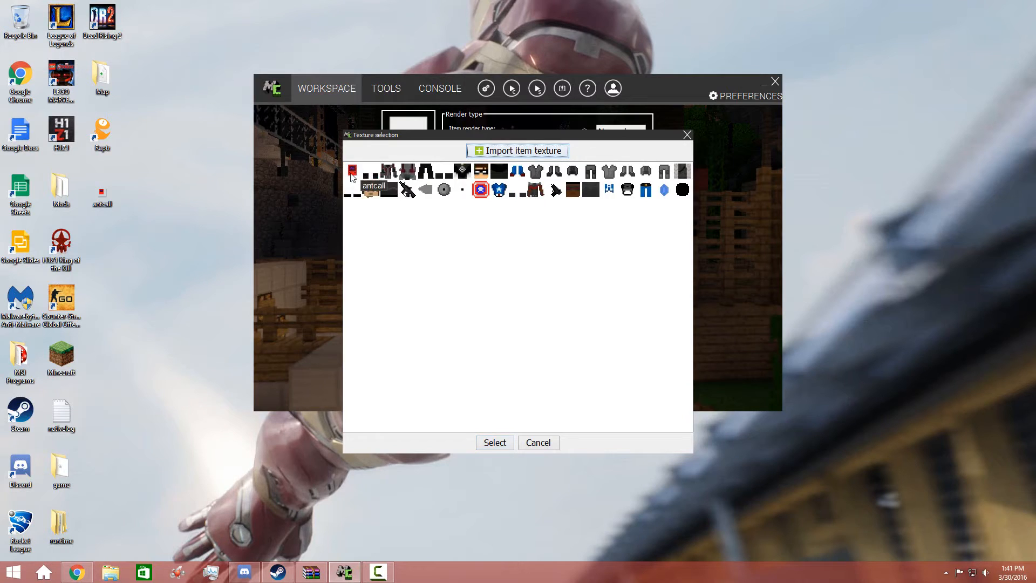
click(495, 442)
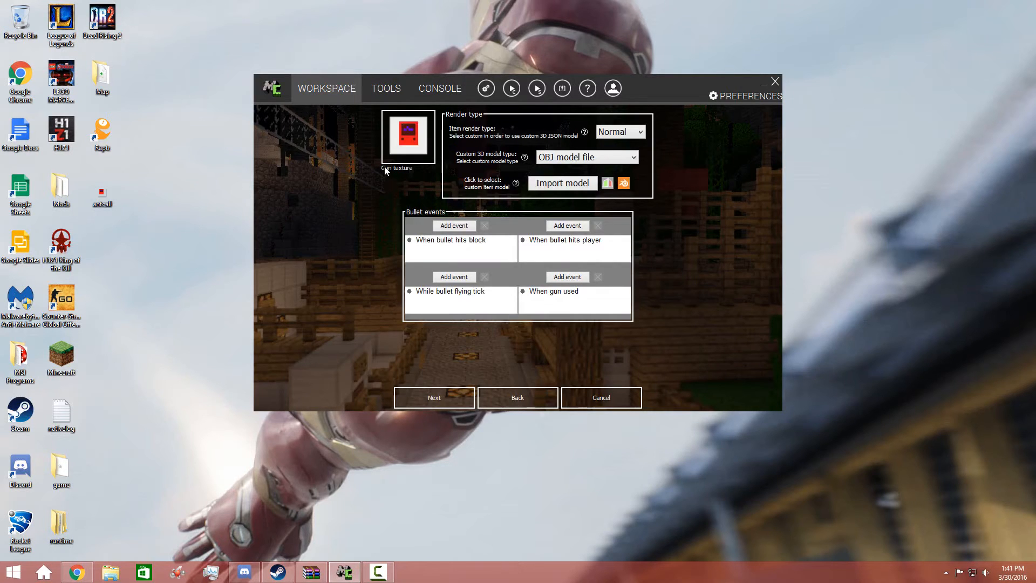
Add a bullet-hits-player event and browse the Deal damage and Spawn entity results
click(454, 225)
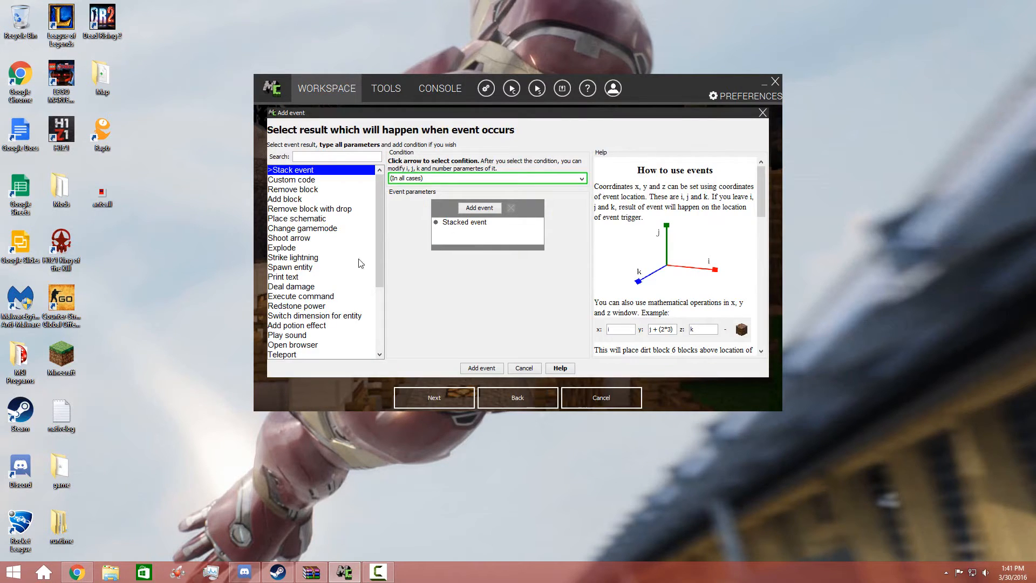
click(525, 368)
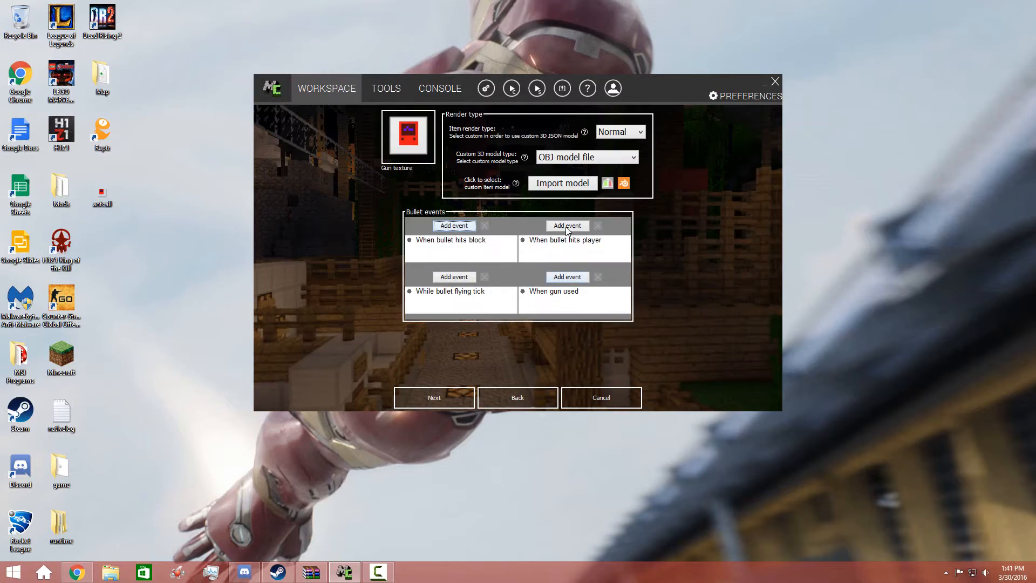
click(567, 225)
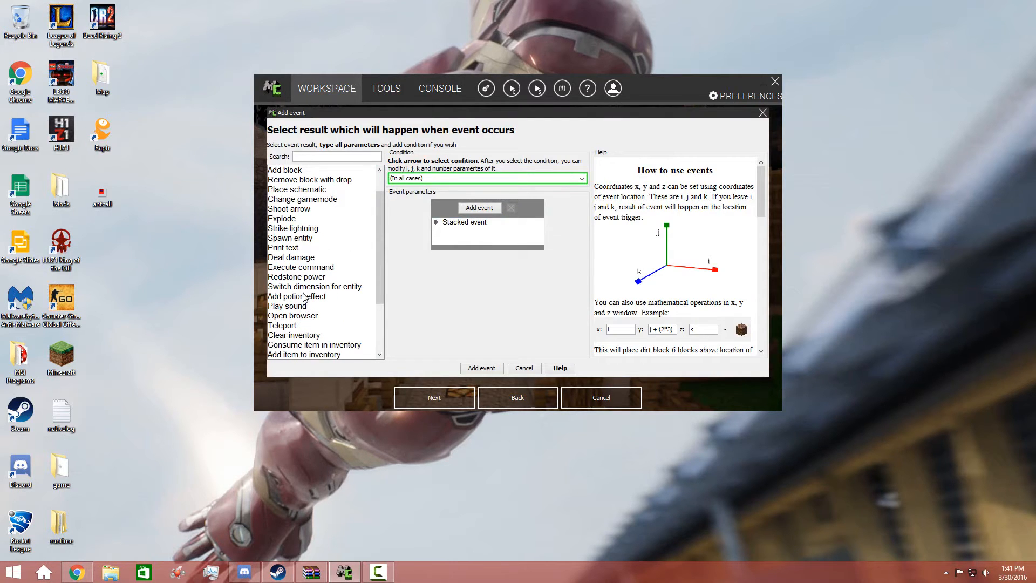
click(291, 257)
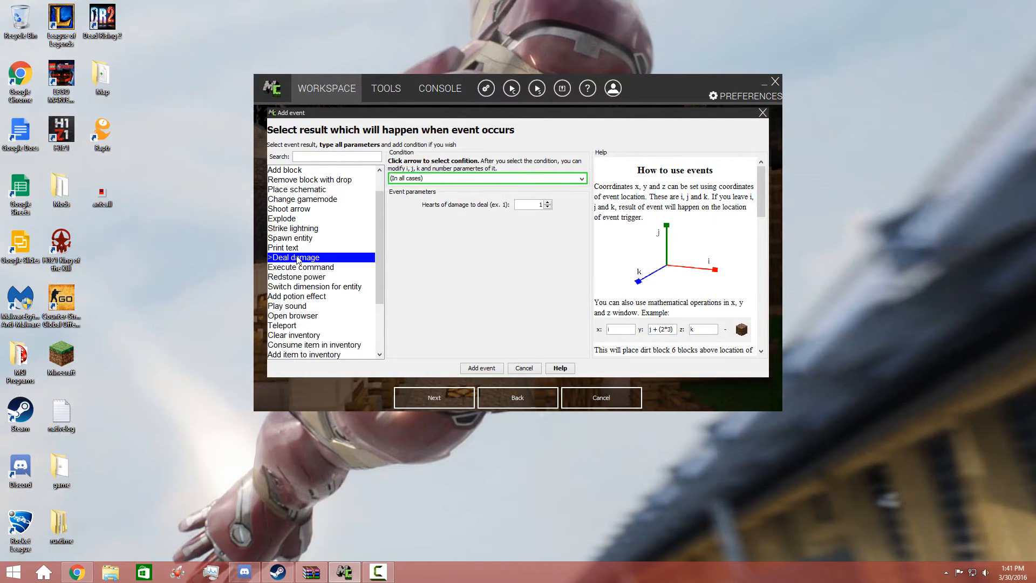
mouse_move(318, 217)
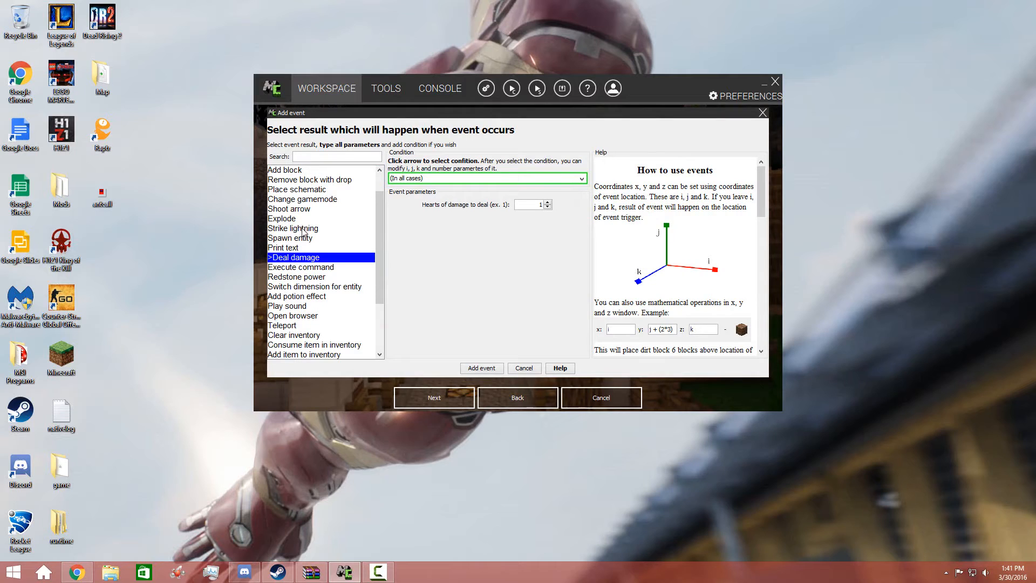
click(292, 266)
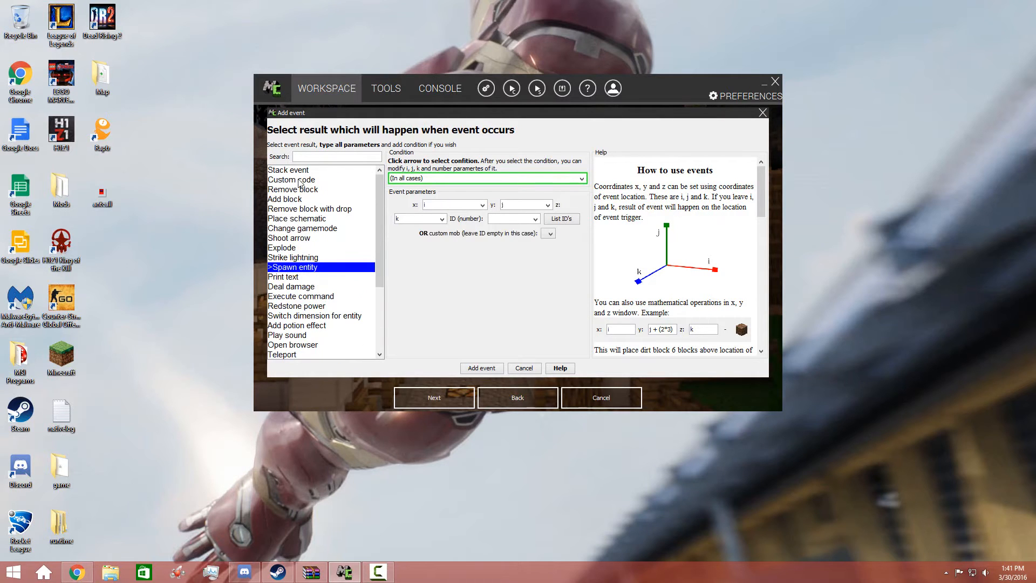
mouse_move(296, 231)
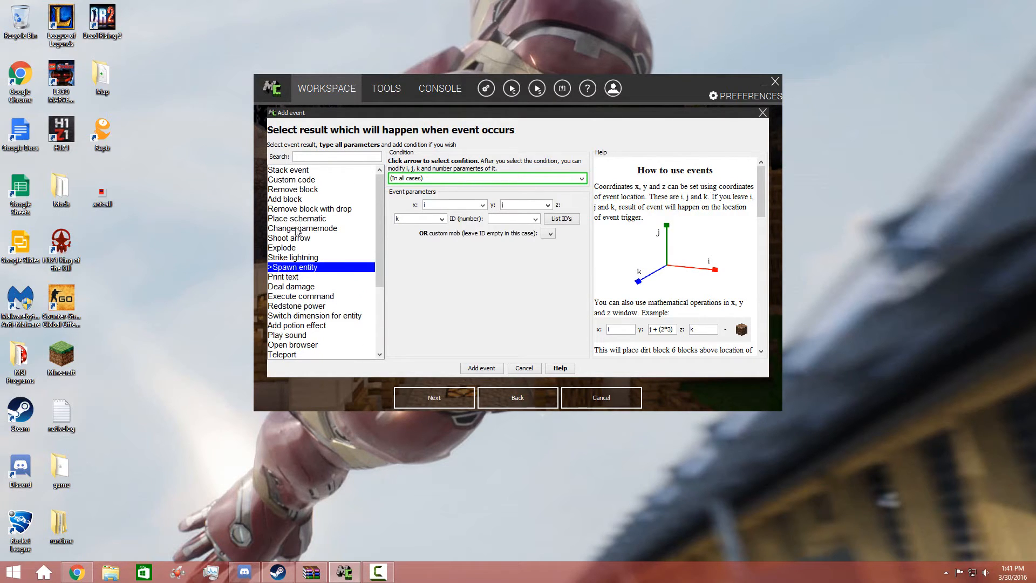
mouse_move(302, 281)
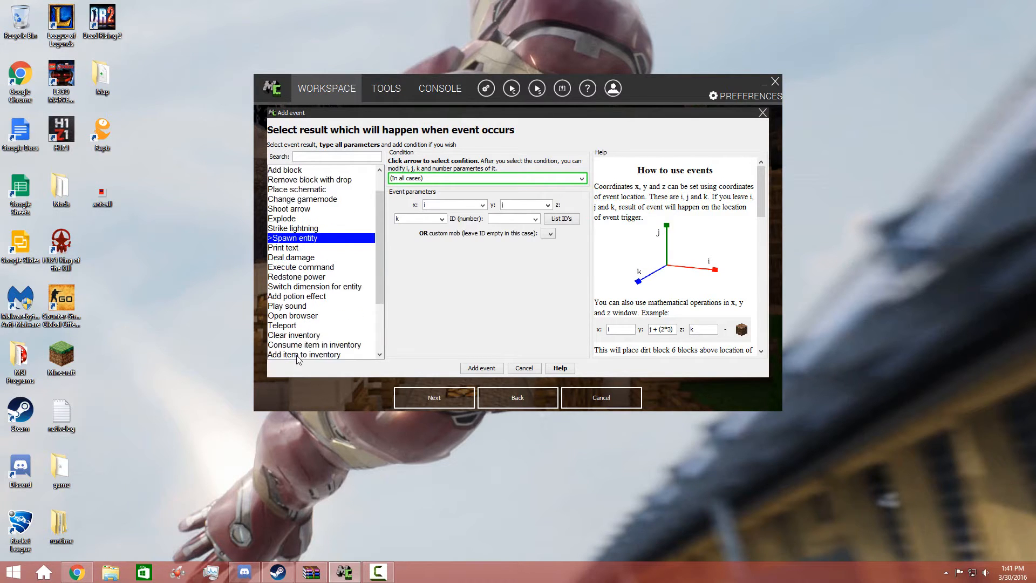
scroll(down, 3)
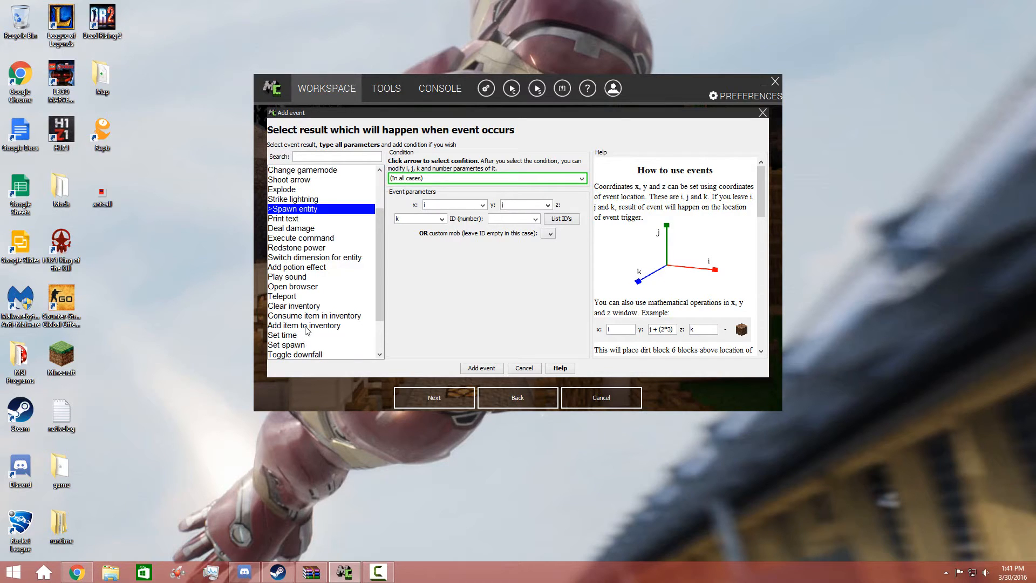
scroll(down, 3)
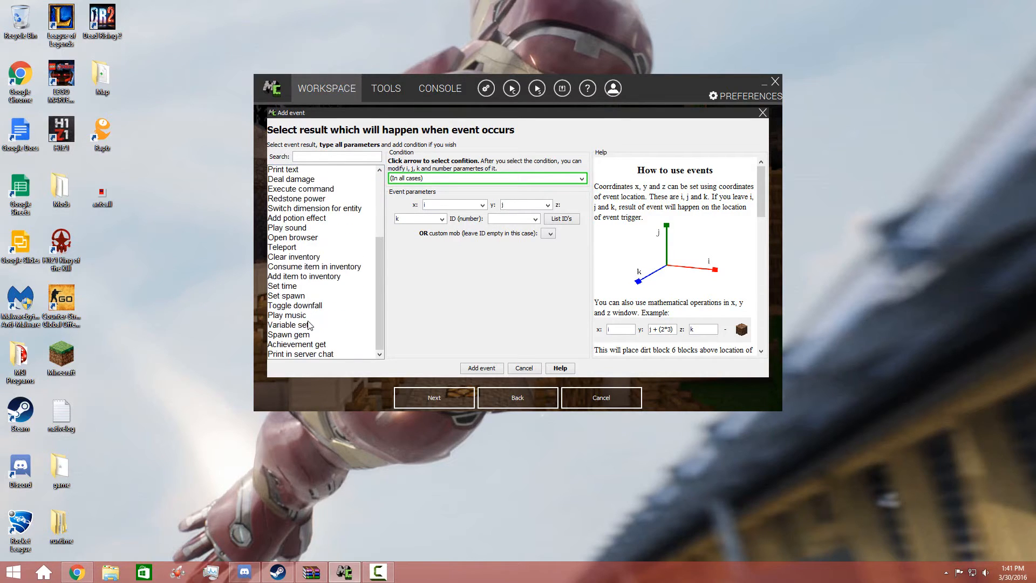
mouse_move(449, 360)
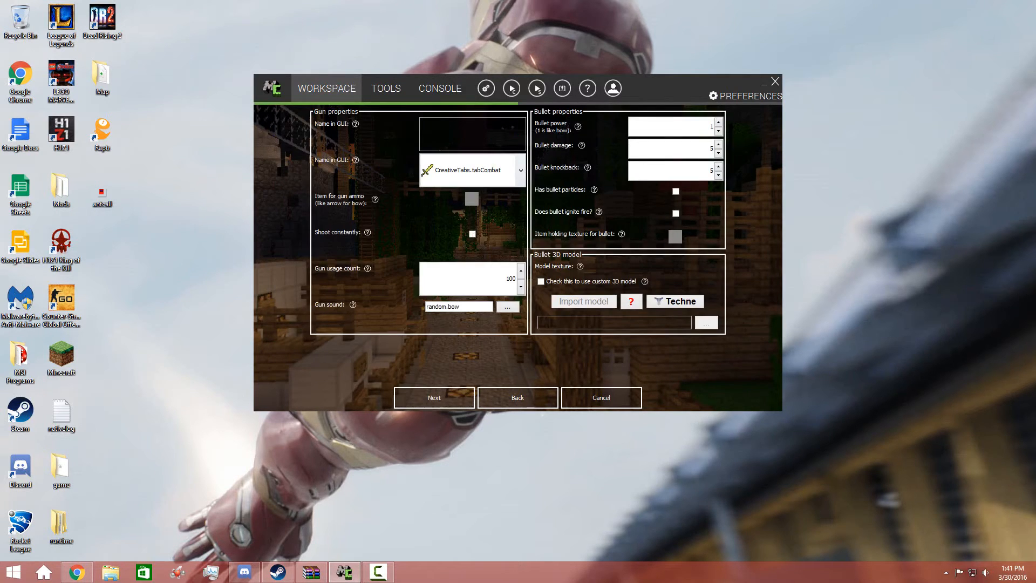
Enter Ant Caller as the gun's in-game name, glancing at the Tools page and back
text(Ant Caller)
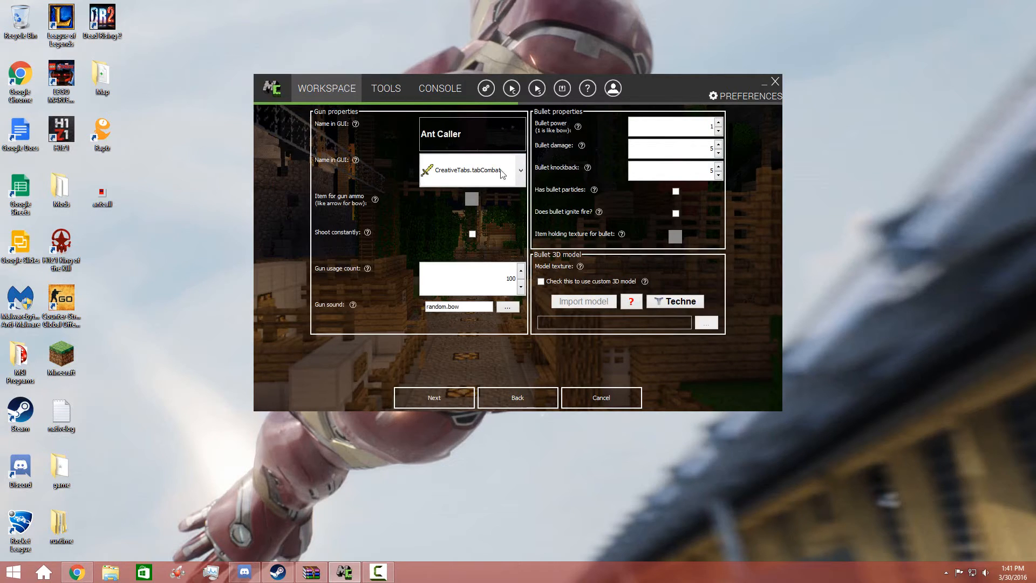
mouse_move(470, 202)
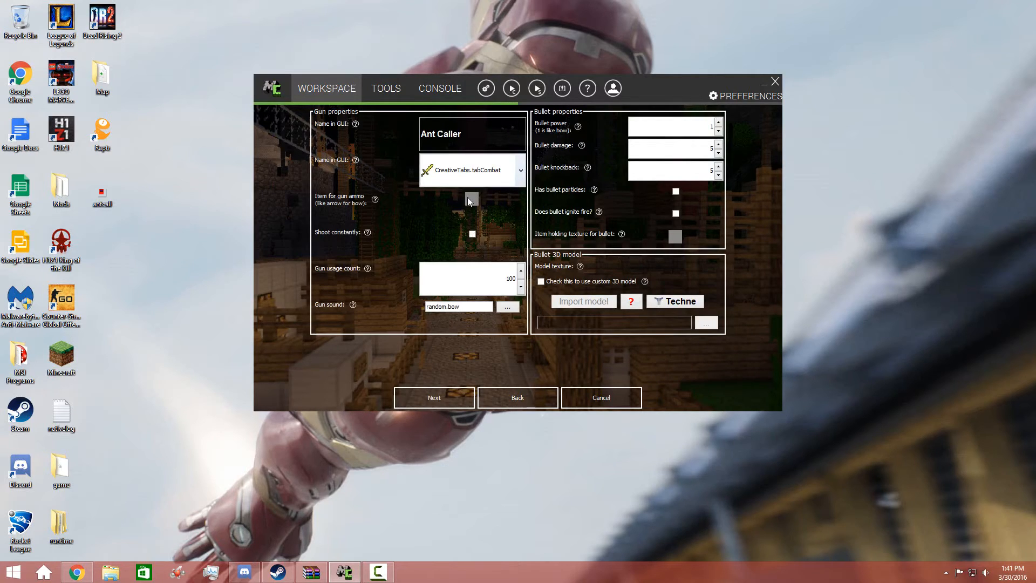
click(385, 88)
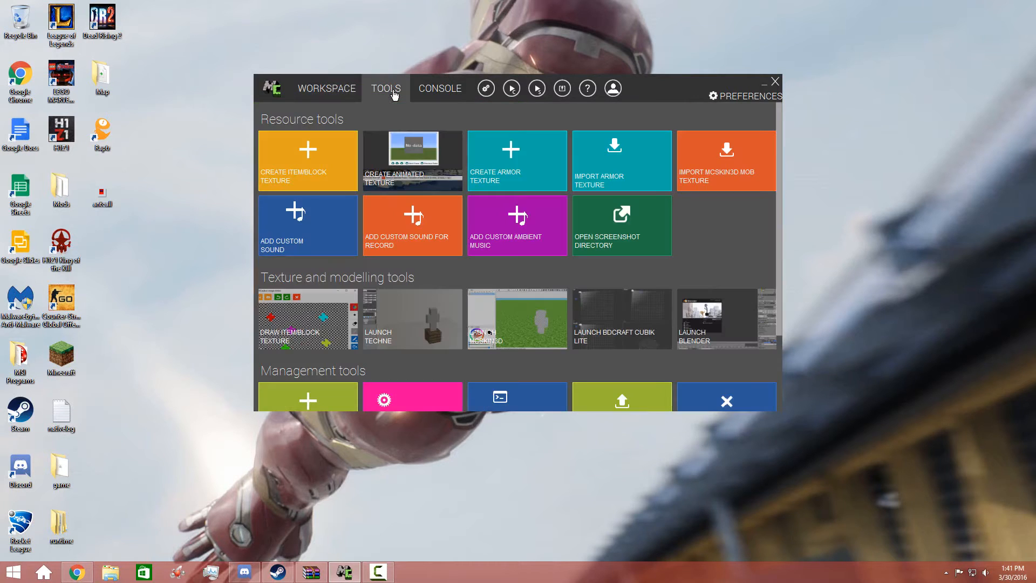
mouse_move(706, 252)
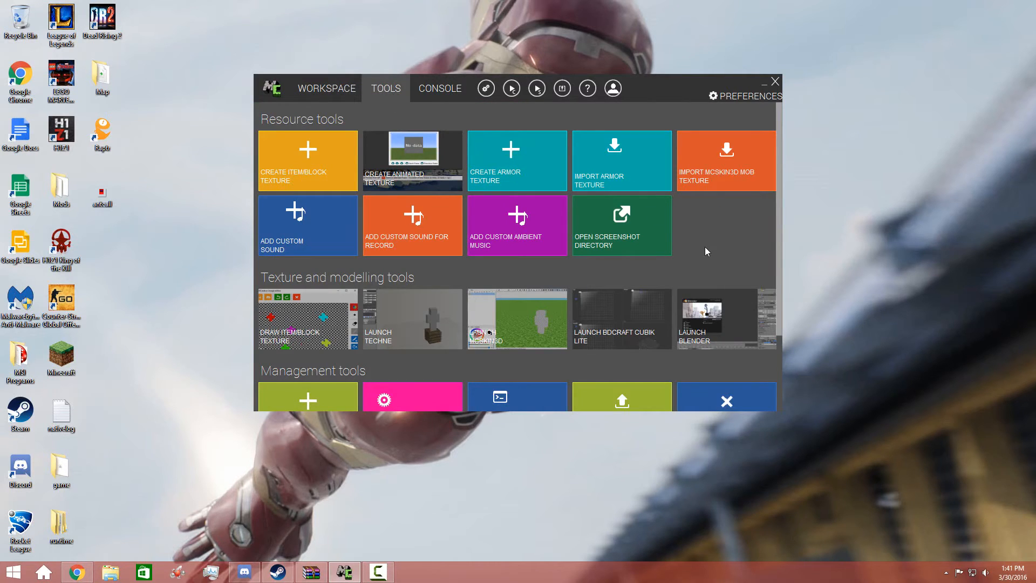
click(326, 87)
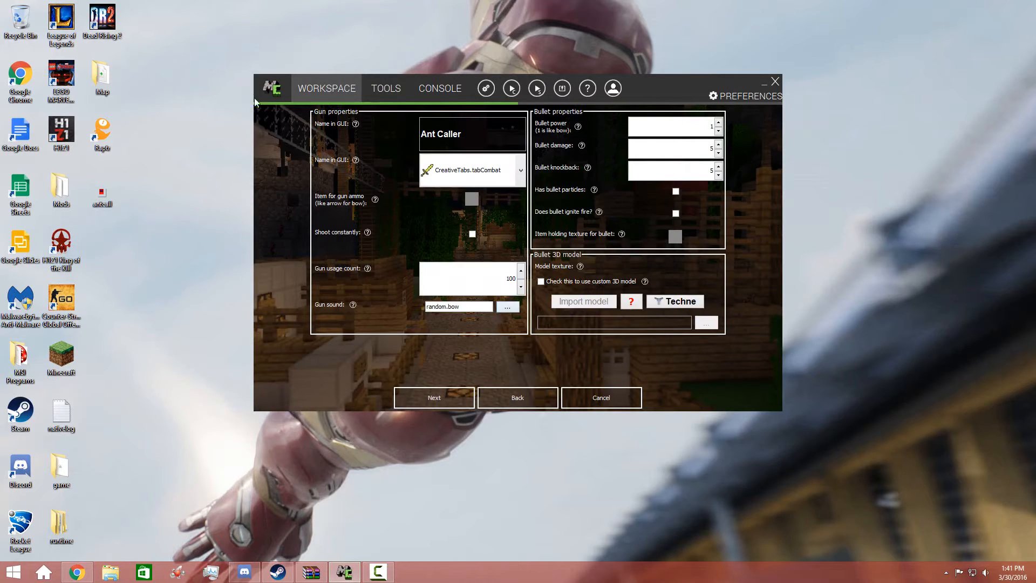
mouse_move(653, 414)
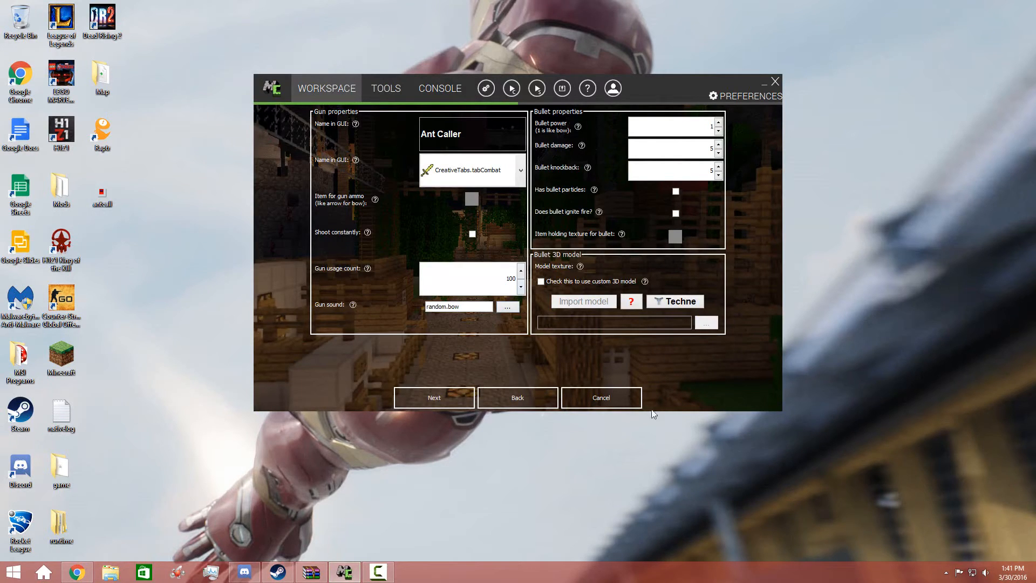
mouse_move(600, 397)
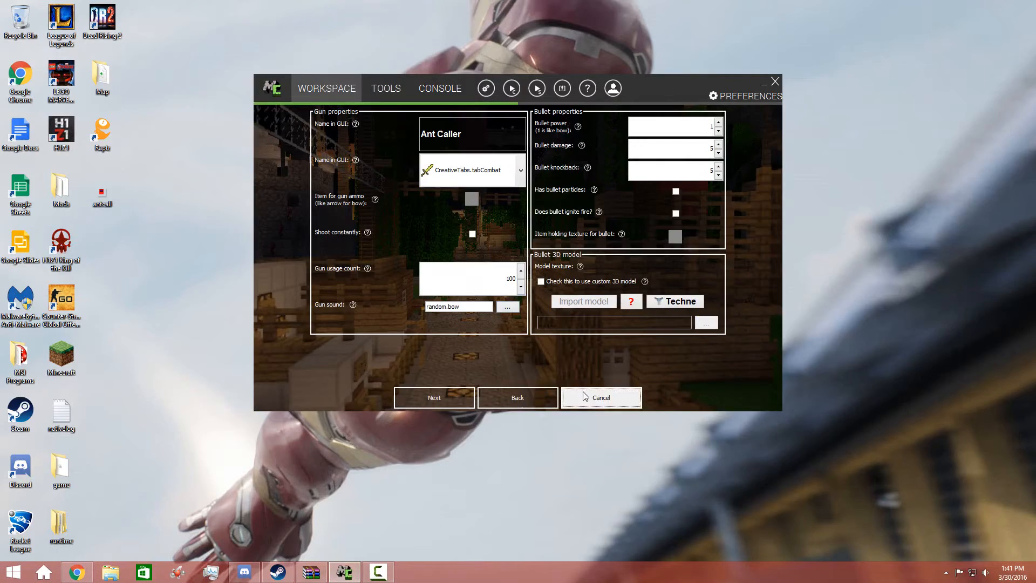
Start a new Item-type mod element and reach its texture settings
click(600, 397)
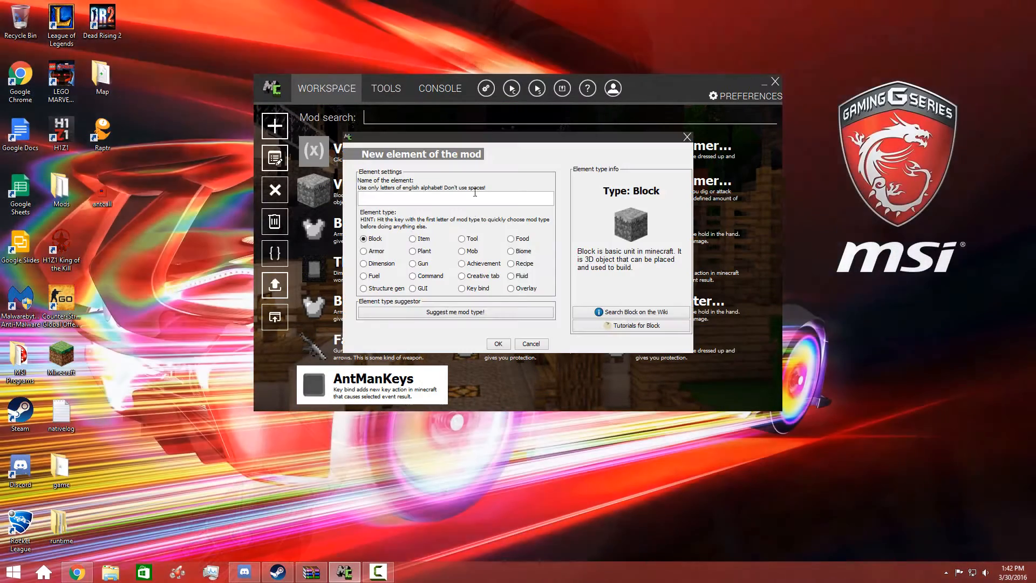
click(414, 239)
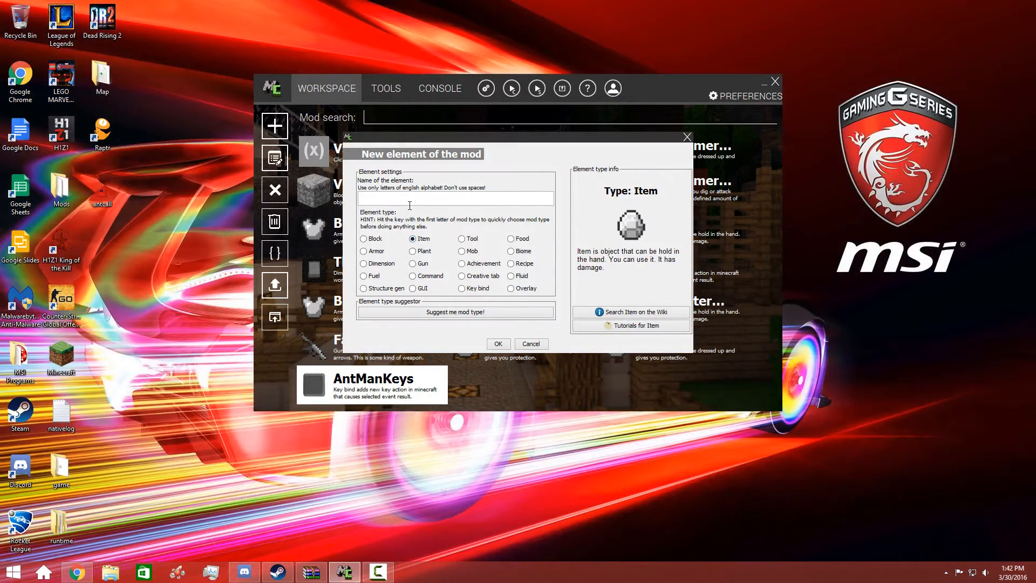
click(497, 343)
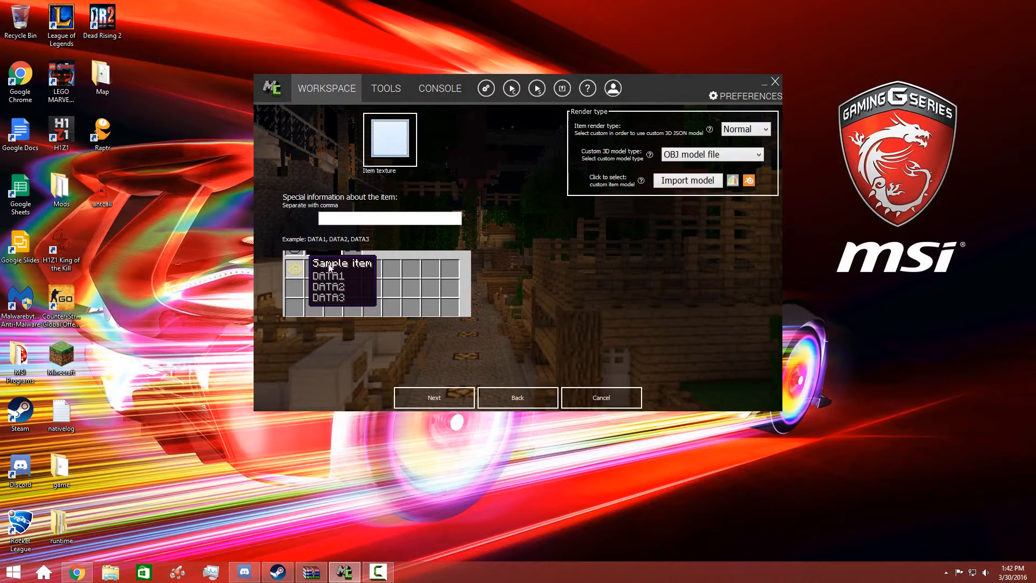
mouse_move(407, 558)
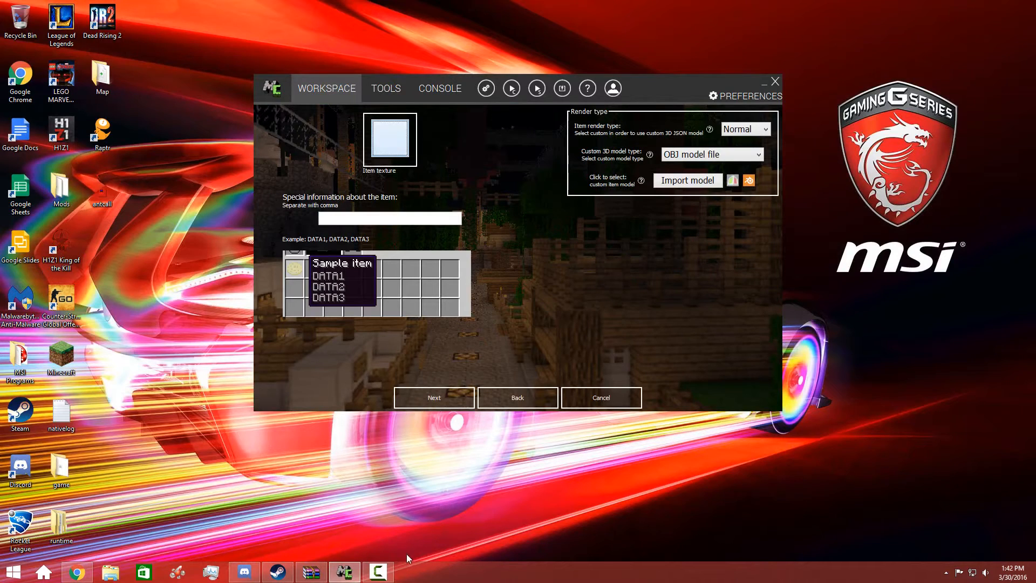
mouse_move(416, 552)
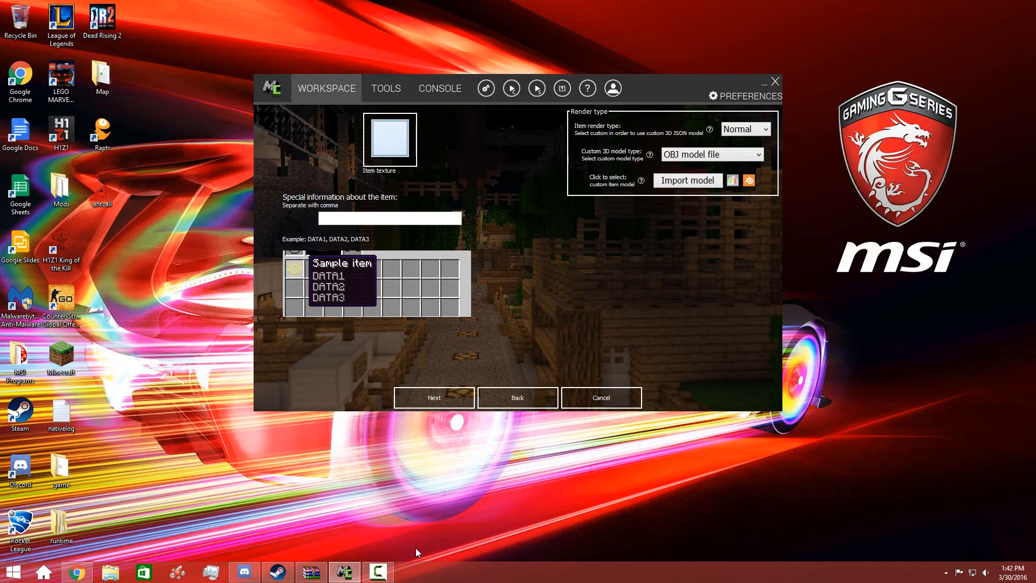
Import the antman png from Downloads as a custom item texture
click(390, 139)
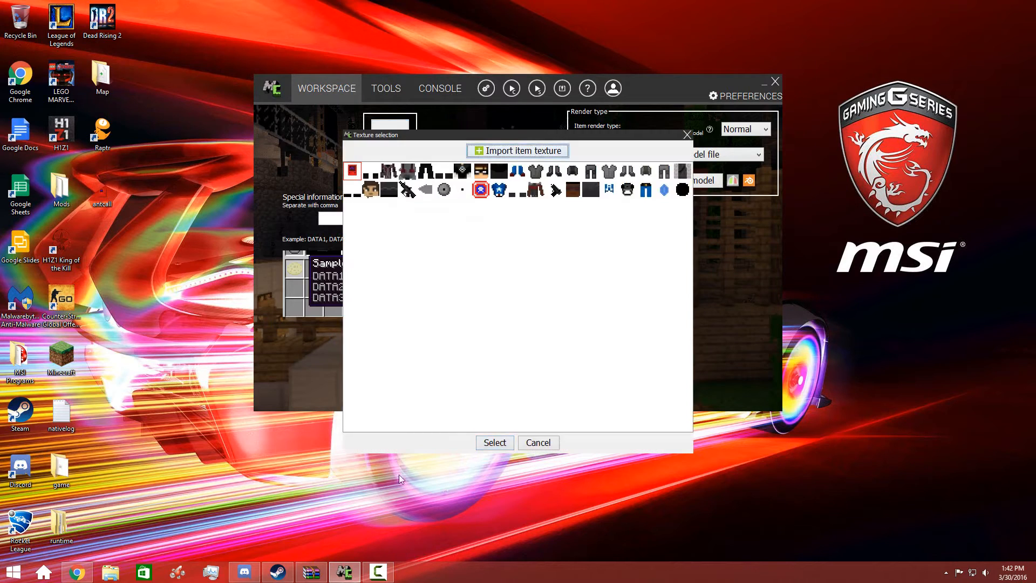
click(517, 151)
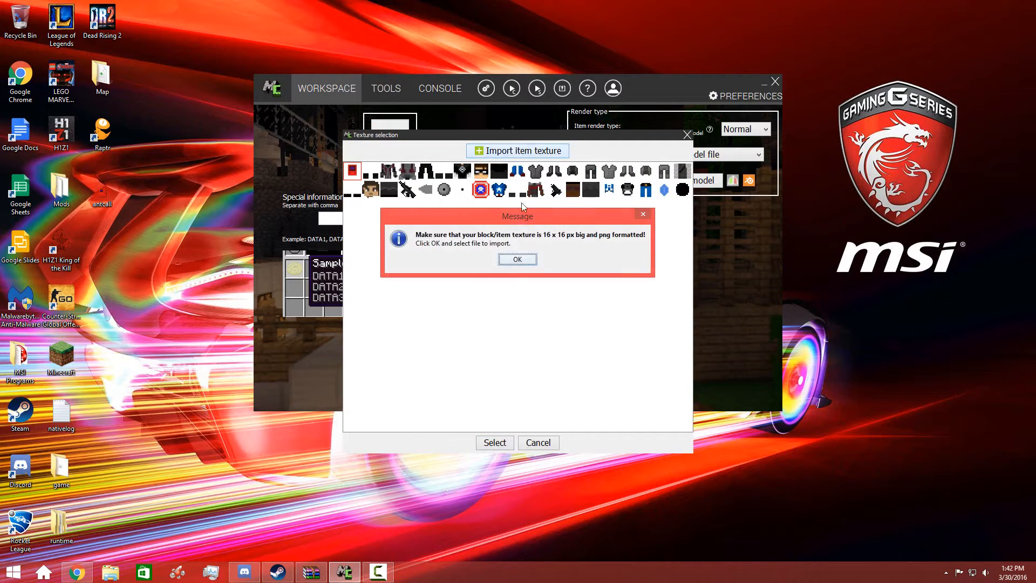
click(517, 257)
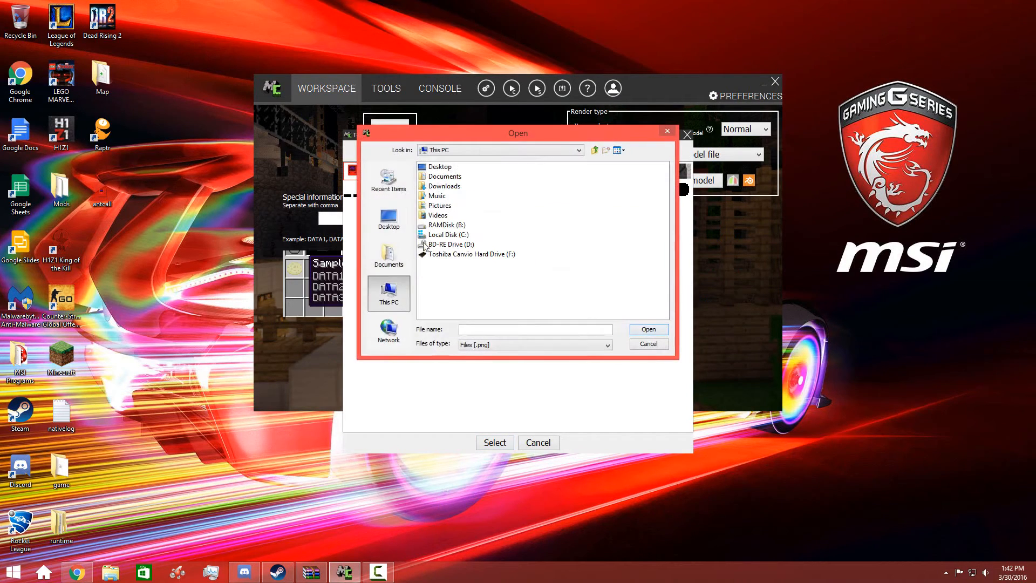
double_click(443, 185)
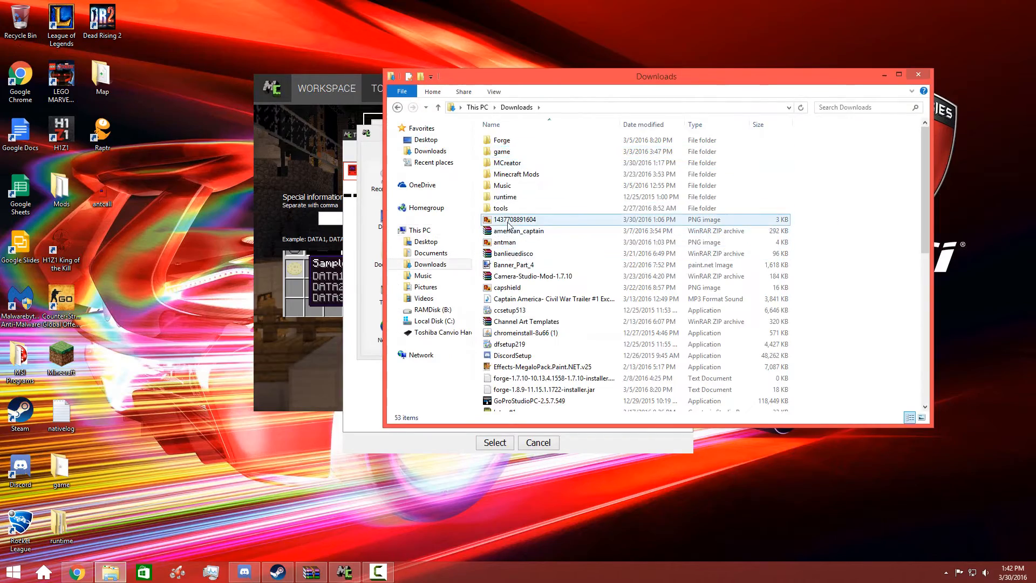
click(532, 276)
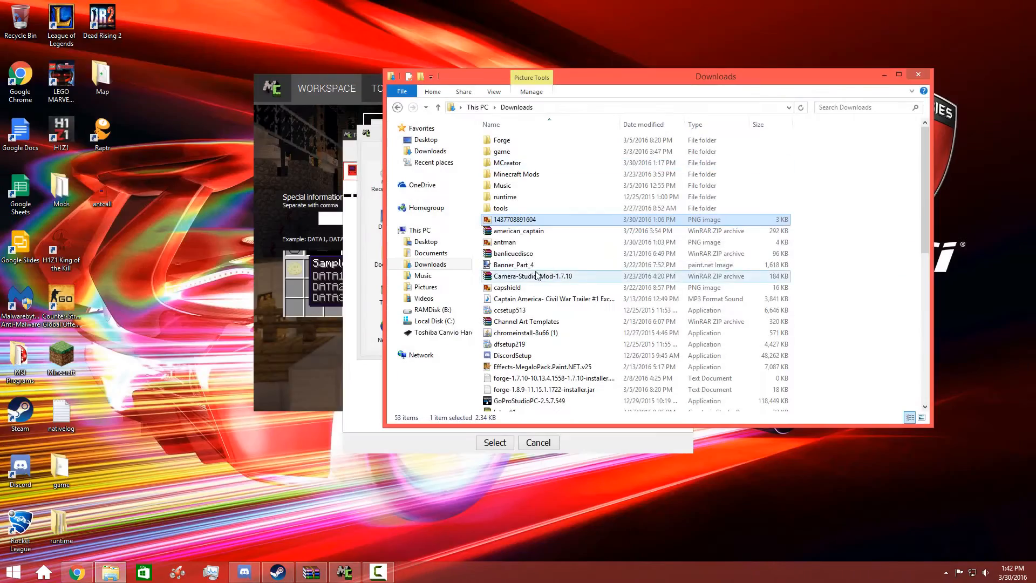
click(504, 241)
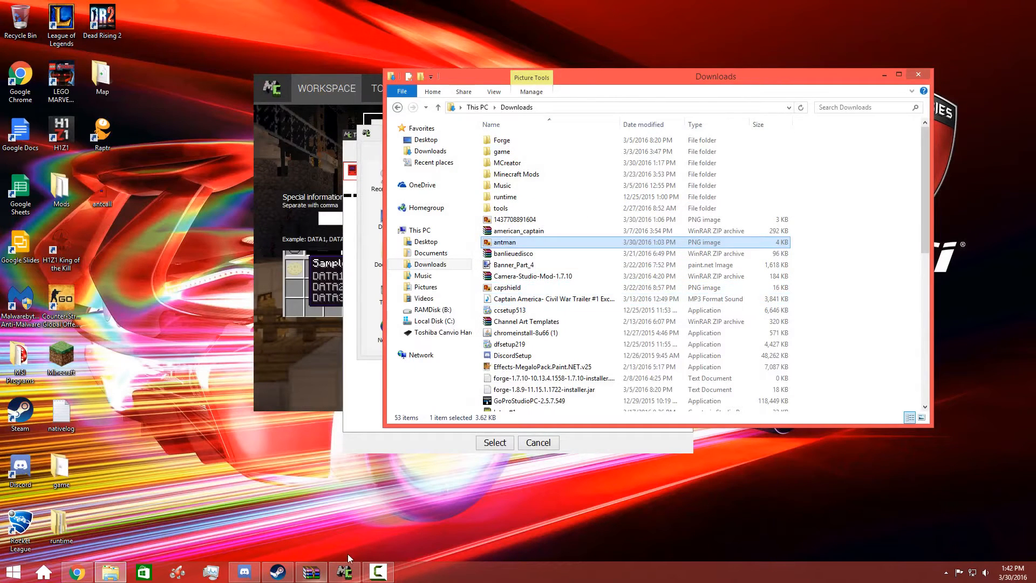
click(508, 163)
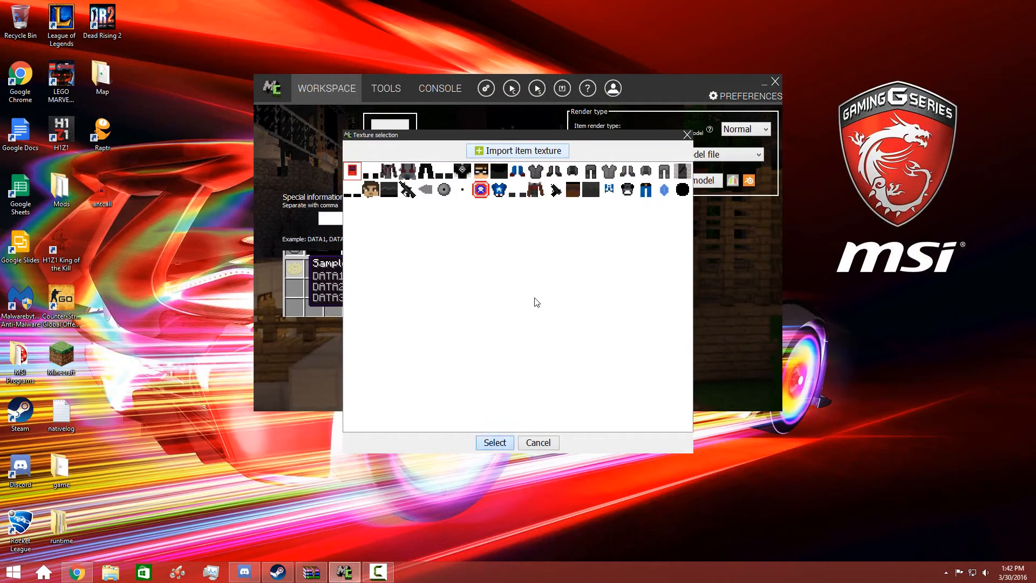
mouse_move(517, 294)
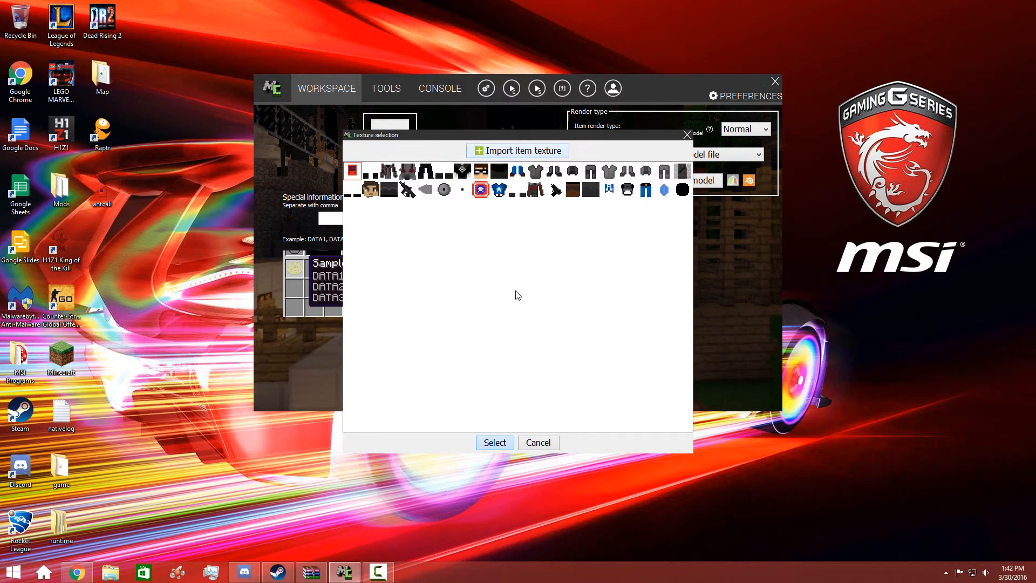
mouse_move(502, 293)
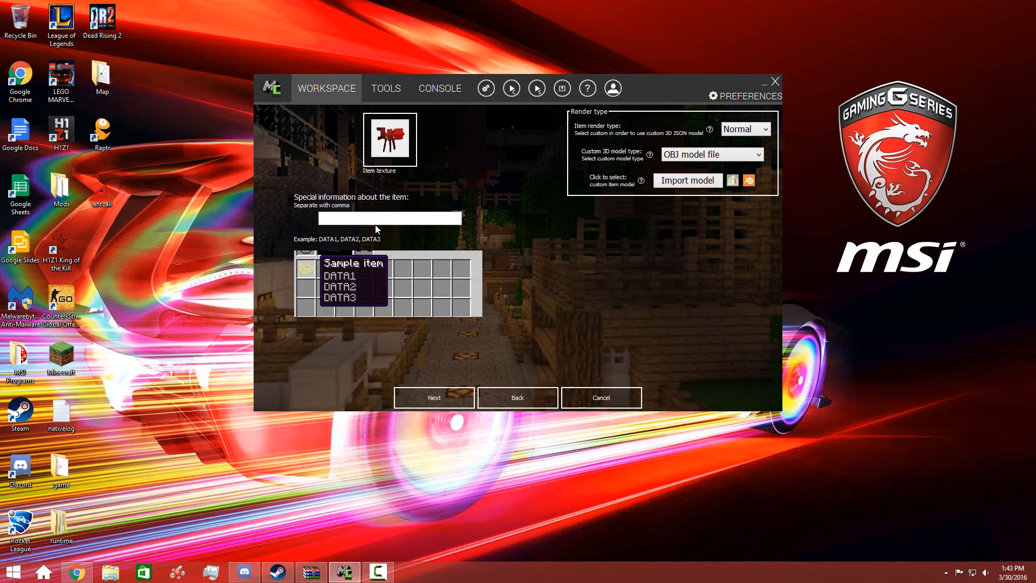
Enter the tooltip text Ant Ammo For Ant Caller for the item
click(344, 218)
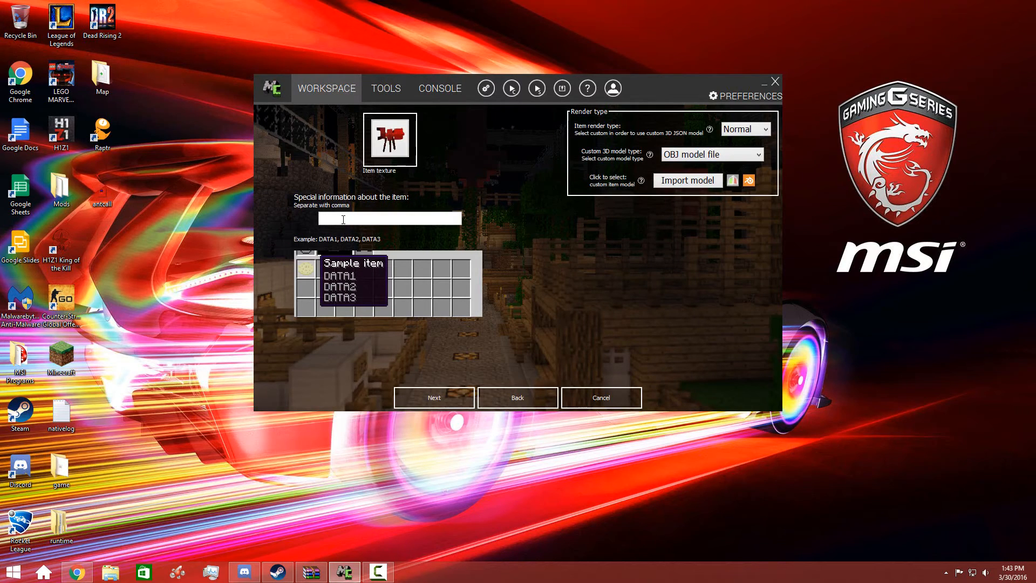
text(Ant)
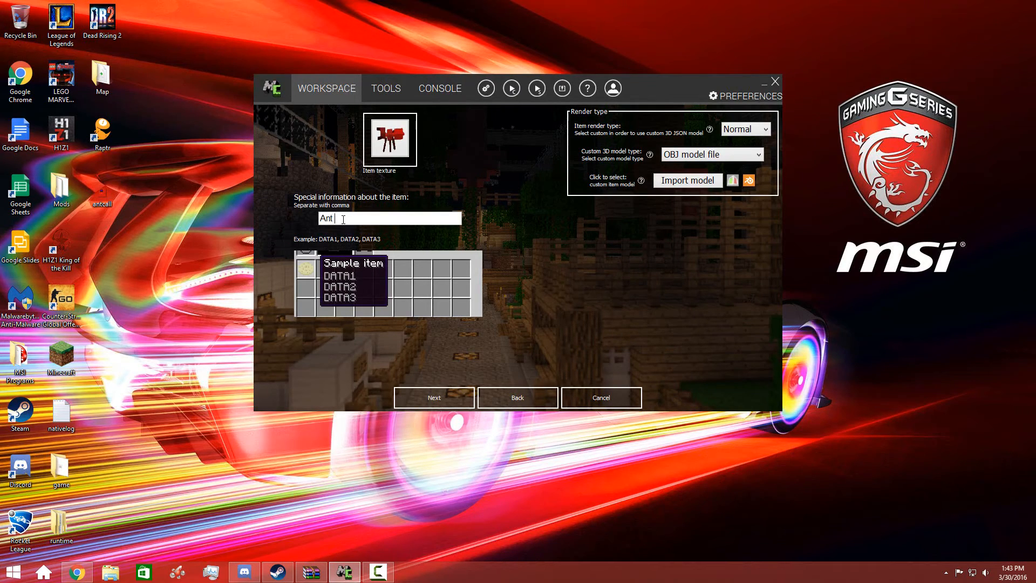
text(Ammo For Gun)
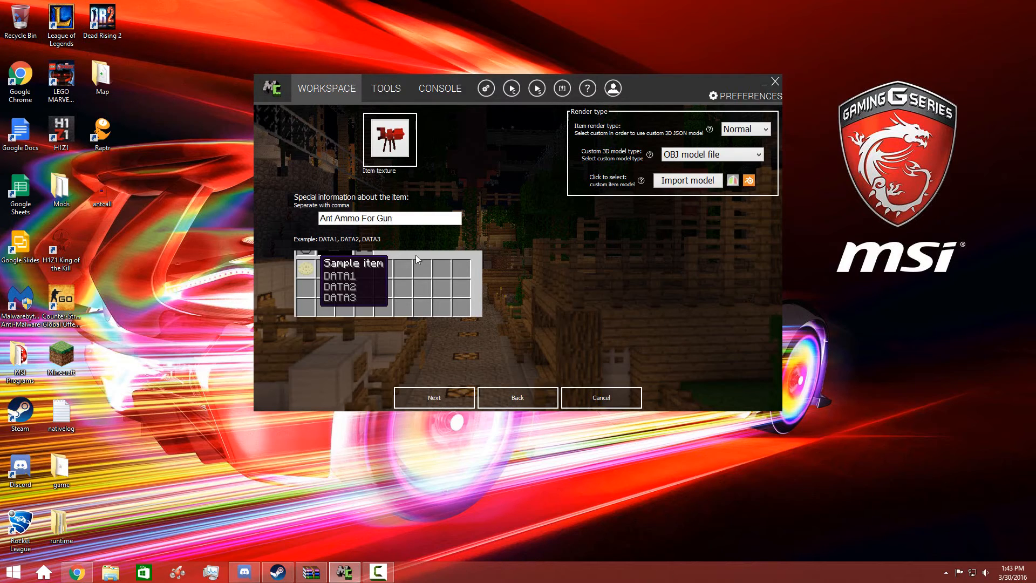
key(Backspace)
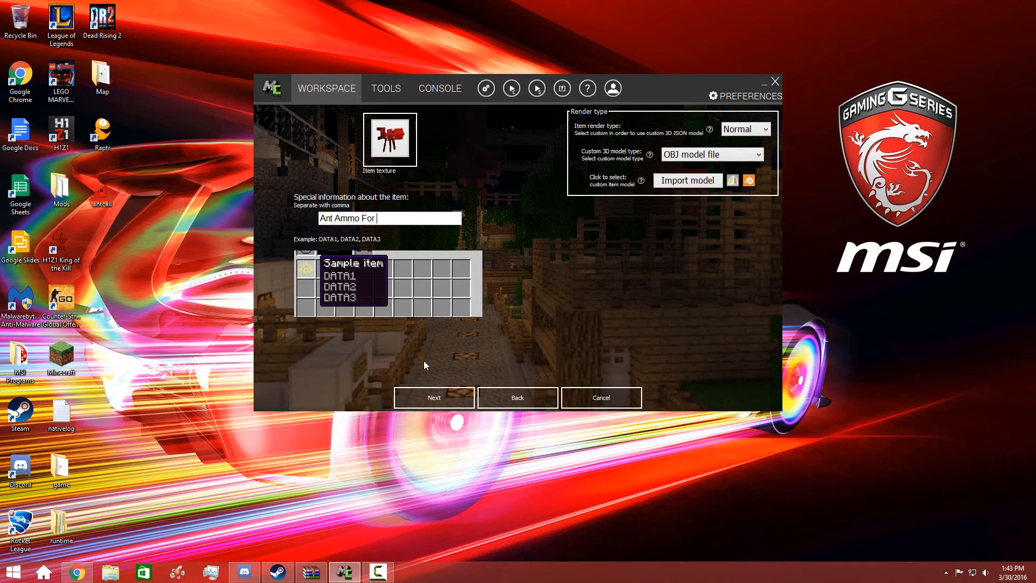
text(Ant Caller)
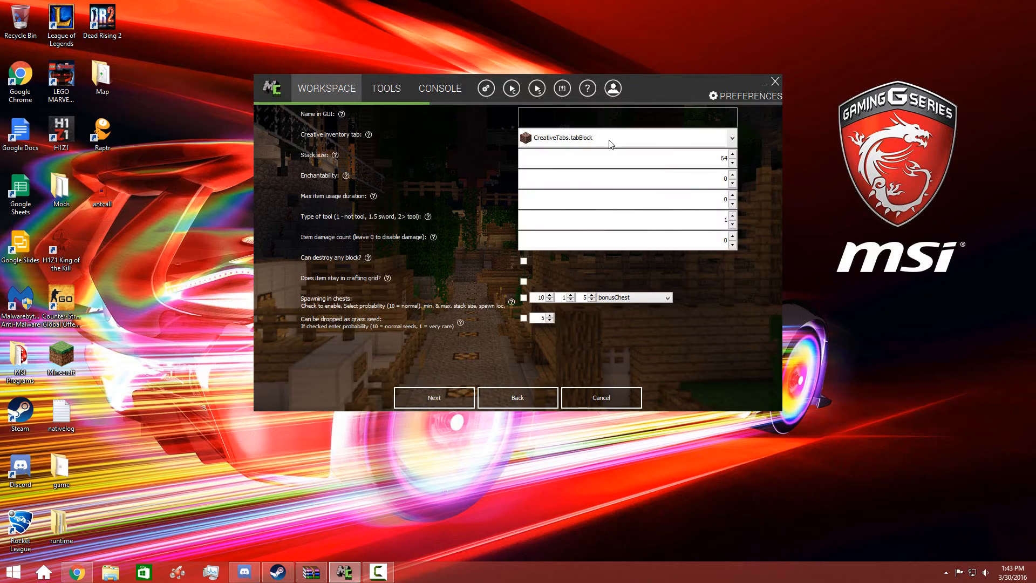
Name the item Ant in game, adjust its stack size and continue to events
text(Ant)
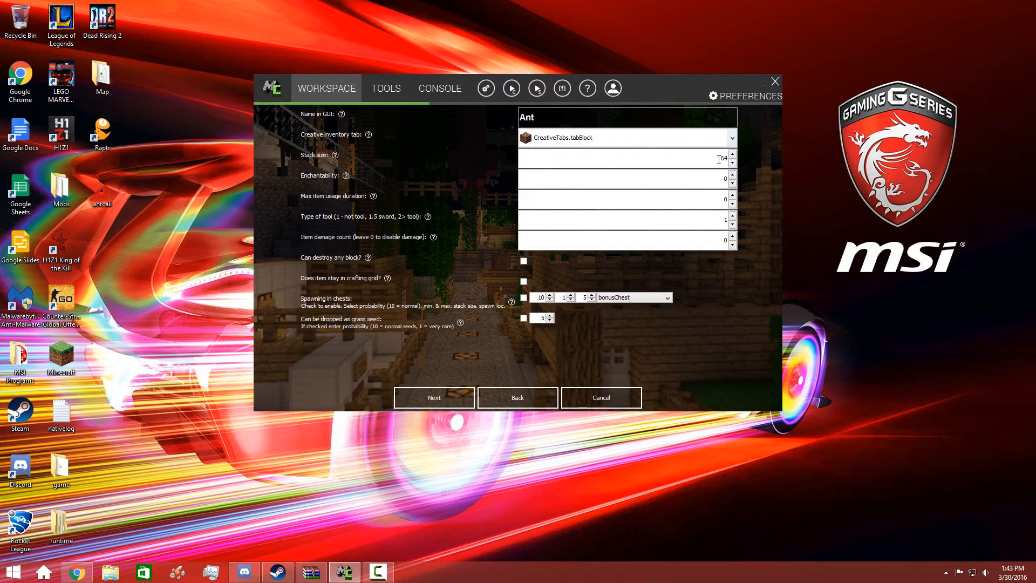
triple_click(723, 158)
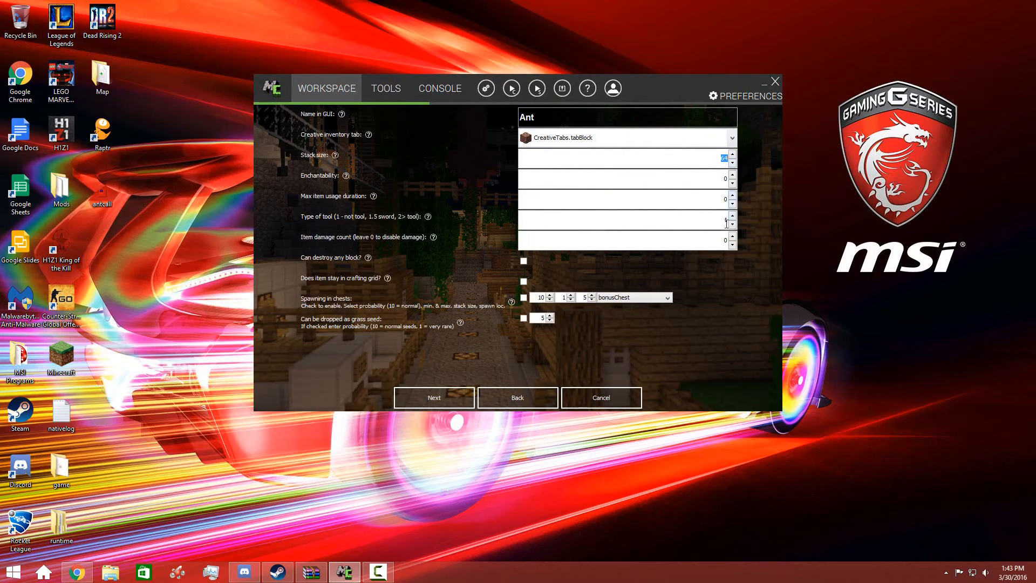
click(434, 397)
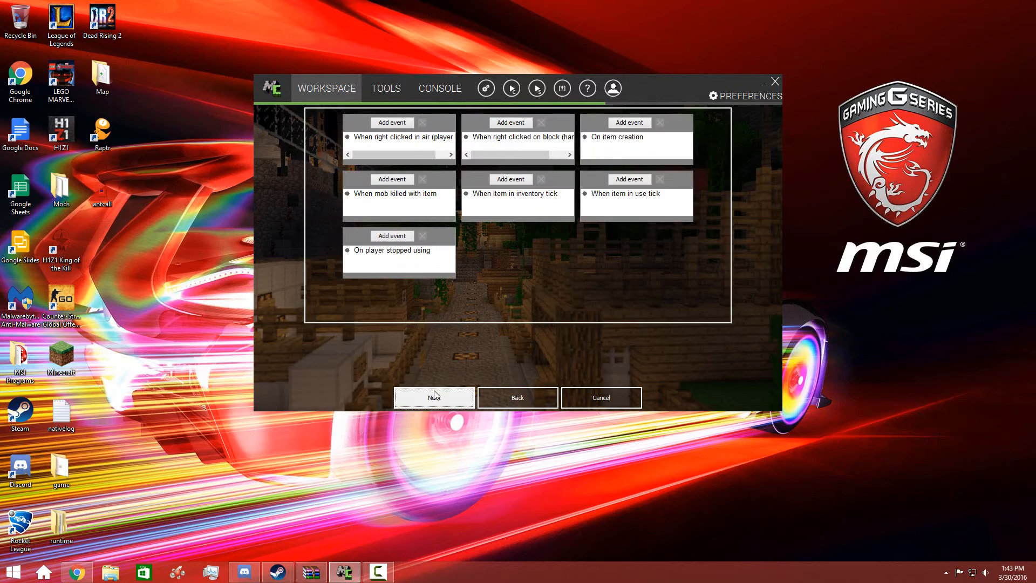
Continue past the event pages and finish the Ant item so it lists in the workspace
click(434, 397)
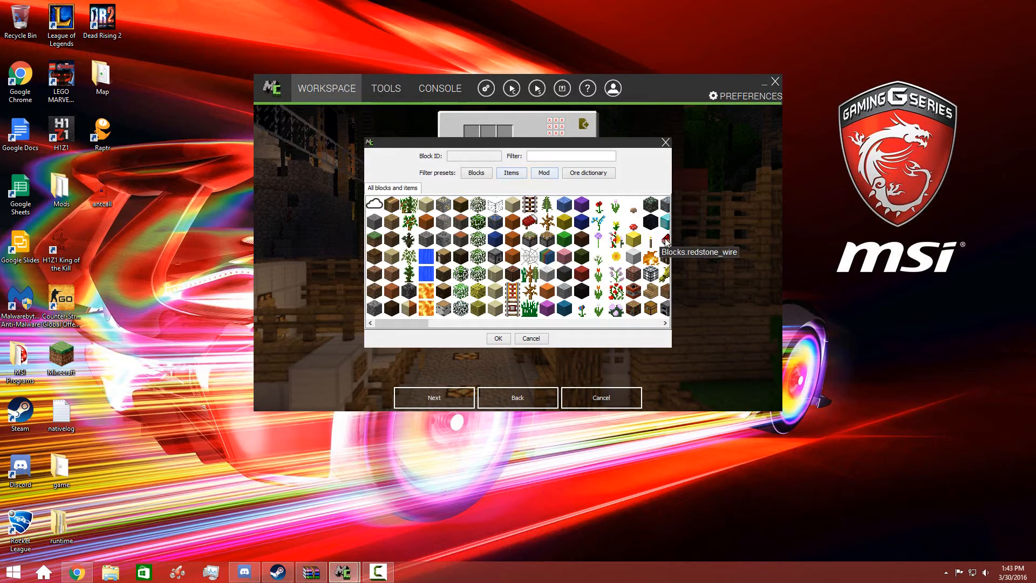
text(red)
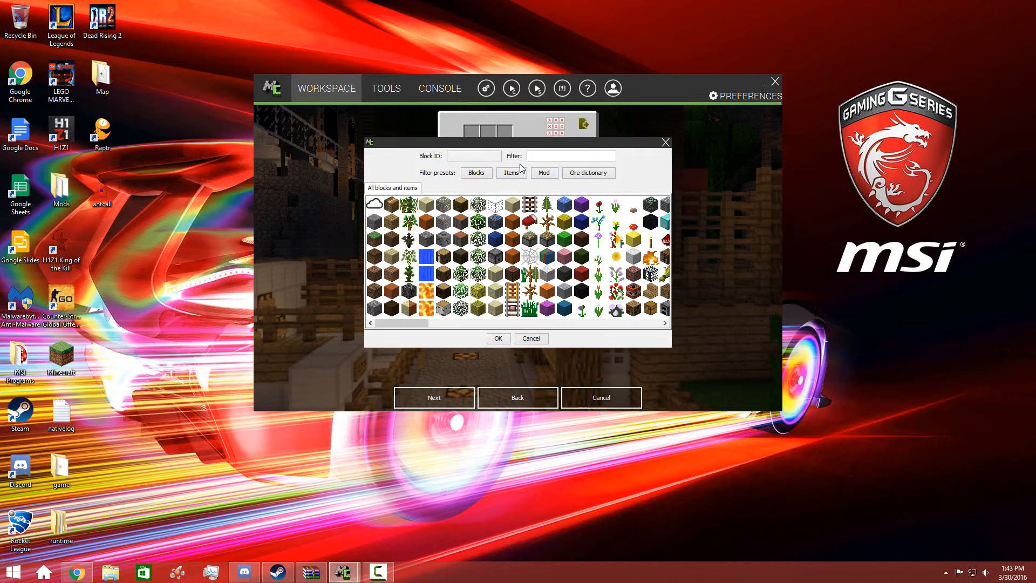
text(red)
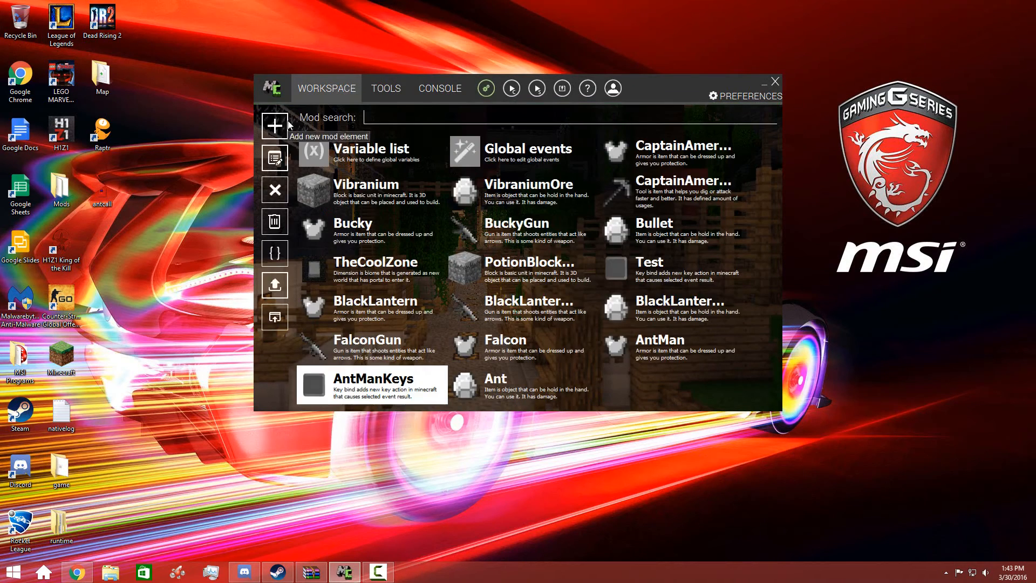
Create a Gun element named AntManCaller and give it the red square texture
click(439, 87)
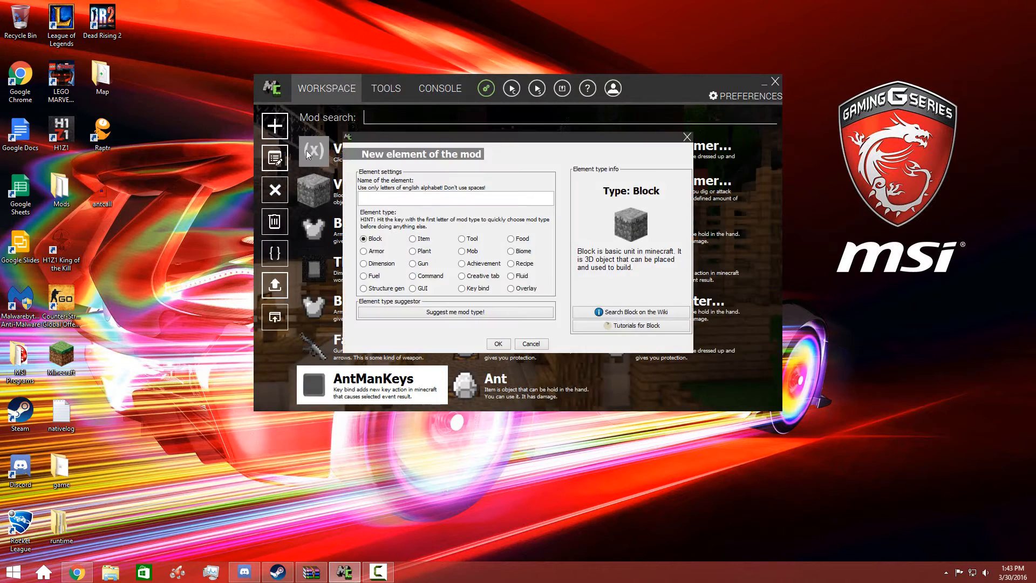
click(413, 264)
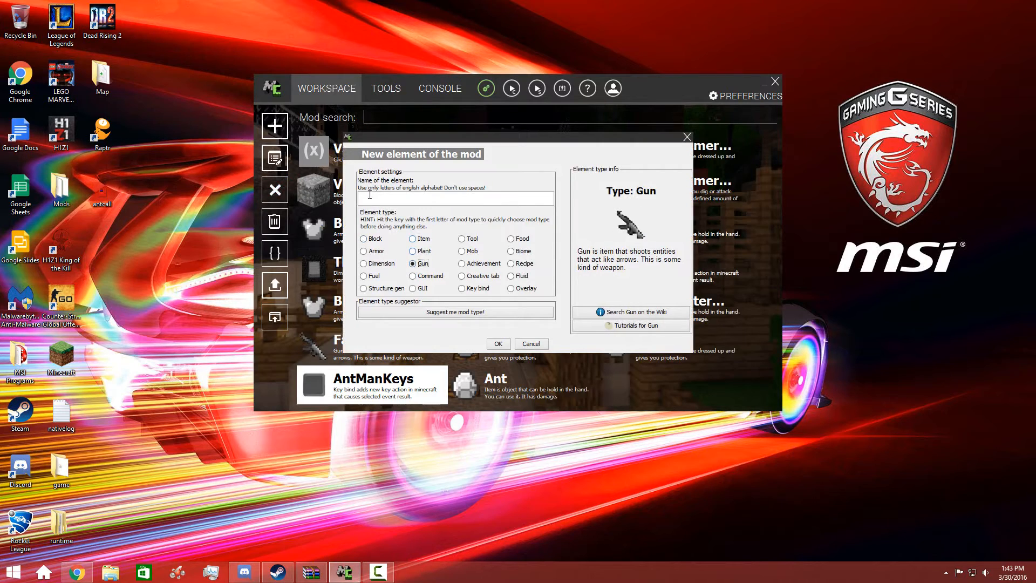
text(Ant)
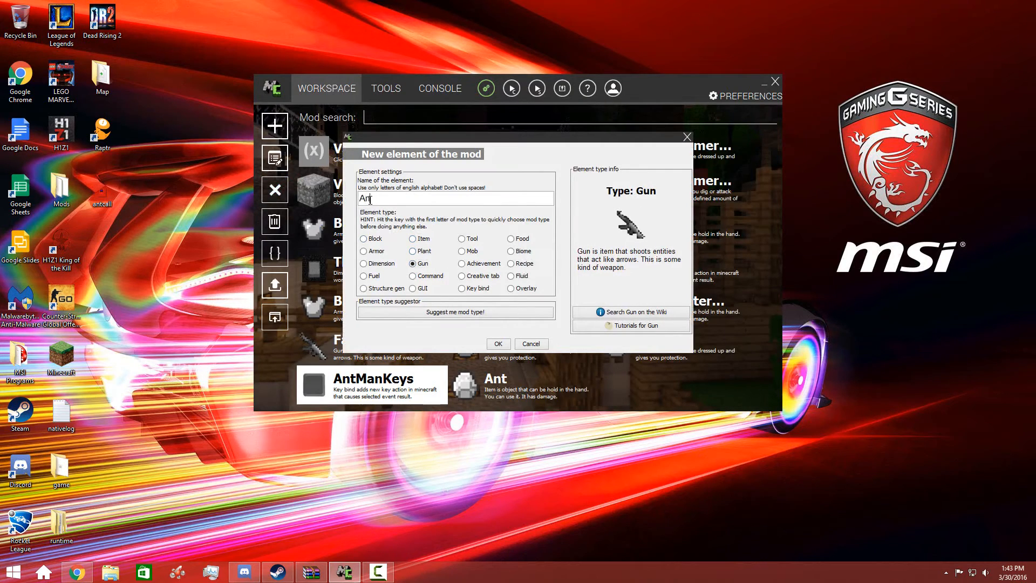
text(Man)
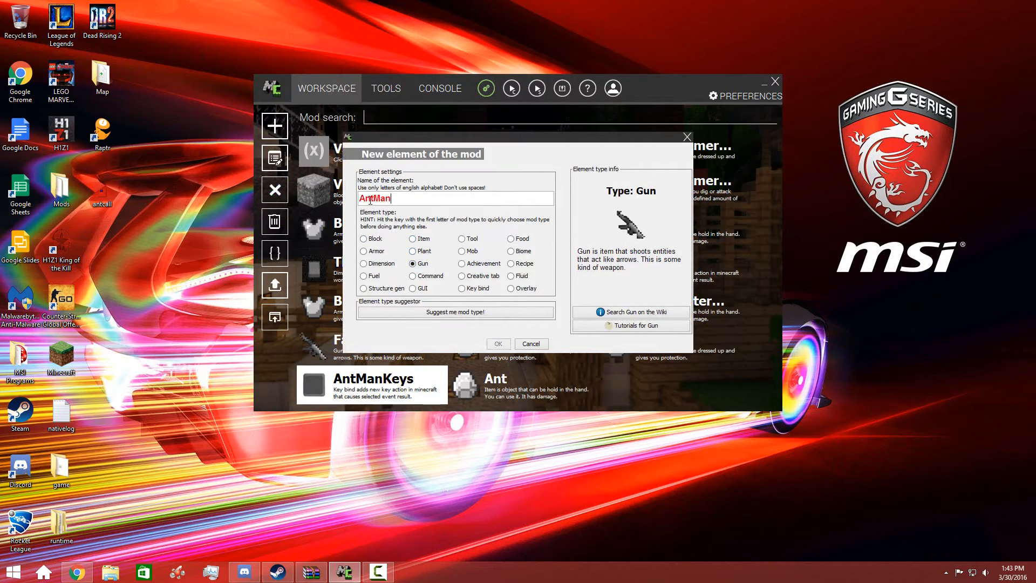
text(Caller)
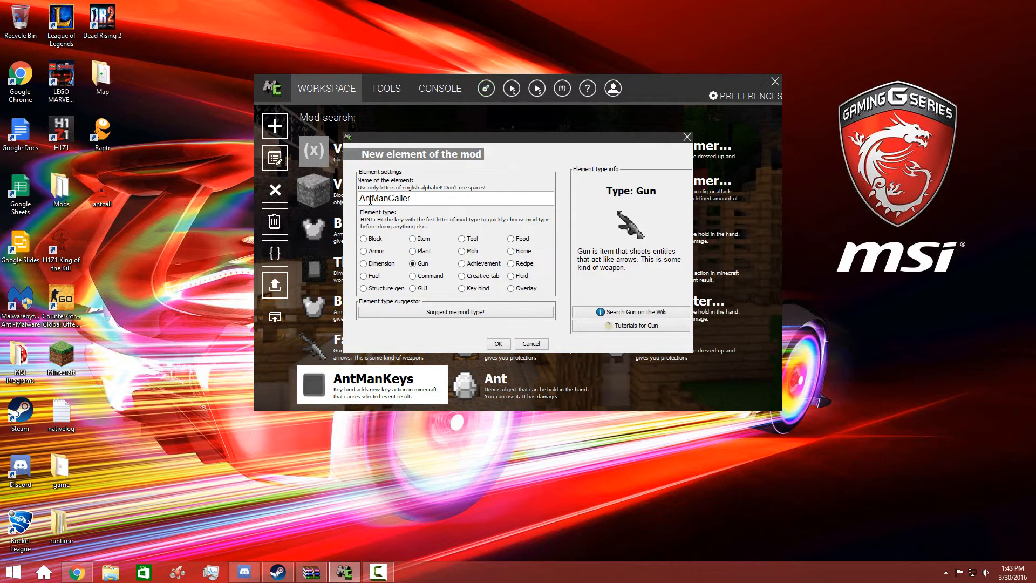
click(498, 344)
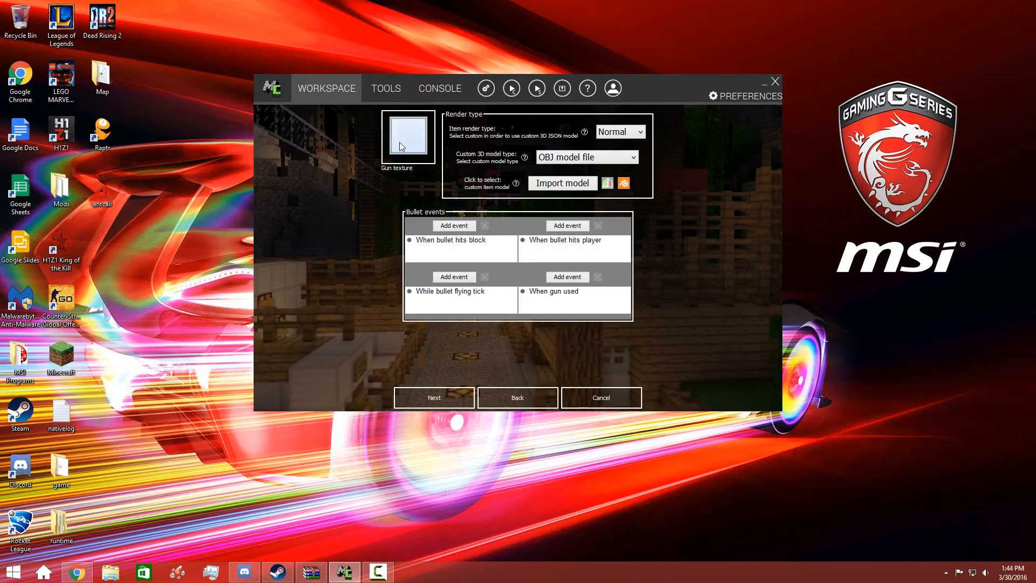
mouse_move(374, 106)
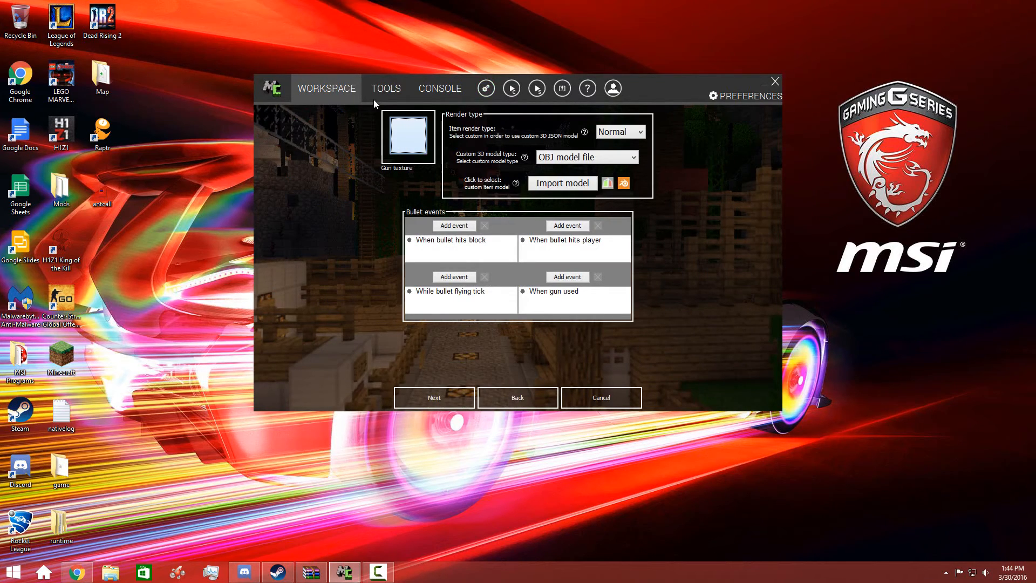
mouse_move(220, 71)
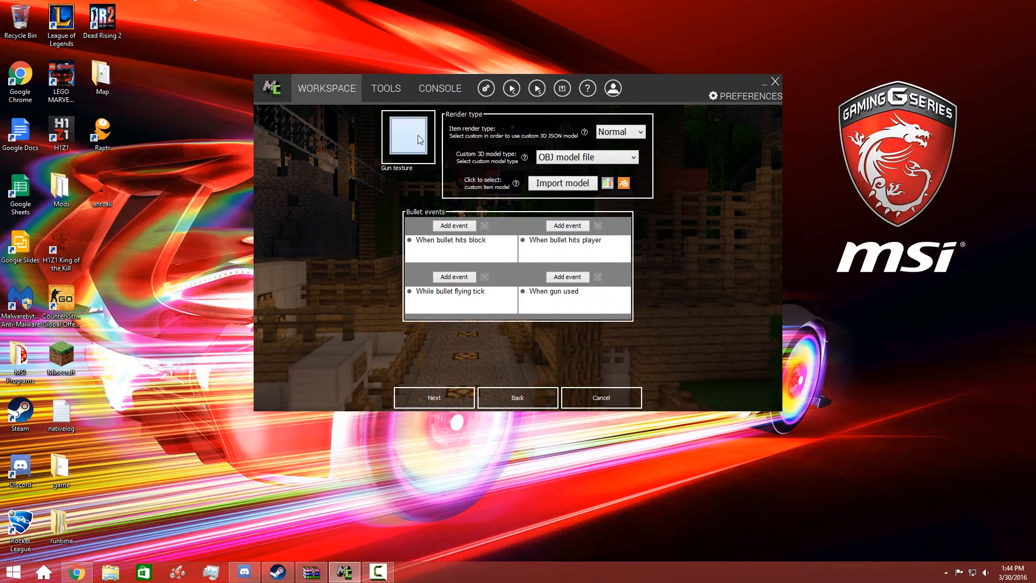
mouse_move(415, 392)
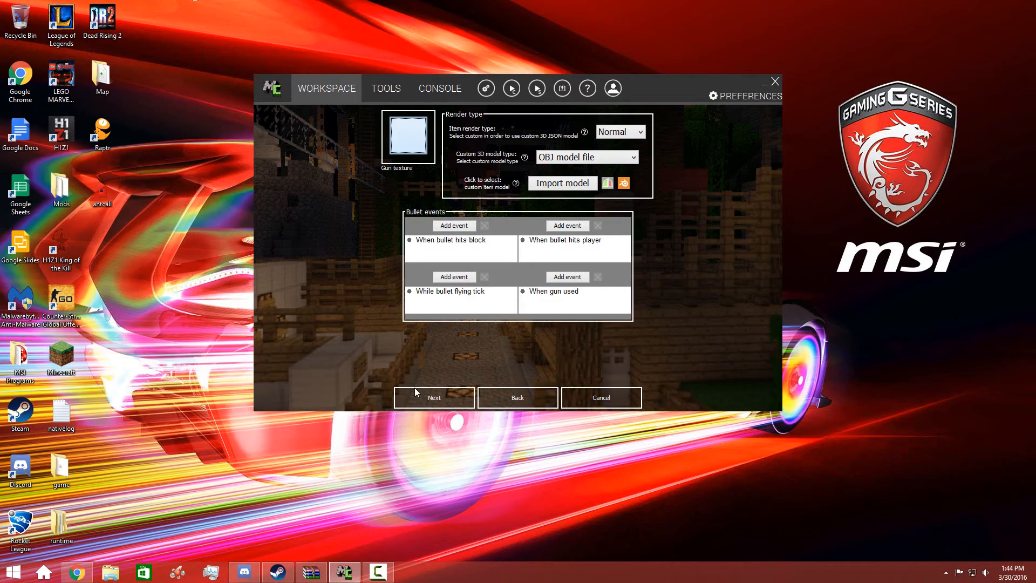
mouse_move(617, 441)
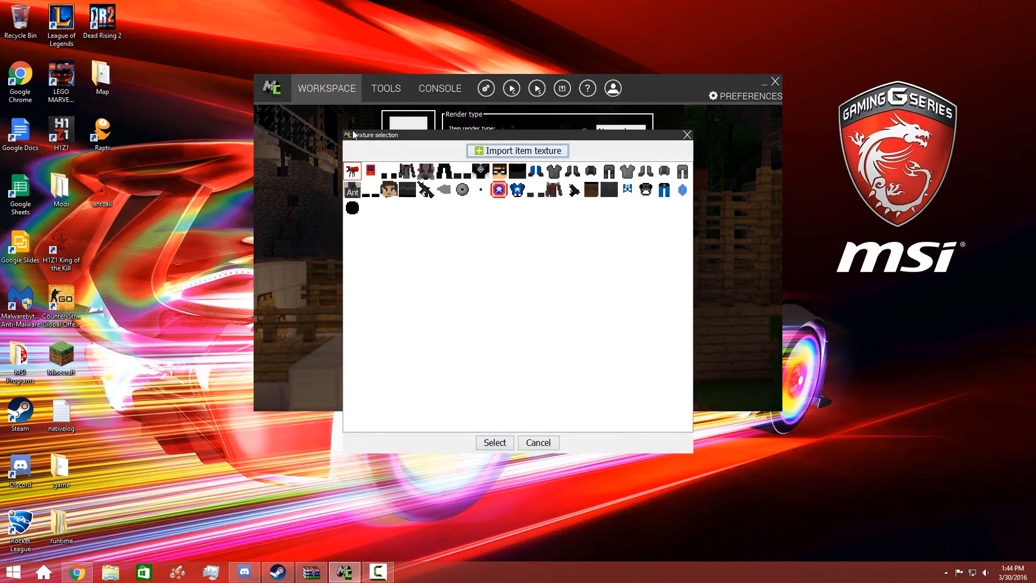
click(493, 443)
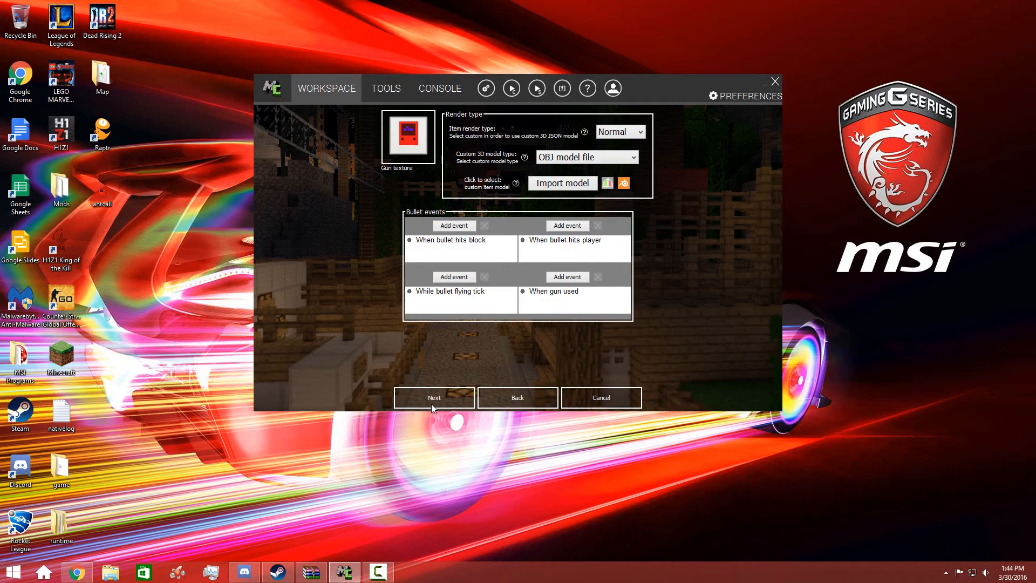
Name the gun Ant Man Caller, set usage count 400 and choose the fireworks.launch sound
click(434, 397)
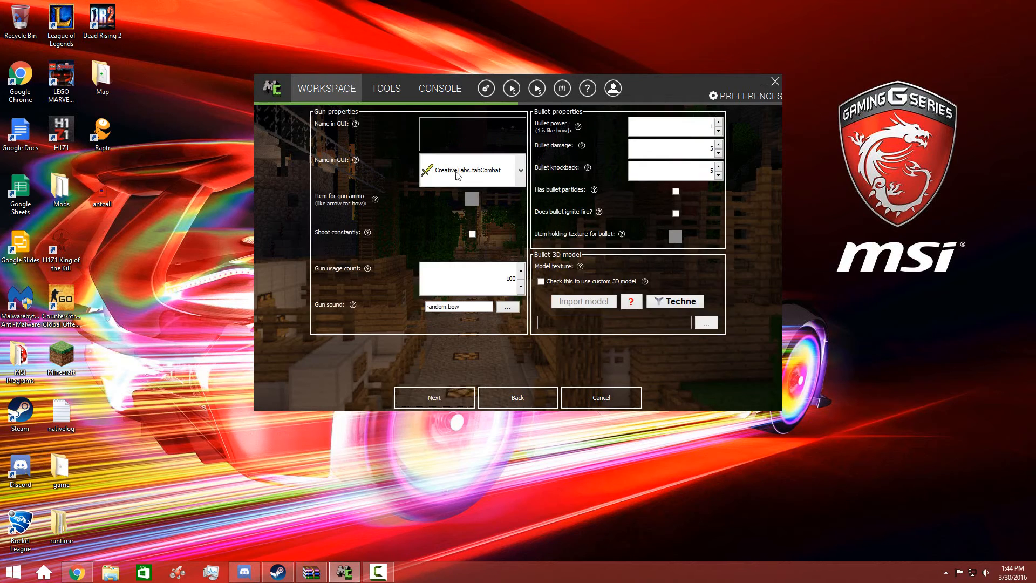
text(Amnt)
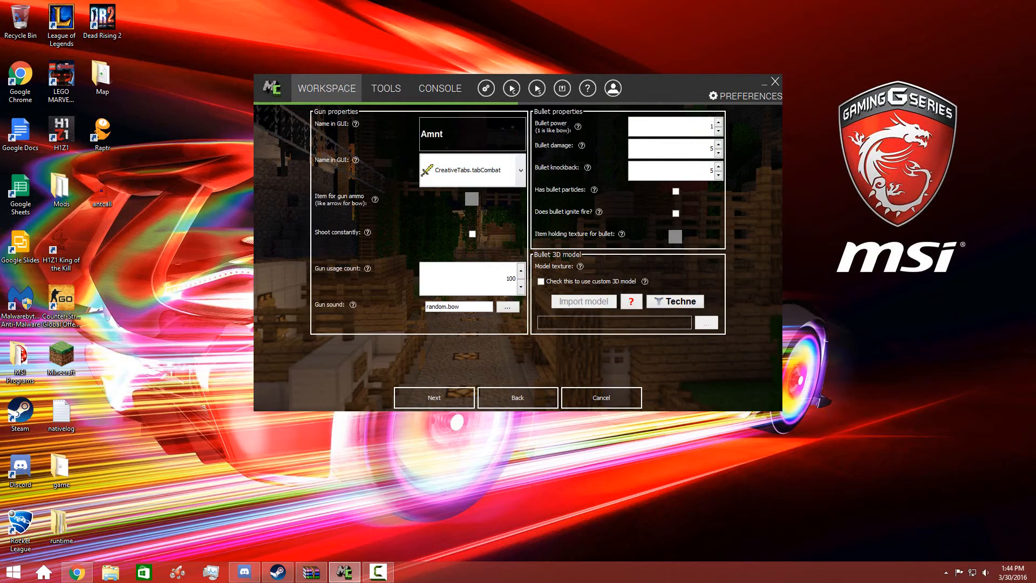
text(Ant Ca)
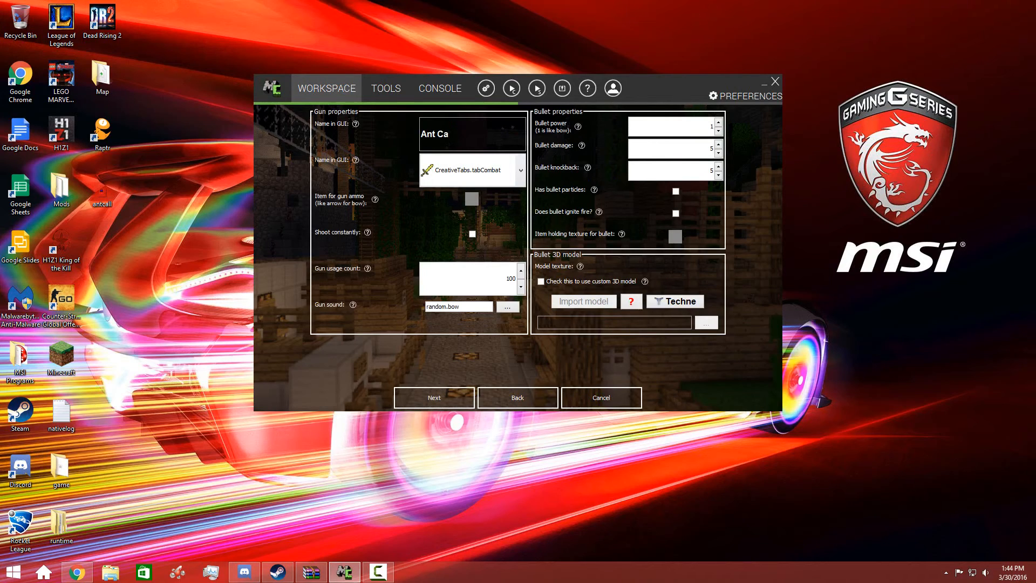
key(Backspace)
text(Man Caller)
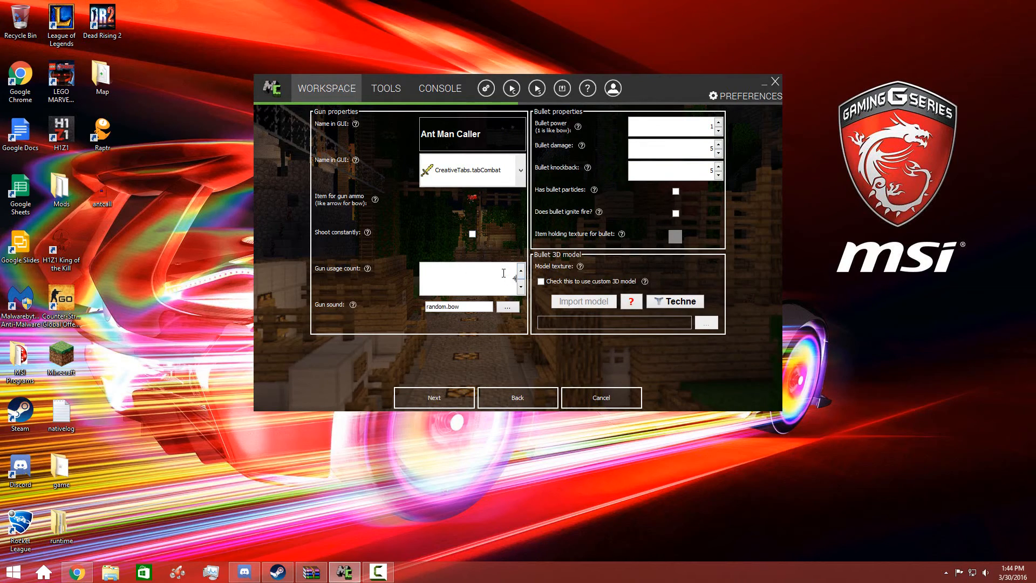
text(00)
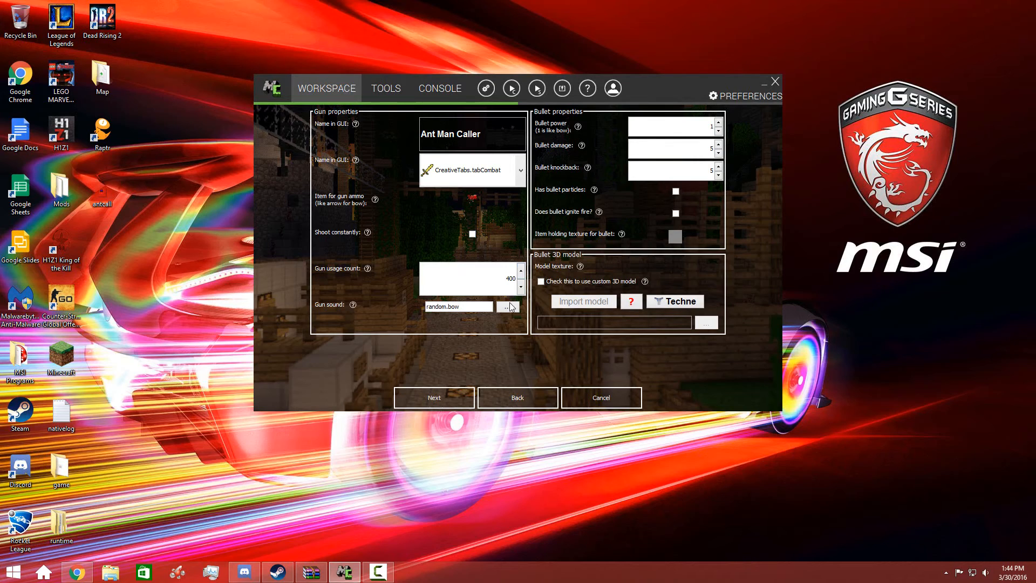
click(509, 305)
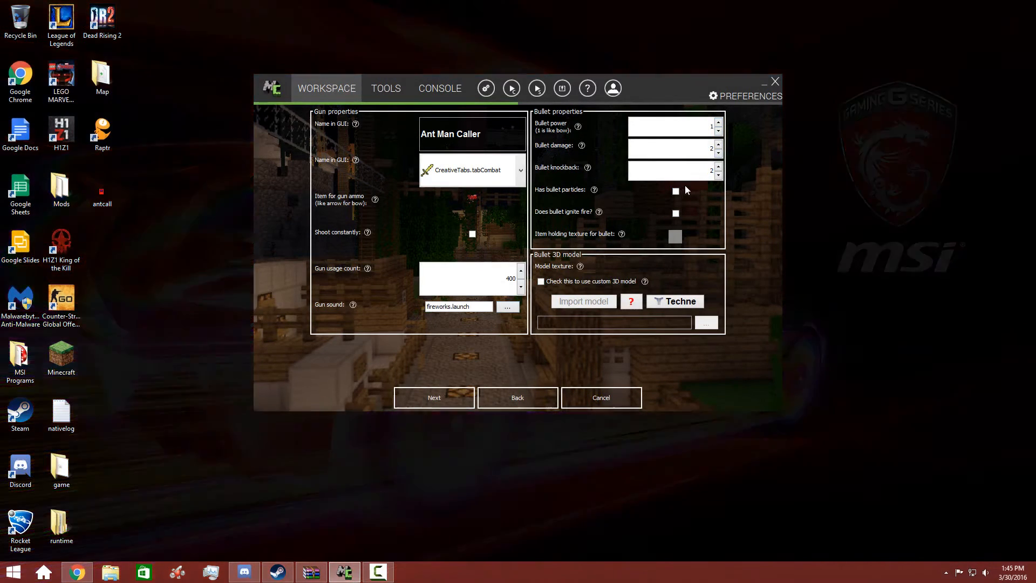
Pick the mod's own Ant item via the Mod filter for the recipe slot and finish the gun
click(675, 212)
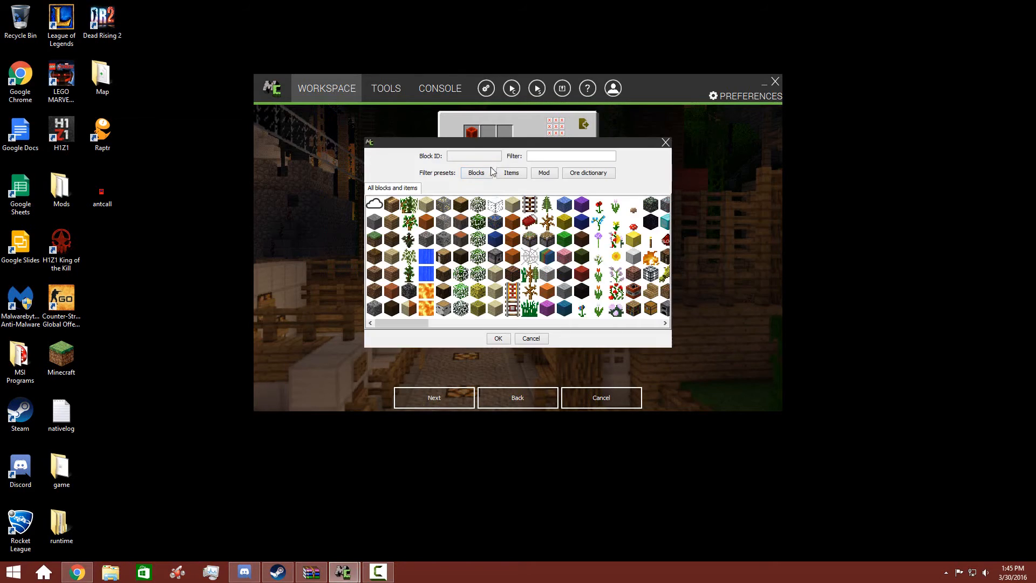
text(red)
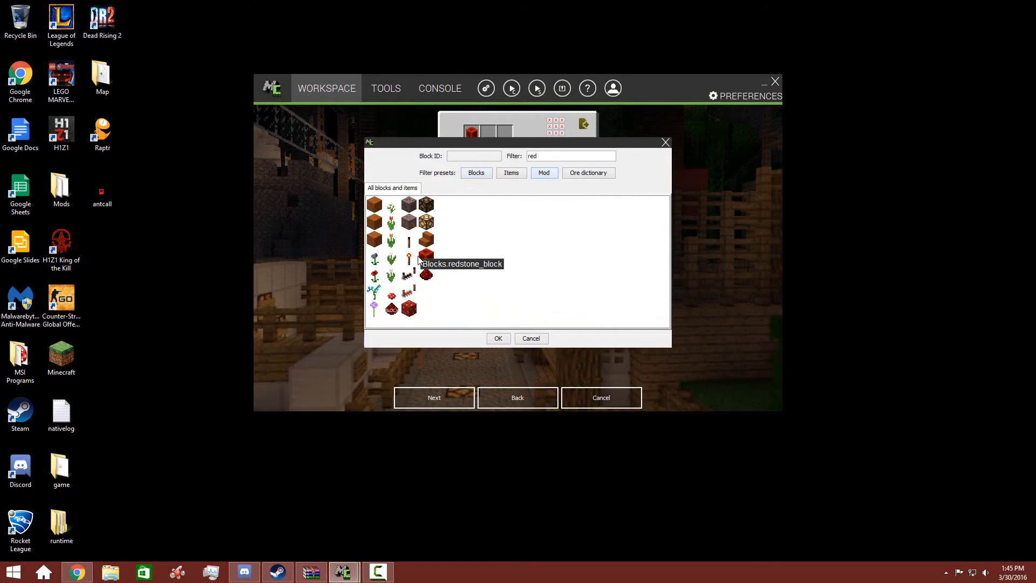
click(569, 155)
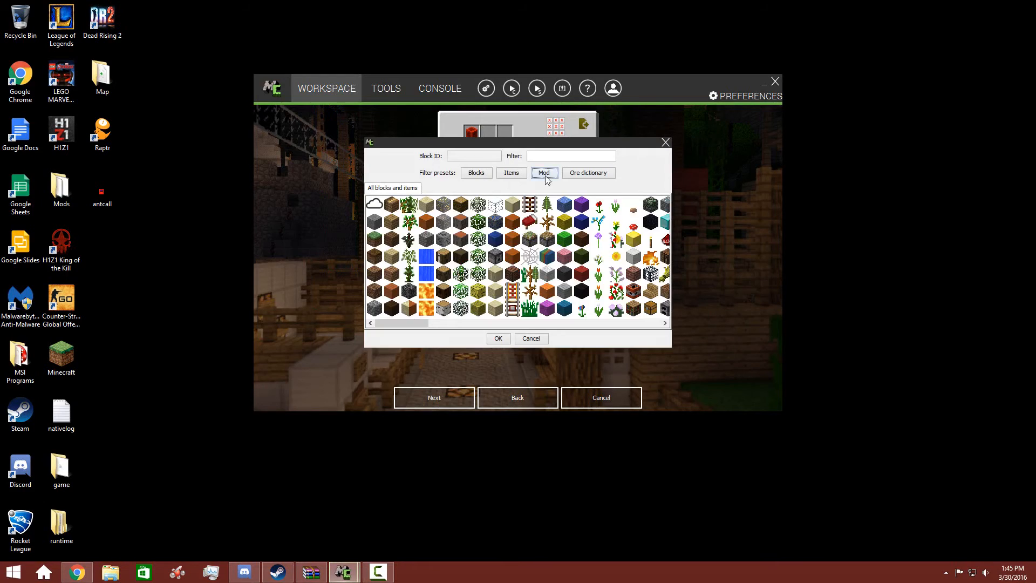
text(mcreator_)
text(red)
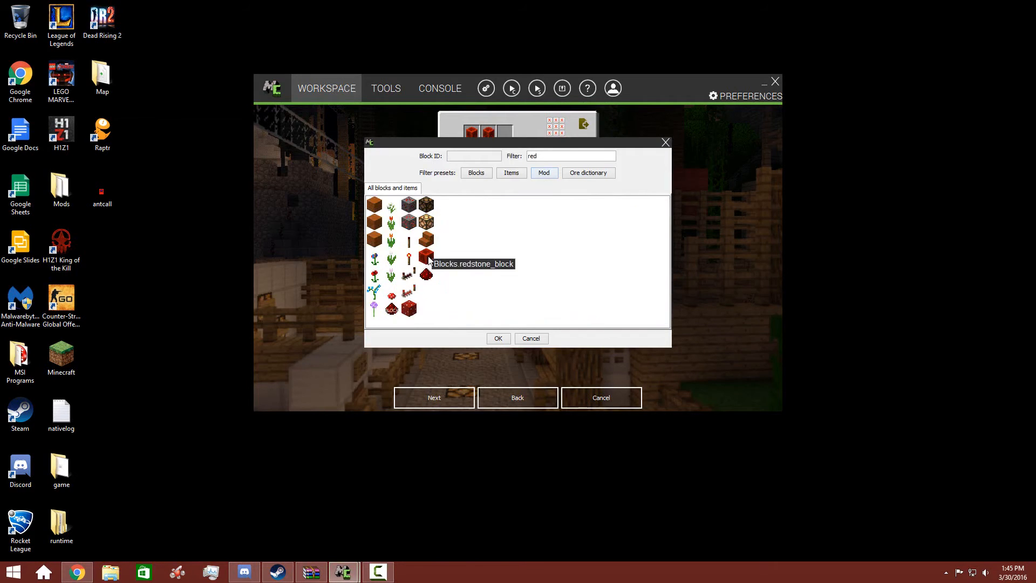
key(Backspace)
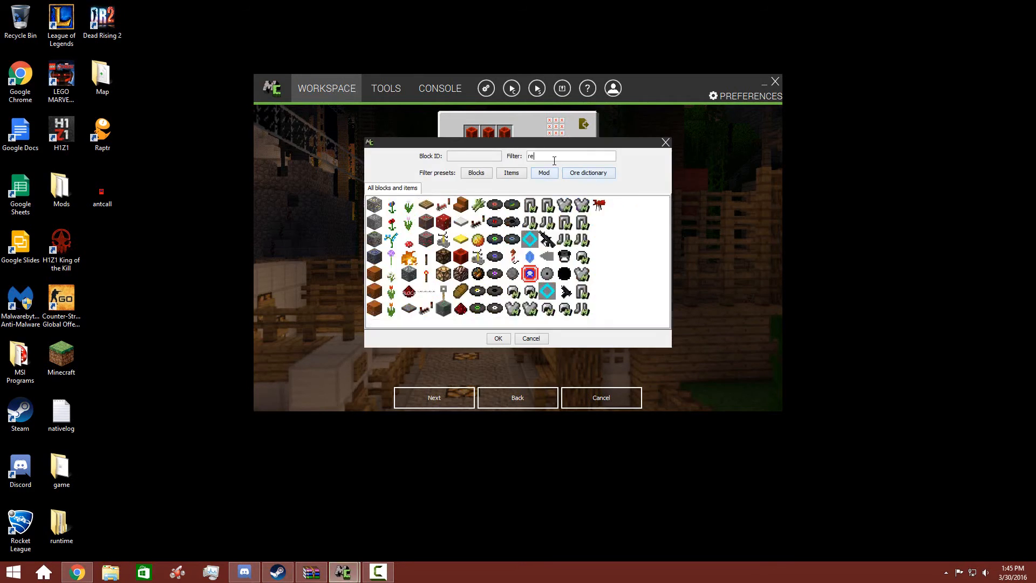
click(497, 338)
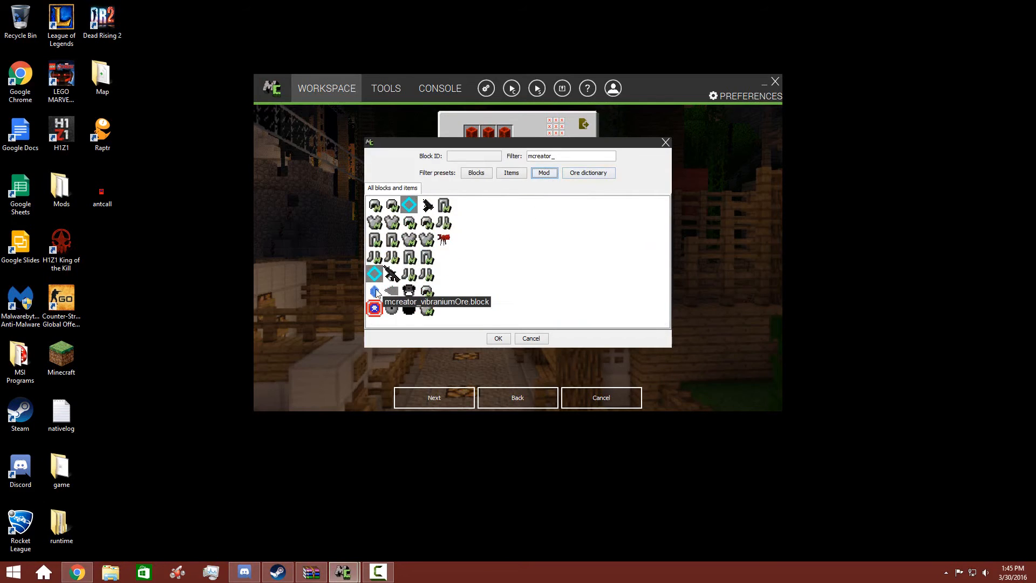
click(498, 337)
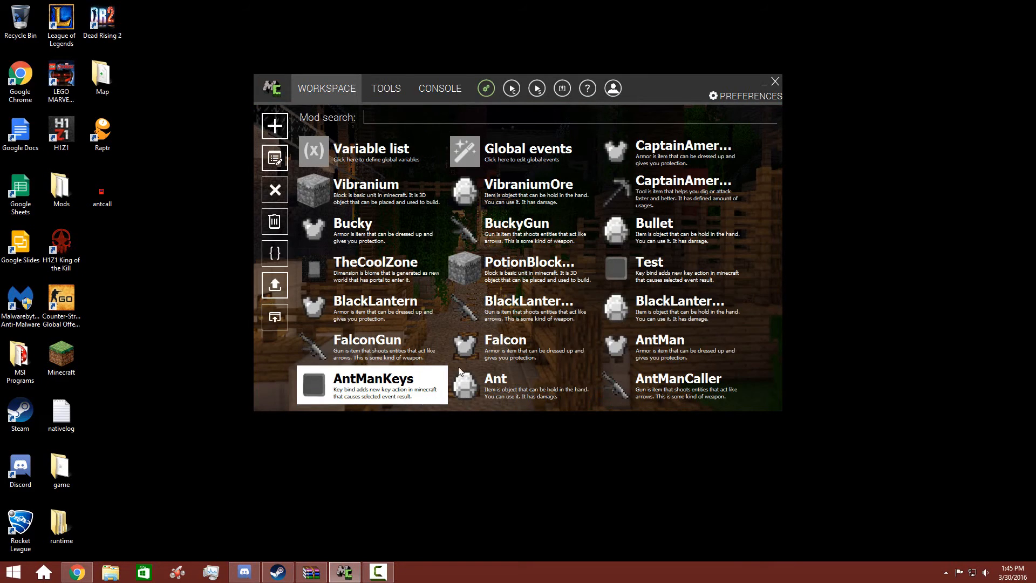
mouse_move(727, 418)
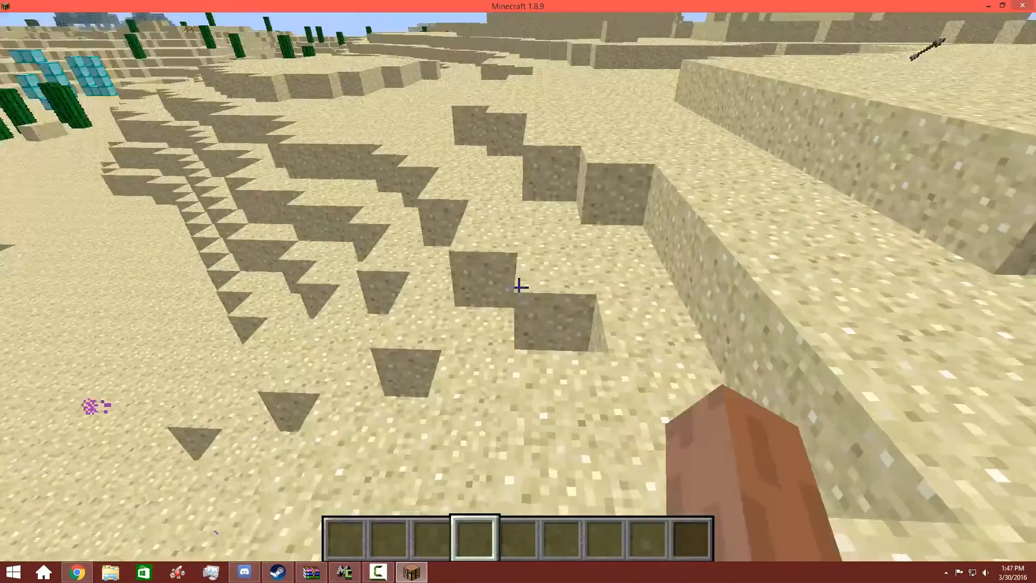
Take the Antman armour pieces and caller from the creative Combat tab
key(e)
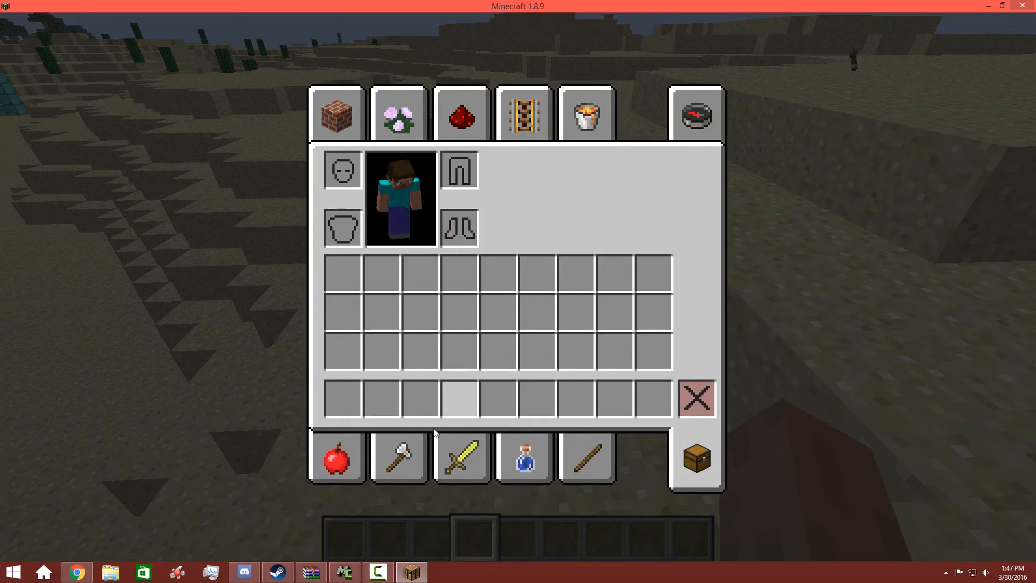
click(461, 458)
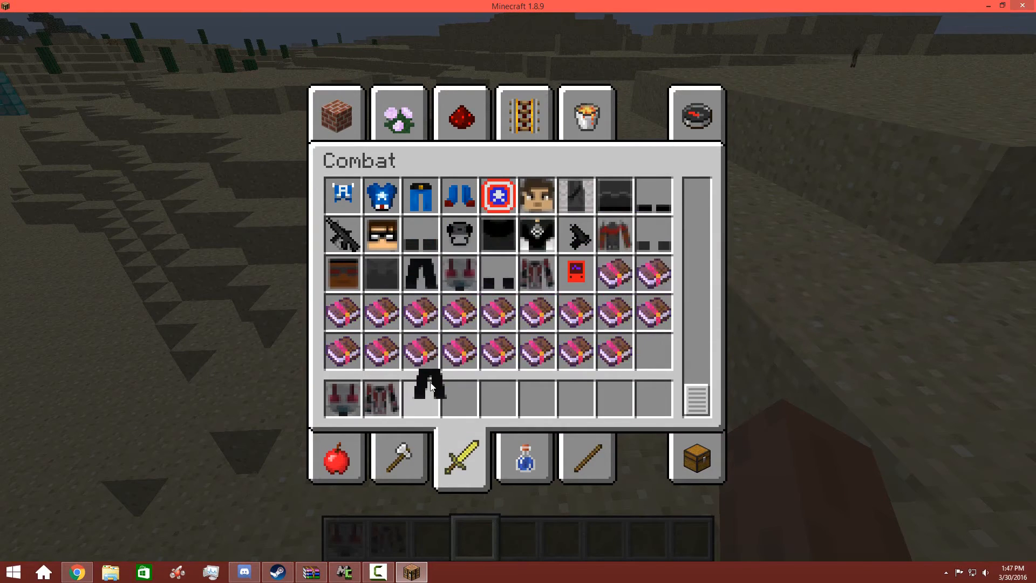
mouse_move(575, 273)
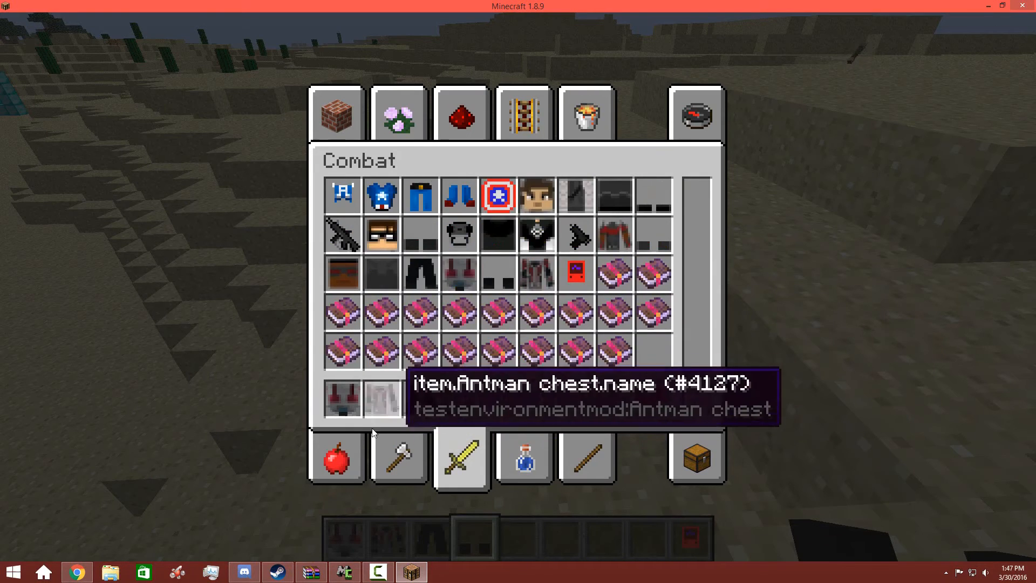
click(461, 112)
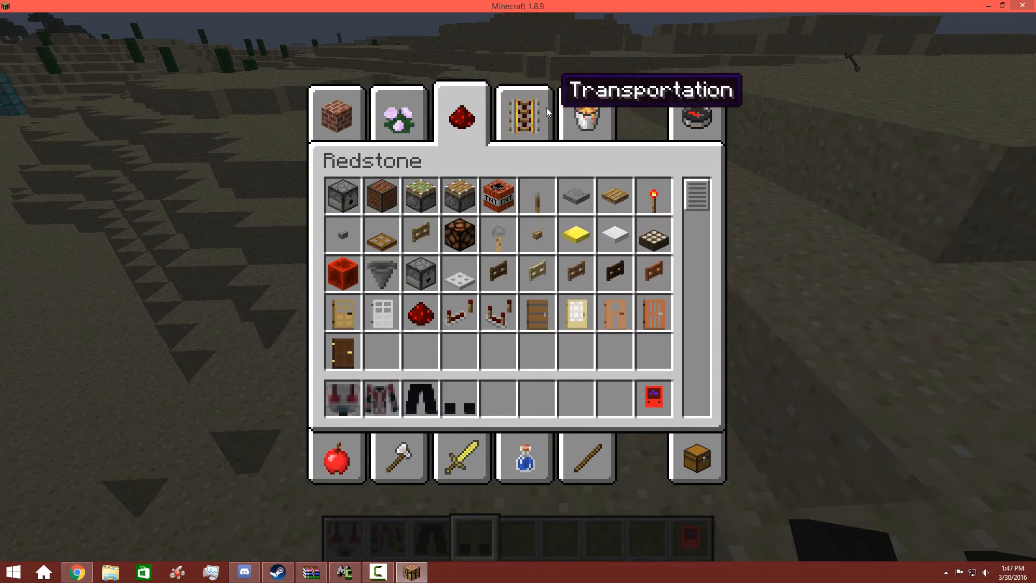
Search the creative inventory for "ant" to find the ant ammo
click(587, 116)
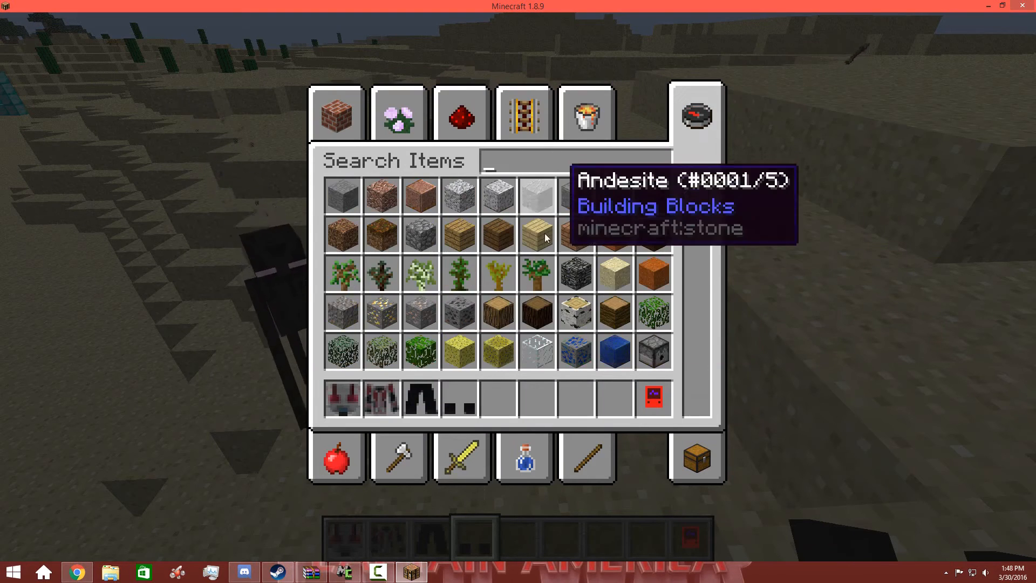
scroll(down, 3)
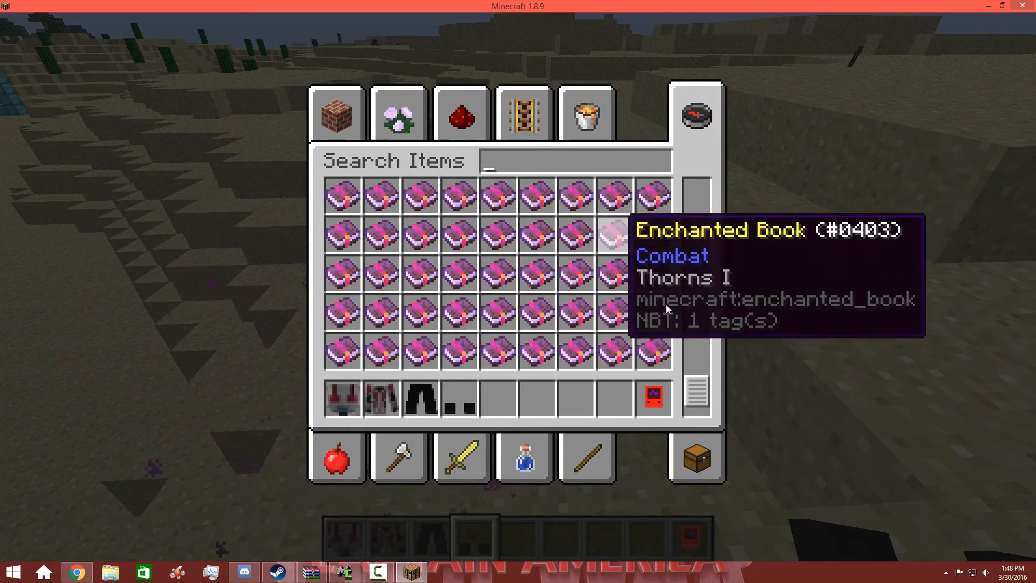
text(a)
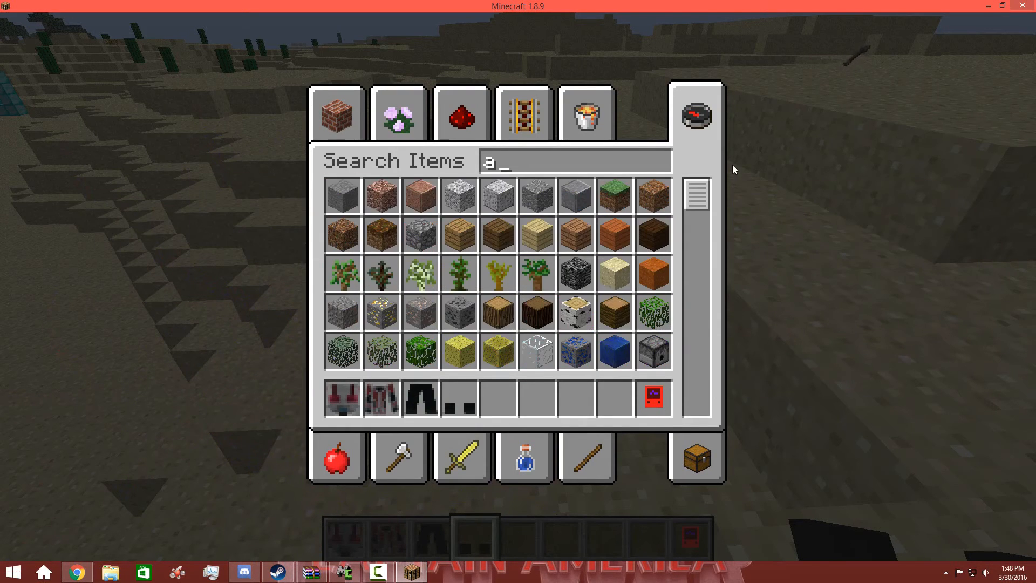
text(nt)
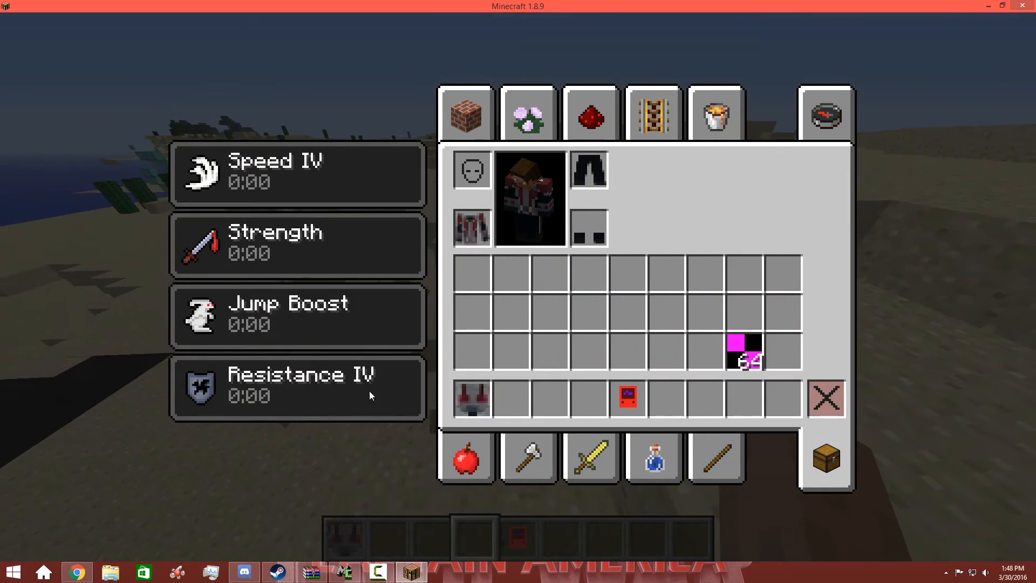
Hold the Ant Man Caller in first-person view and fire it while wearing the suit
key(Escape)
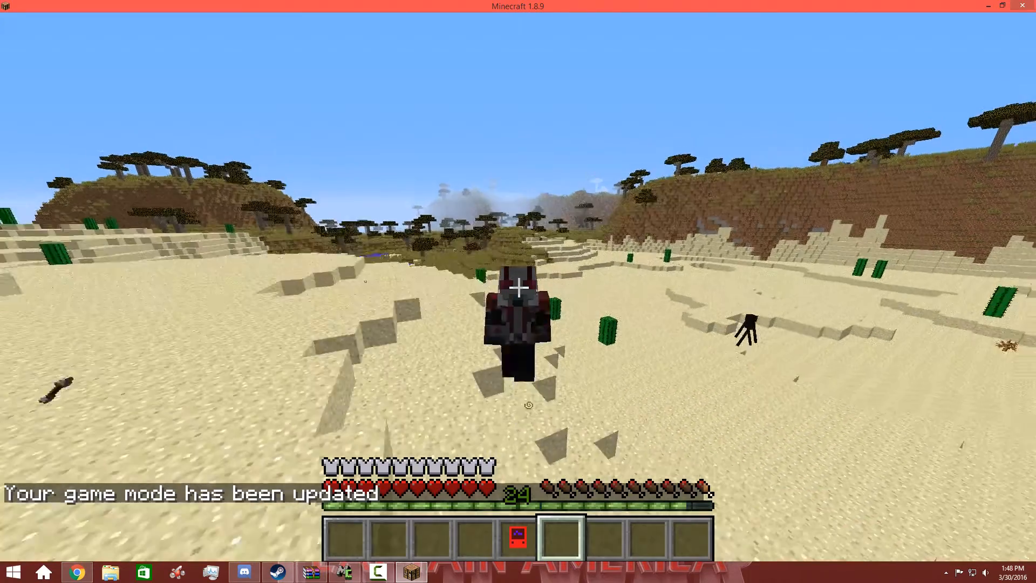
key(e)
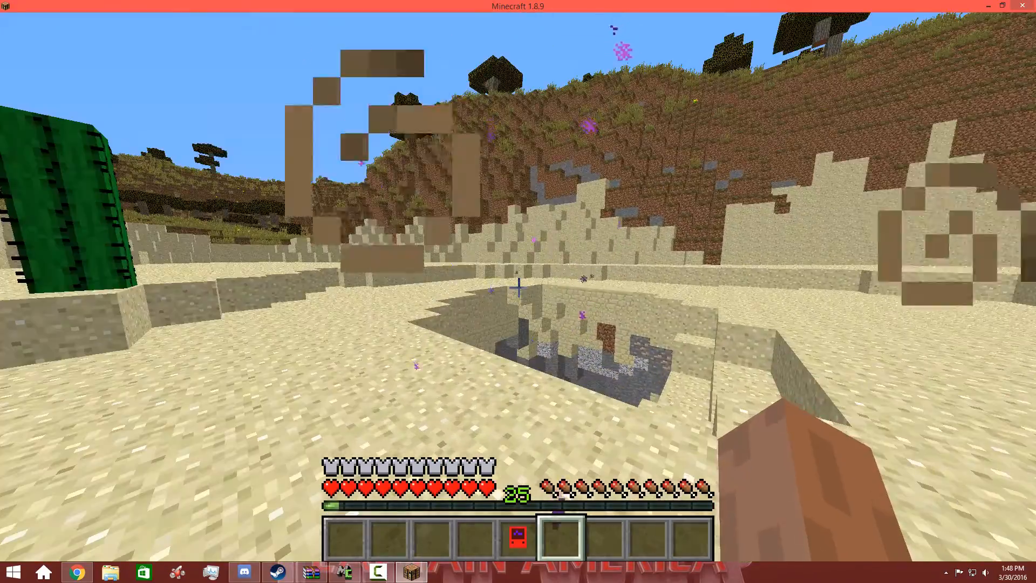
mouse_move(518, 287)
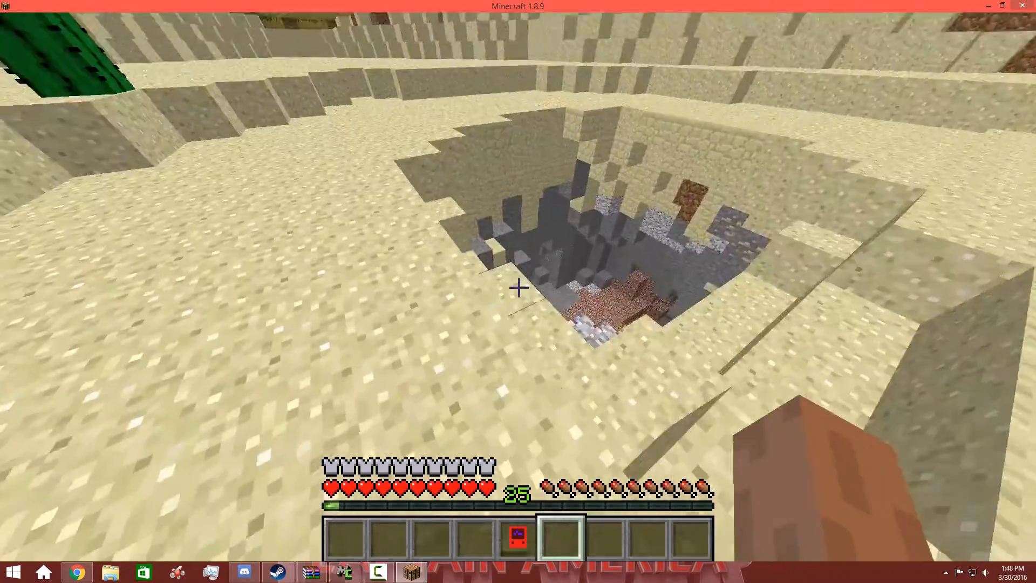
mouse_move(518, 287)
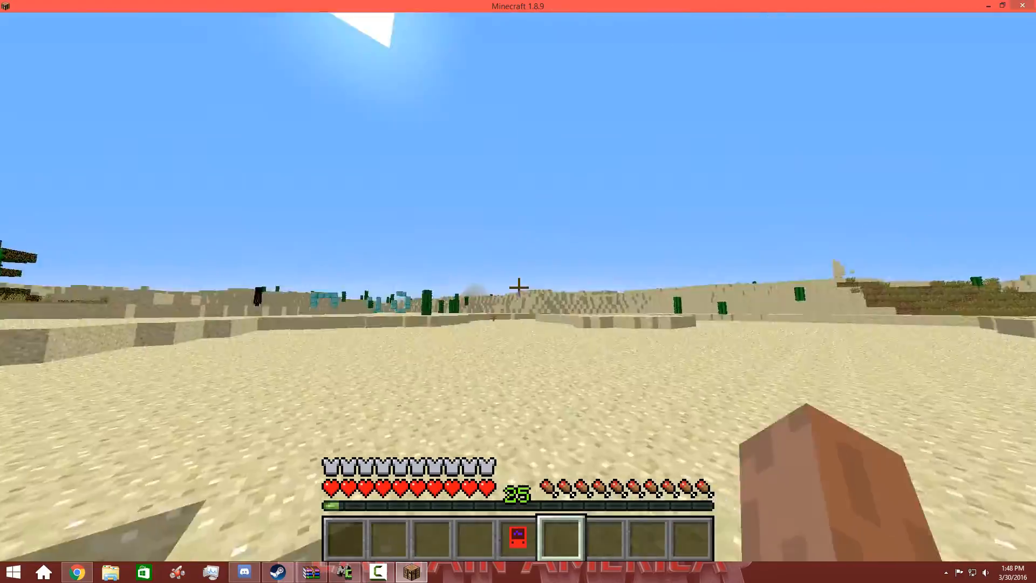
key(F3)
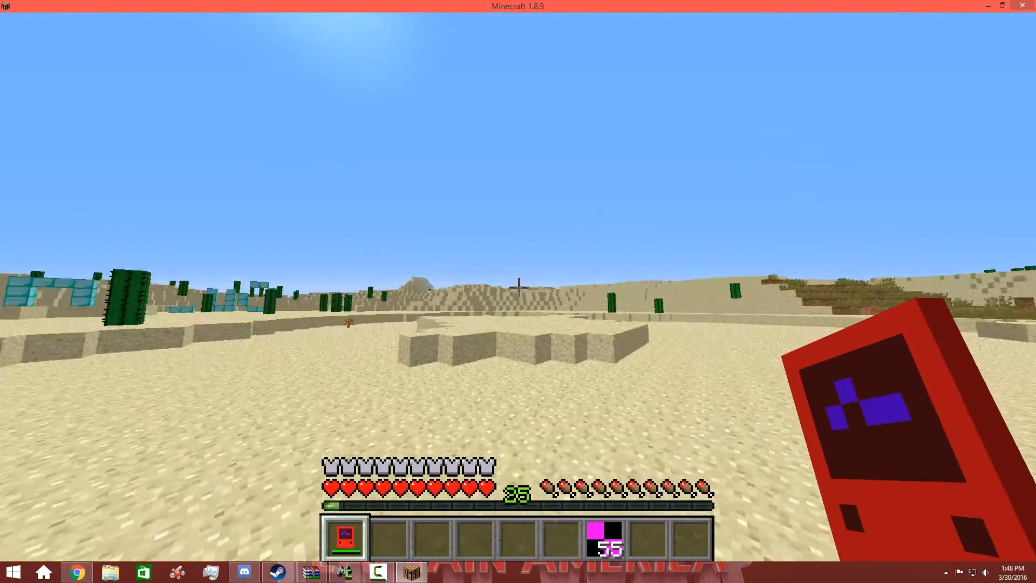
key(e)
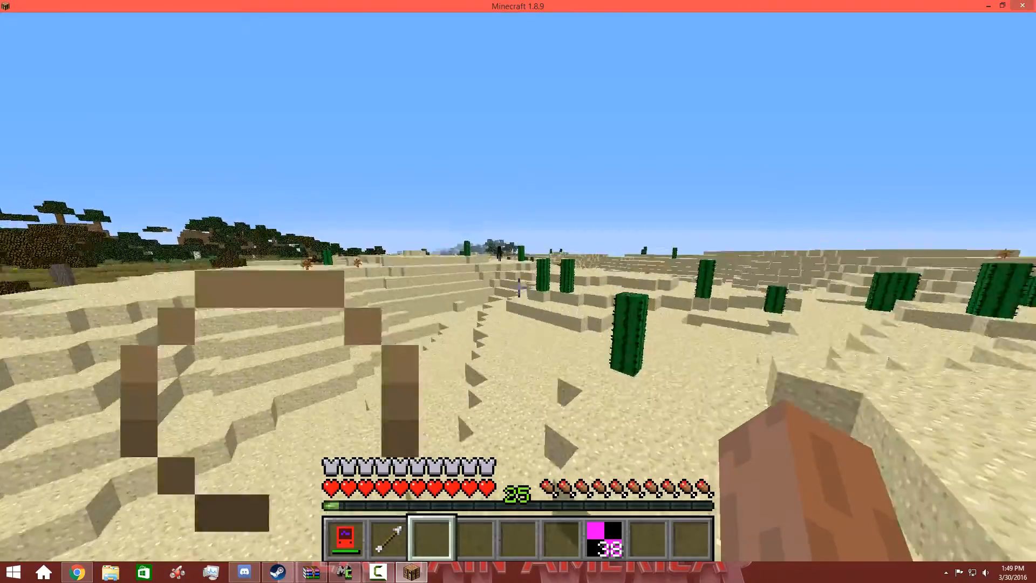
mouse_move(518, 287)
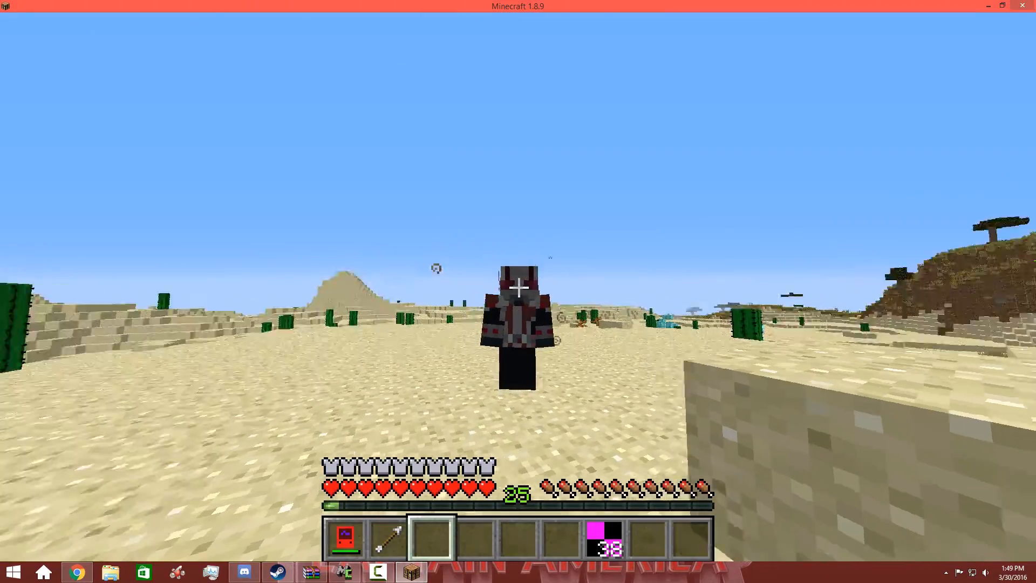
Check the worn Ant-Man armour and its Speed, Strength, Jump Boost and Resistance effects in the inventory
key(e)
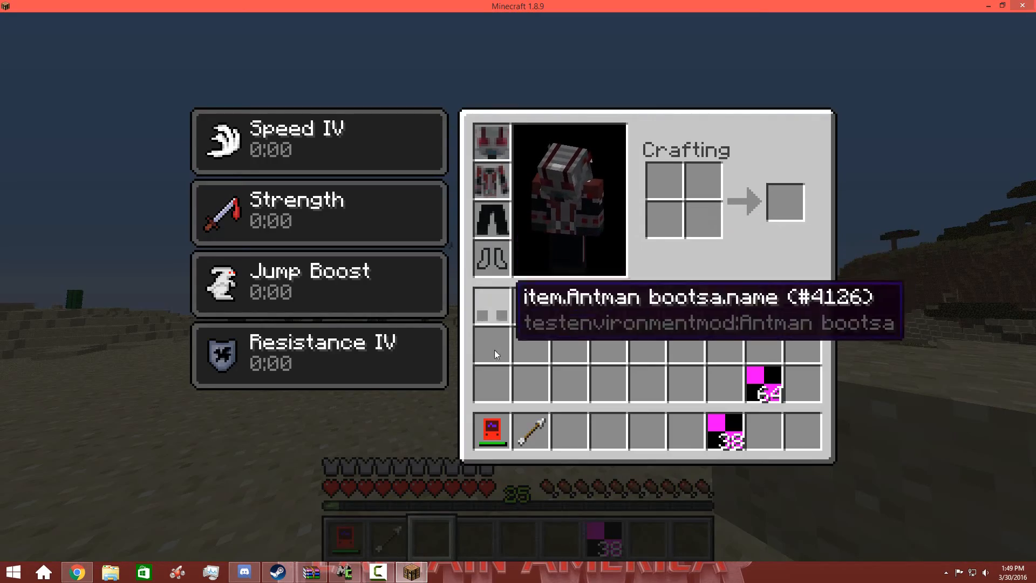
key(Escape)
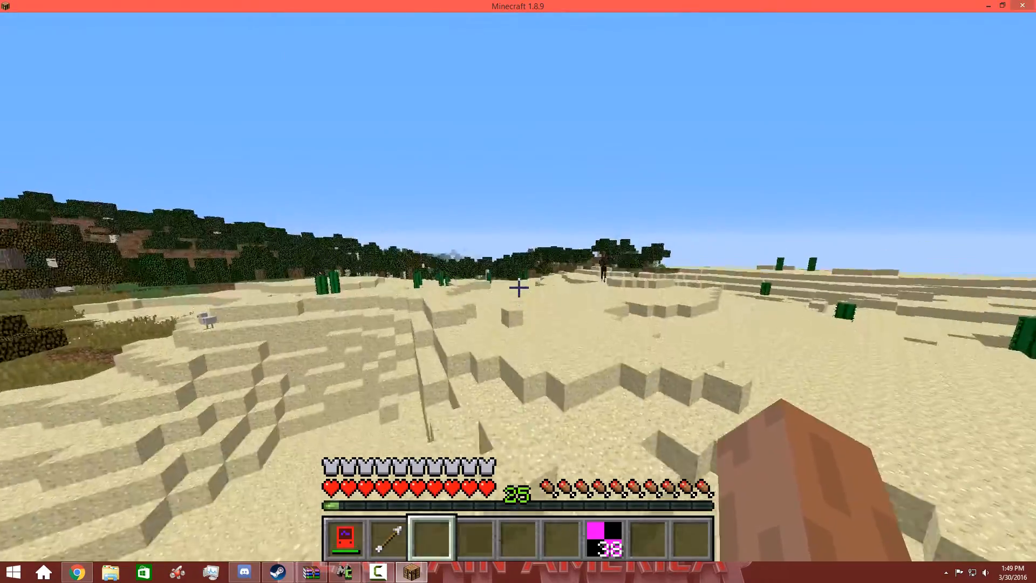
key(e)
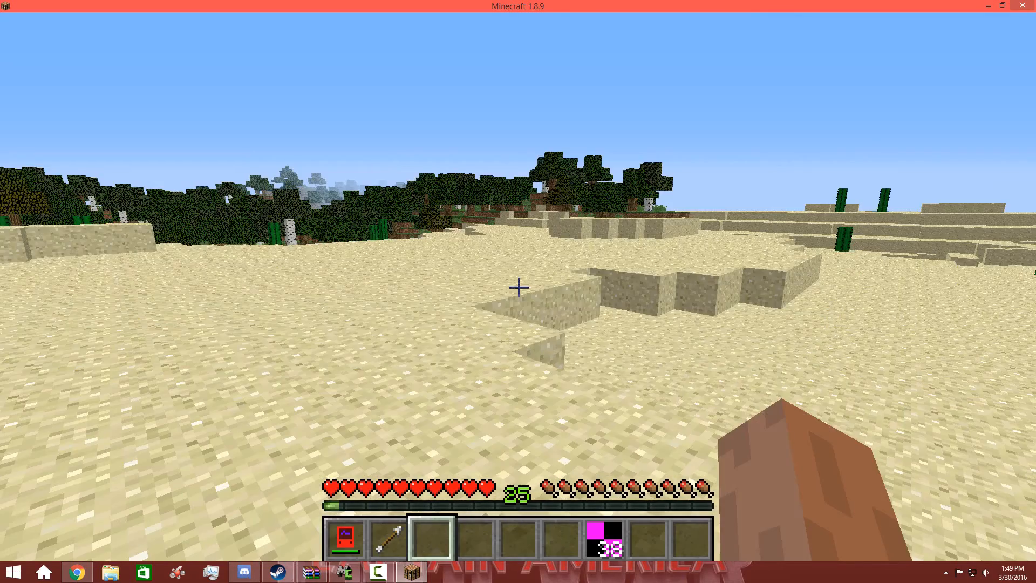
key(e)
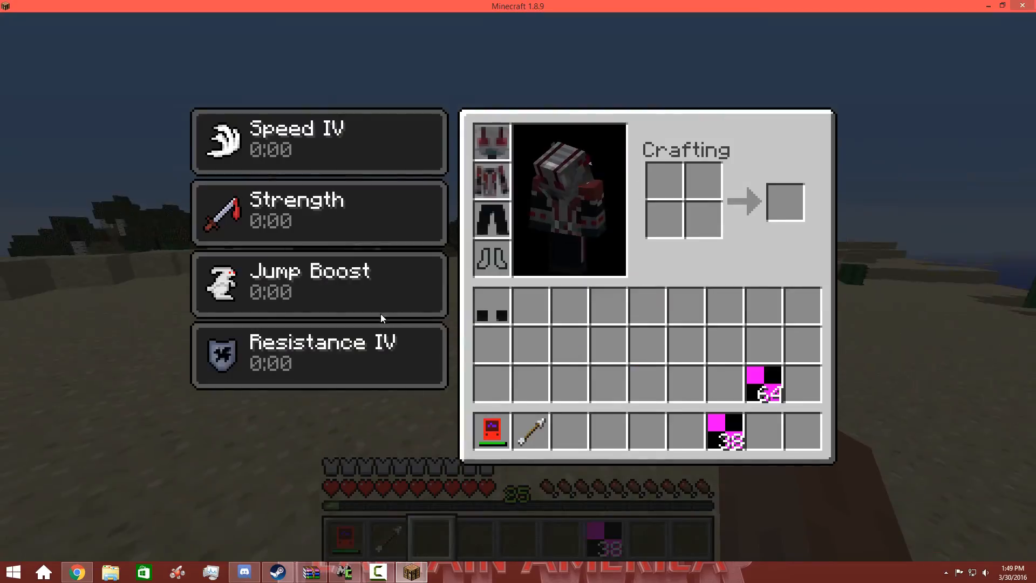
key(Escape)
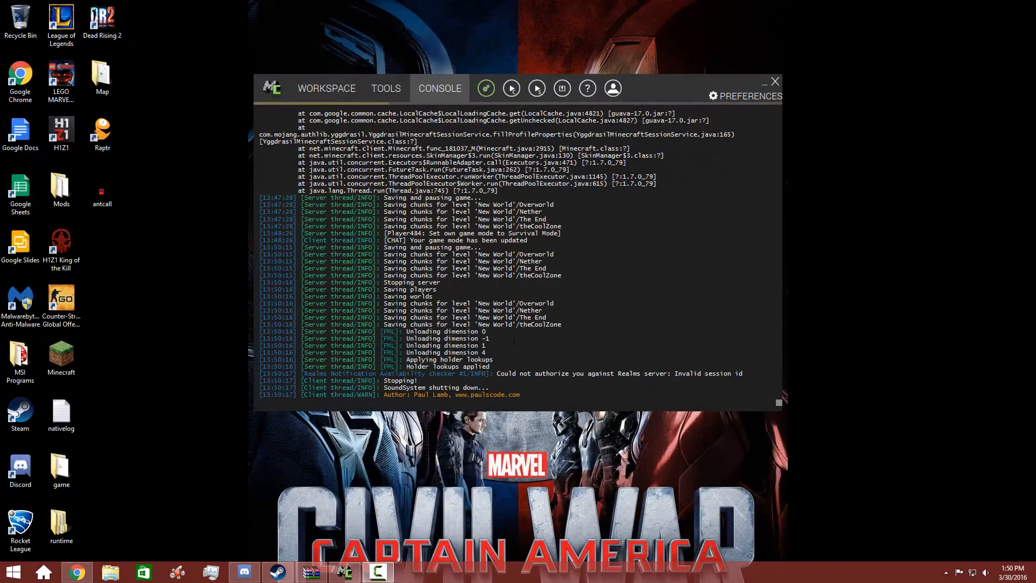
Return from the console log to MCreator's home screen with the workspace list
click(326, 88)
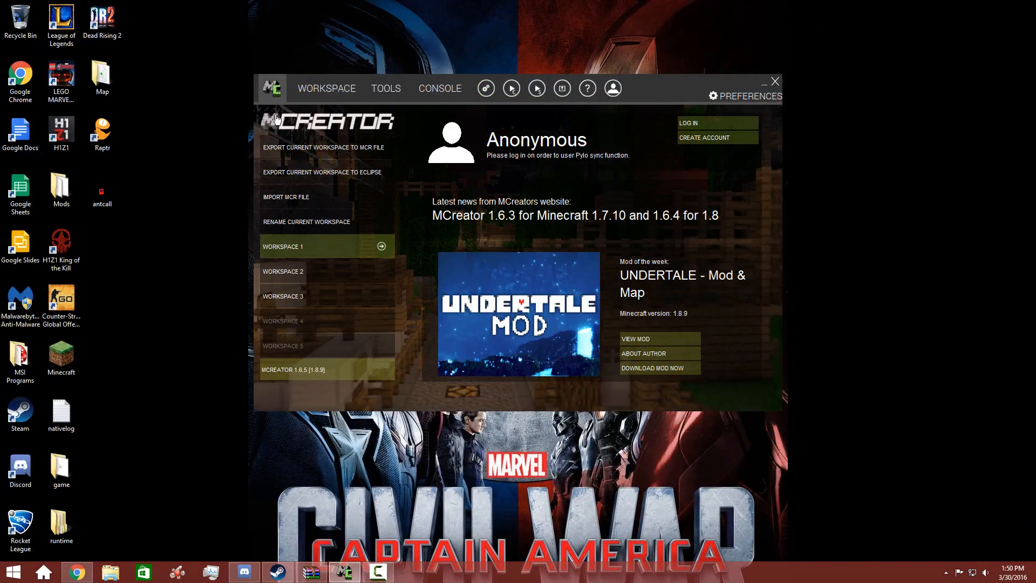
mouse_move(137, 234)
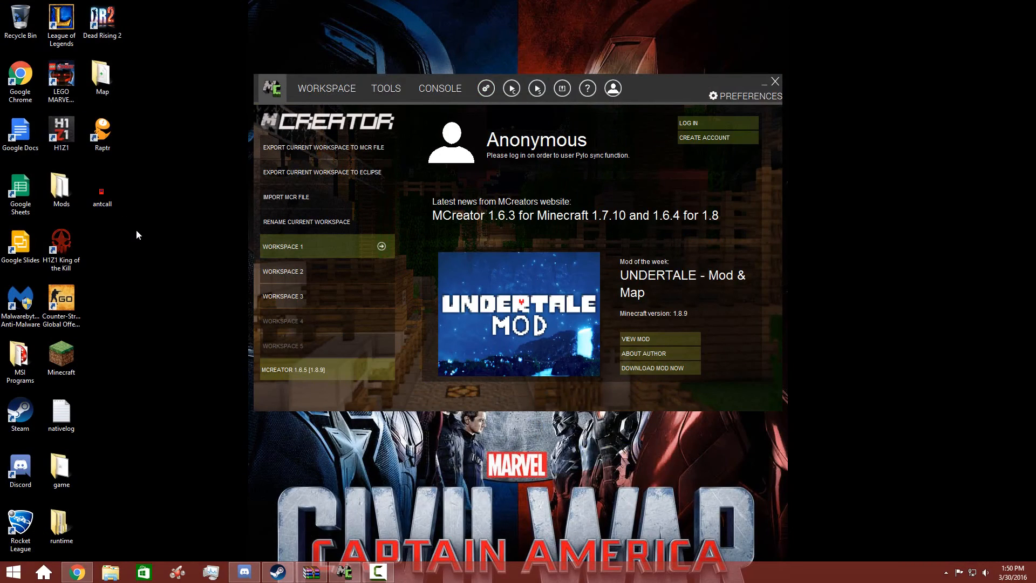